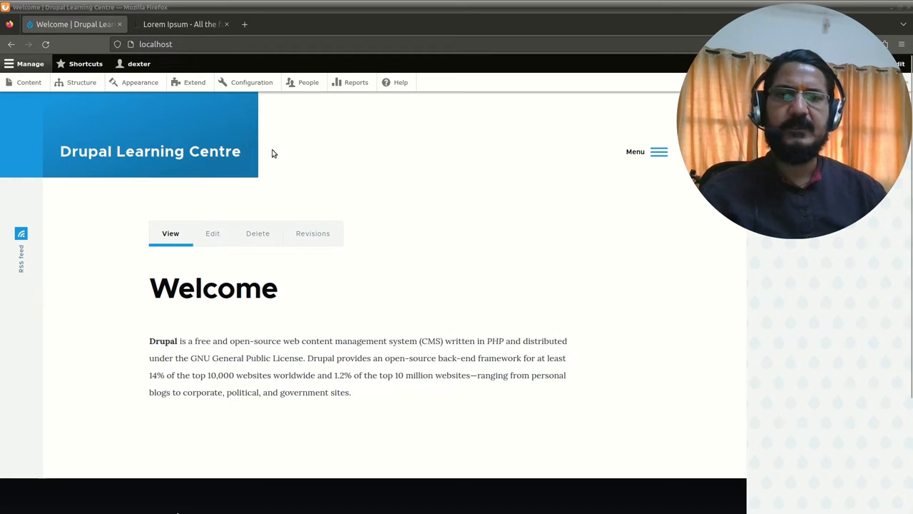
{"action": "mouse_move", "coordinate": [360, 324]}
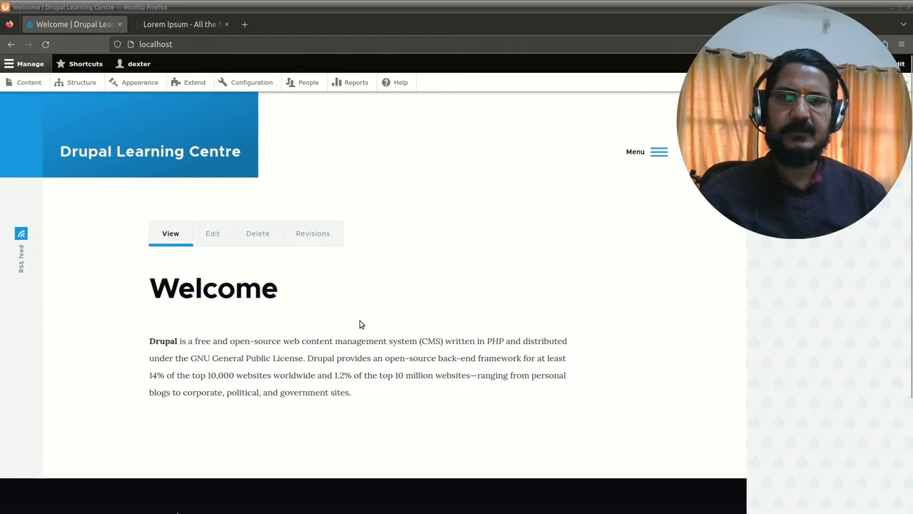
Load drupal.org in a new tab and expand its Solutions menu.
{"action": "left_click", "coordinate": [245, 24]}
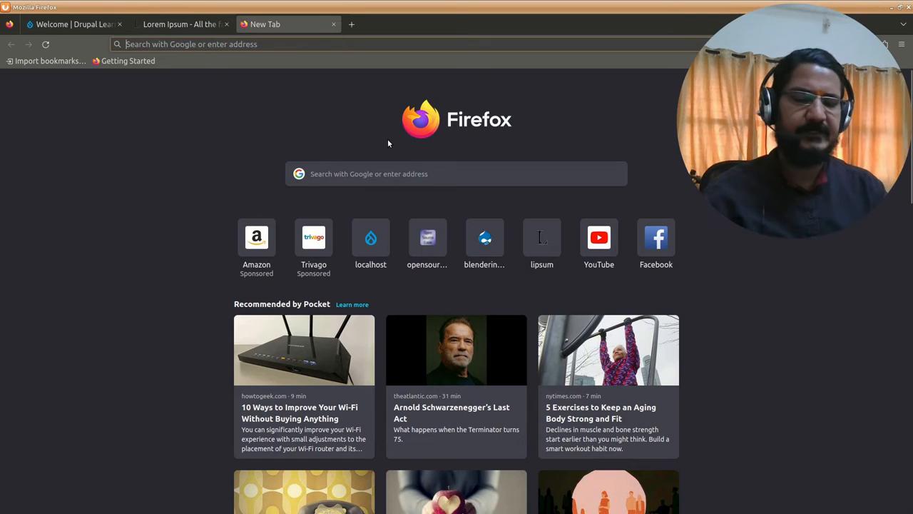
{"action": "type", "text": "drupal.org/"}
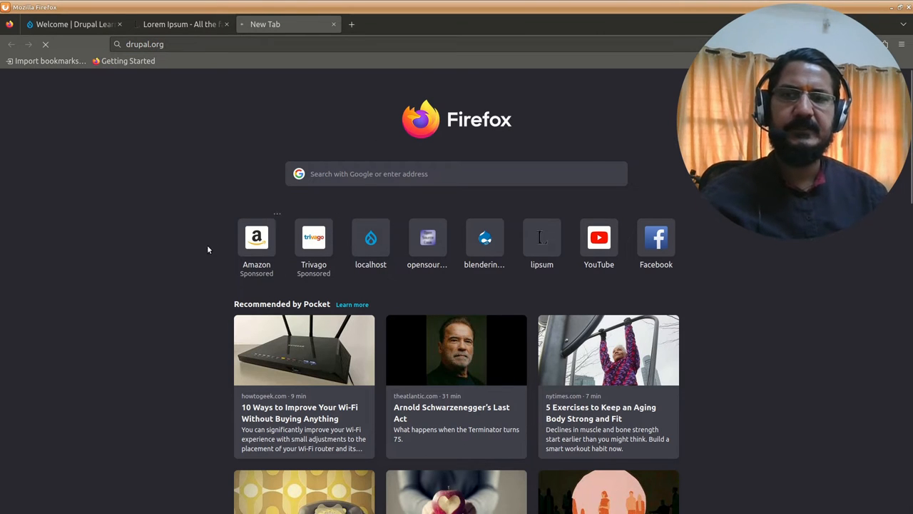
{"action": "mouse_move", "coordinate": [171, 281]}
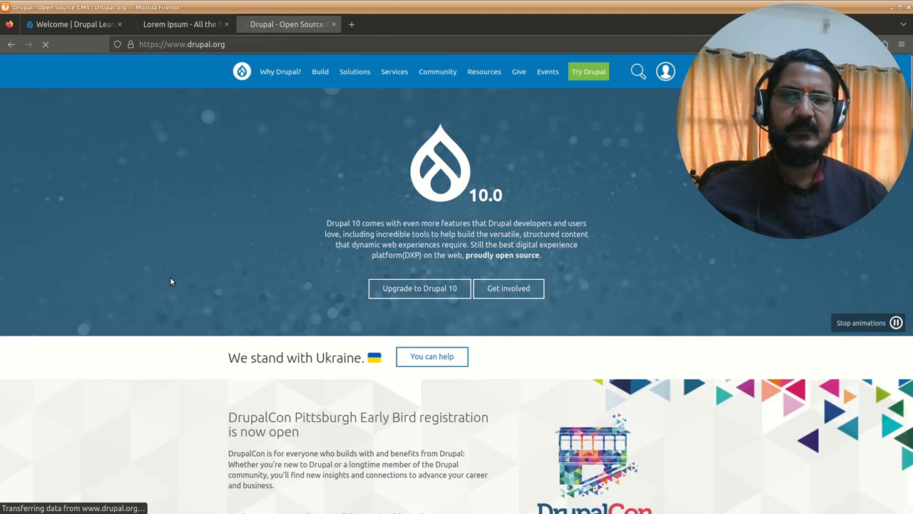
{"action": "left_click", "coordinate": [354, 71]}
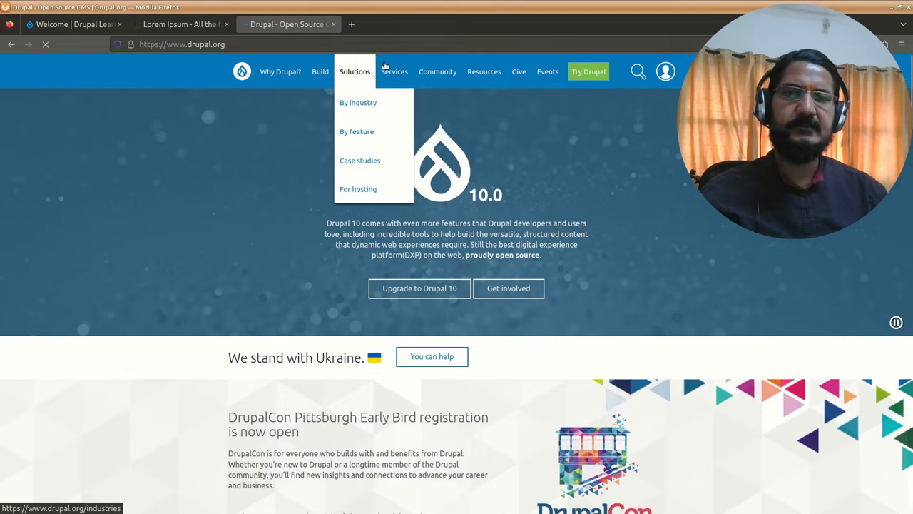
{"action": "mouse_move", "coordinate": [438, 72]}
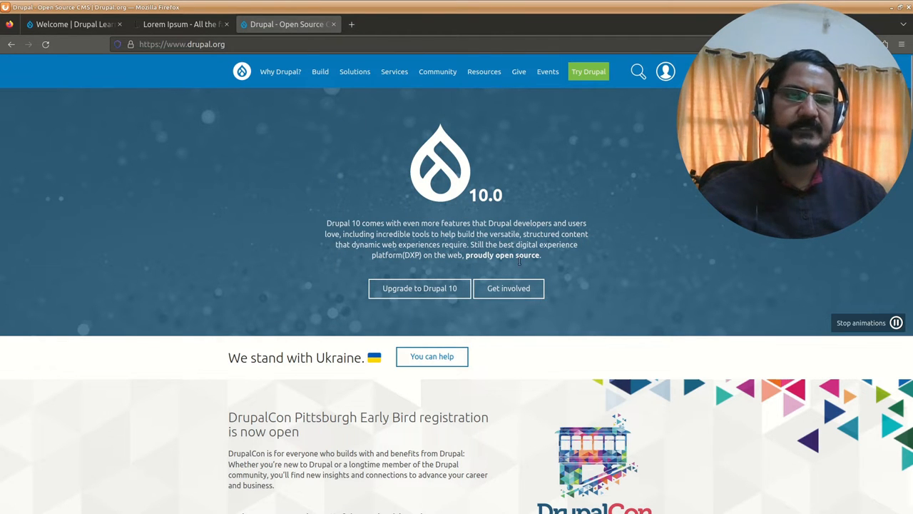
{"action": "mouse_move", "coordinate": [218, 273]}
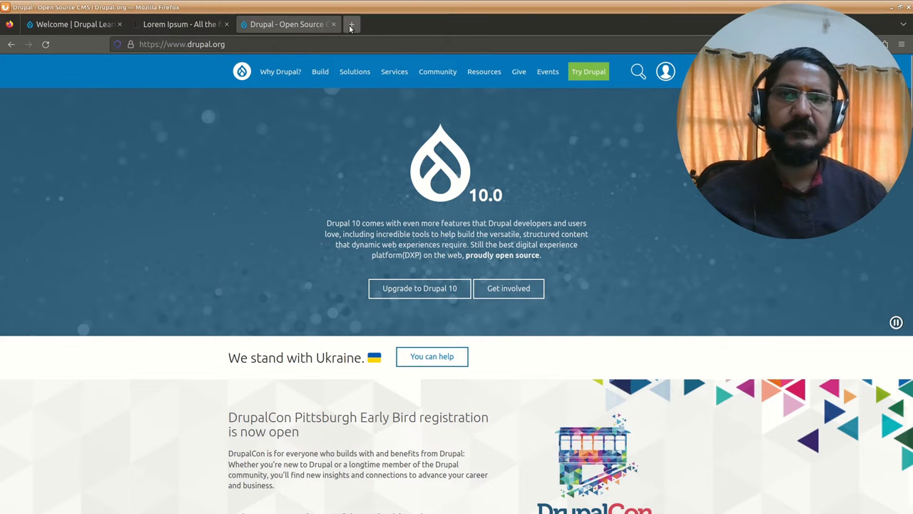
Load blenderindia.in in another new tab and scroll its homepage.
{"action": "left_click", "coordinate": [351, 24]}
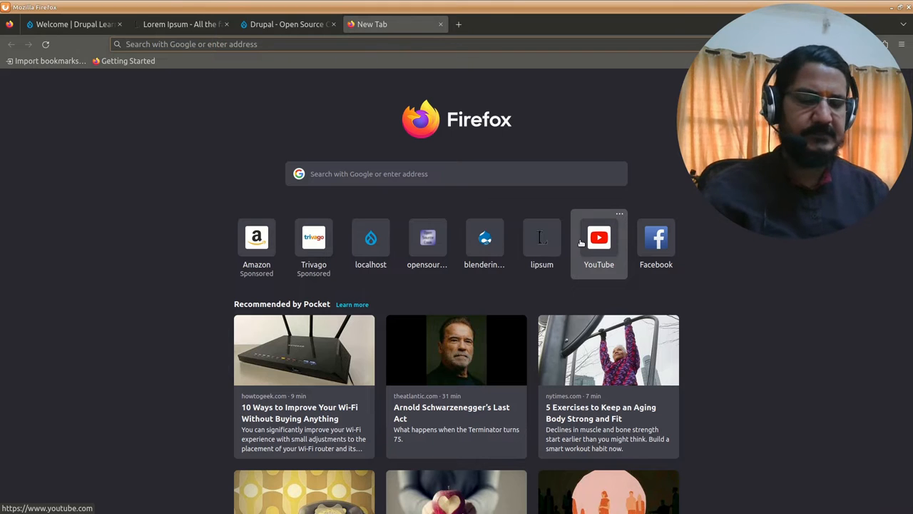
{"action": "type", "text": "blenderindia.in"}
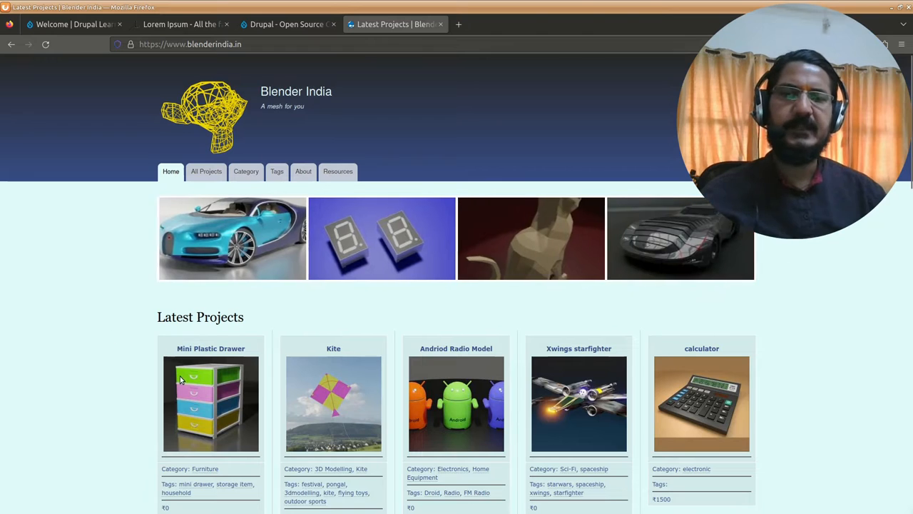
{"action": "scroll", "scroll_direction": "down", "scroll_amount": 3}
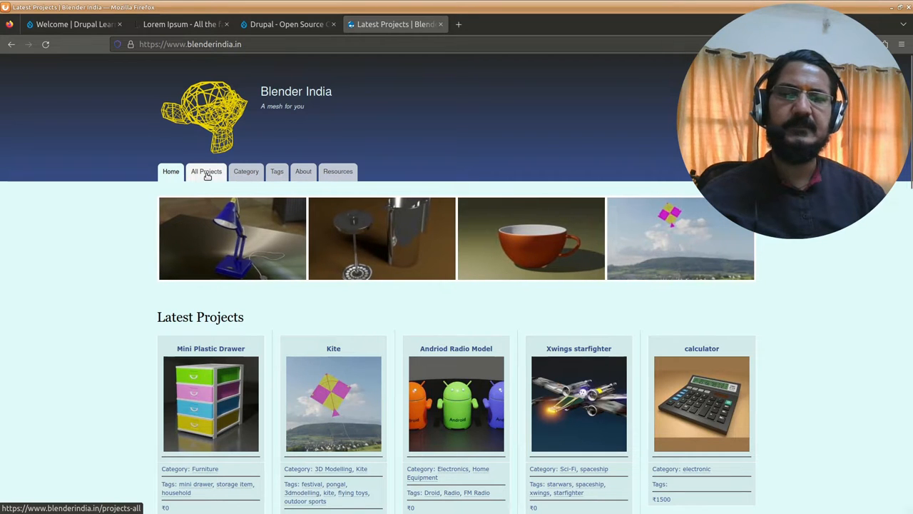
Browse the Blender India sections: All Projects, Category, Tags and About.
{"action": "left_click", "coordinate": [206, 171]}
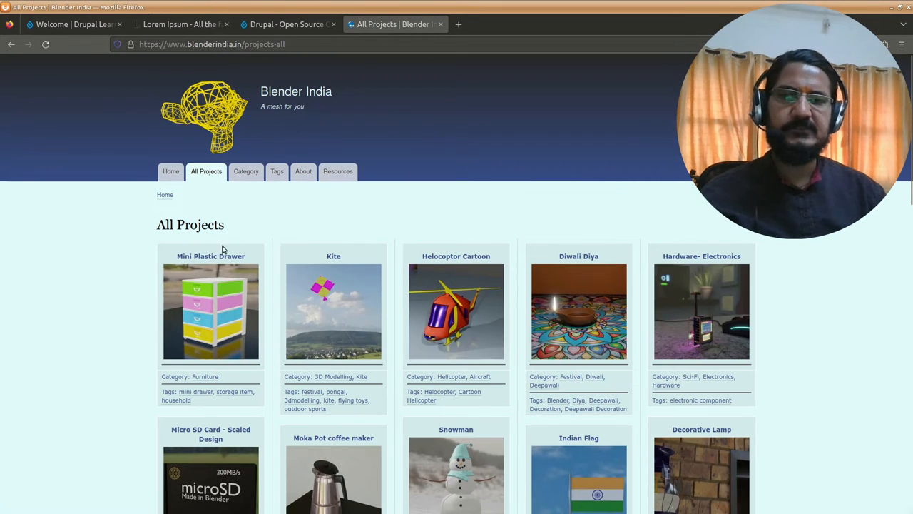
{"action": "left_click", "coordinate": [246, 171]}
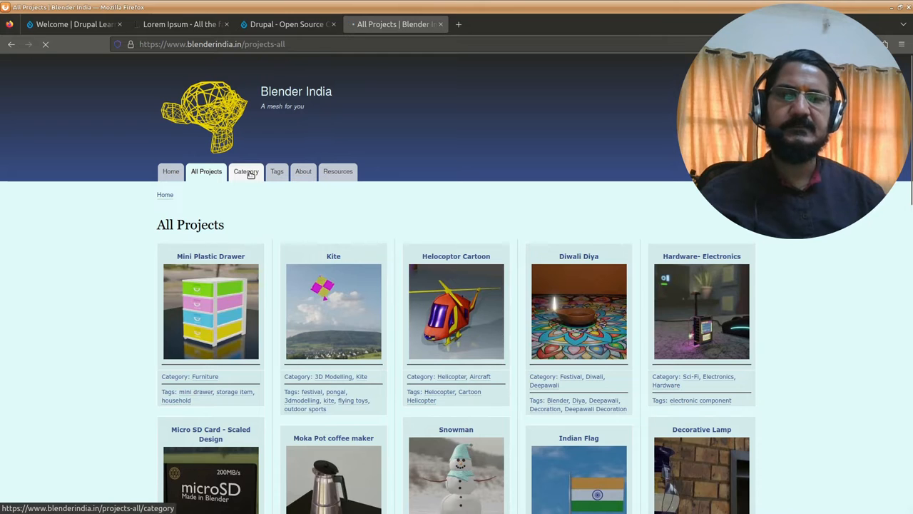
{"action": "left_click", "coordinate": [246, 172]}
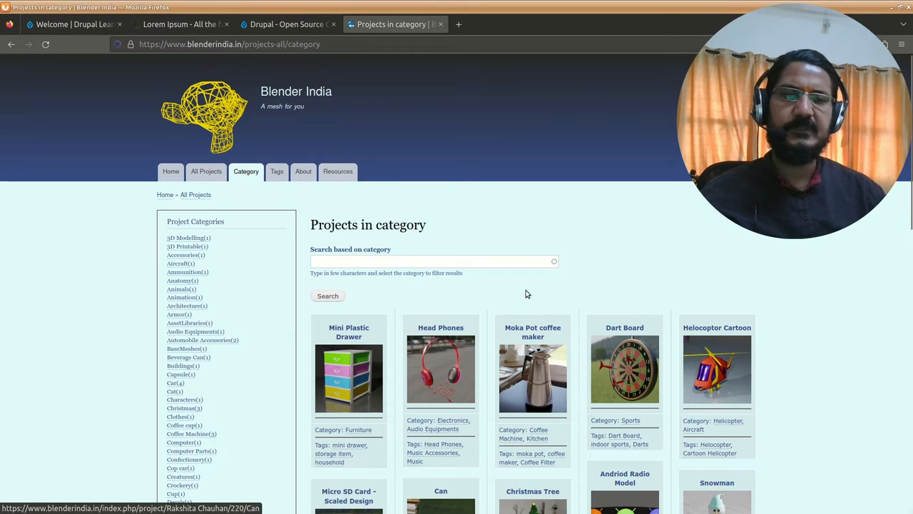
{"action": "left_click", "coordinate": [276, 171]}
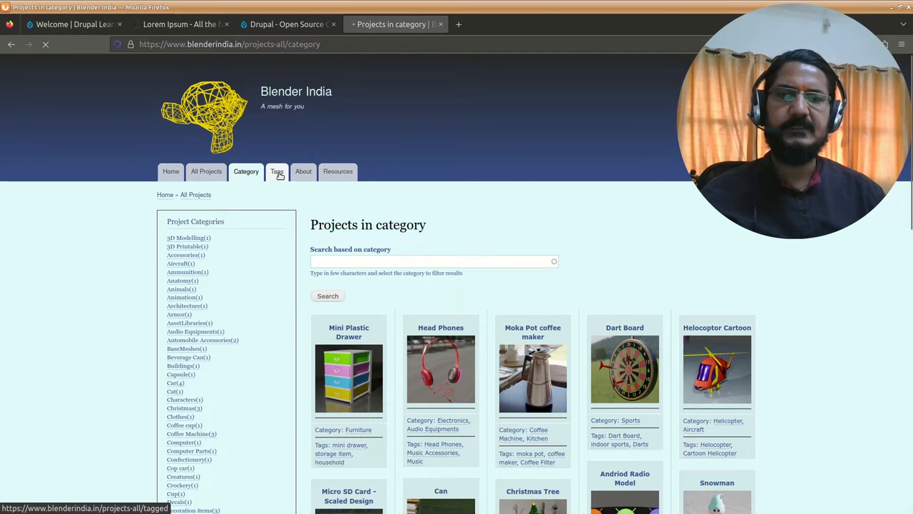
{"action": "left_click", "coordinate": [277, 171]}
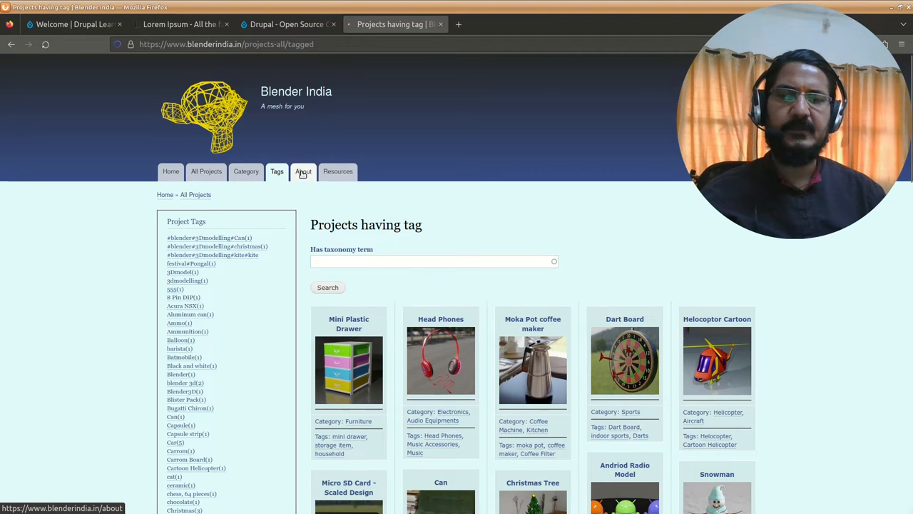
{"action": "left_click", "coordinate": [303, 171]}
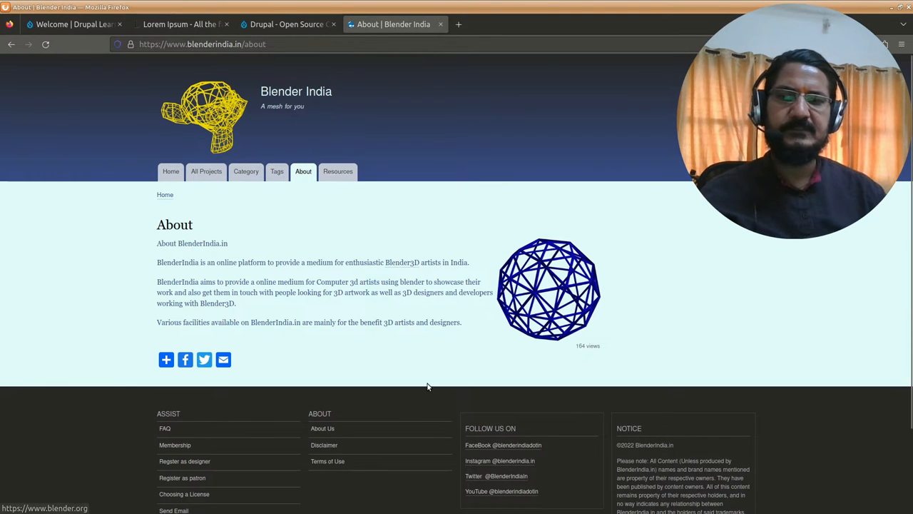
{"action": "scroll", "scroll_direction": "down", "scroll_amount": 3}
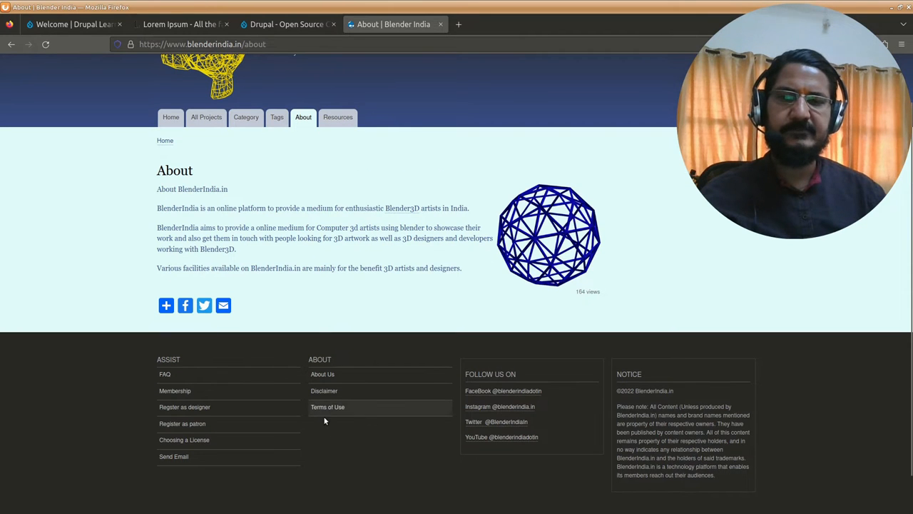
View the Disclaimer page from the footer and scroll through it.
{"action": "left_click", "coordinate": [327, 407]}
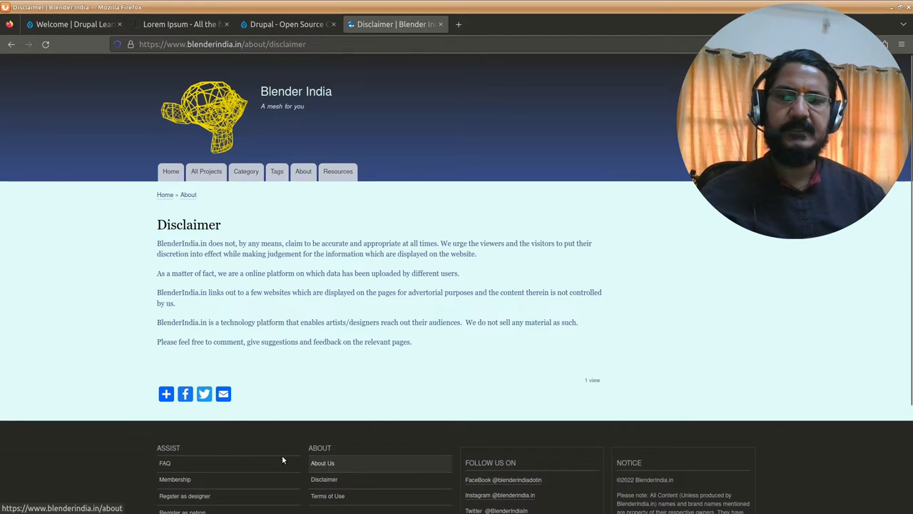
{"action": "scroll", "scroll_direction": "down", "scroll_amount": 3}
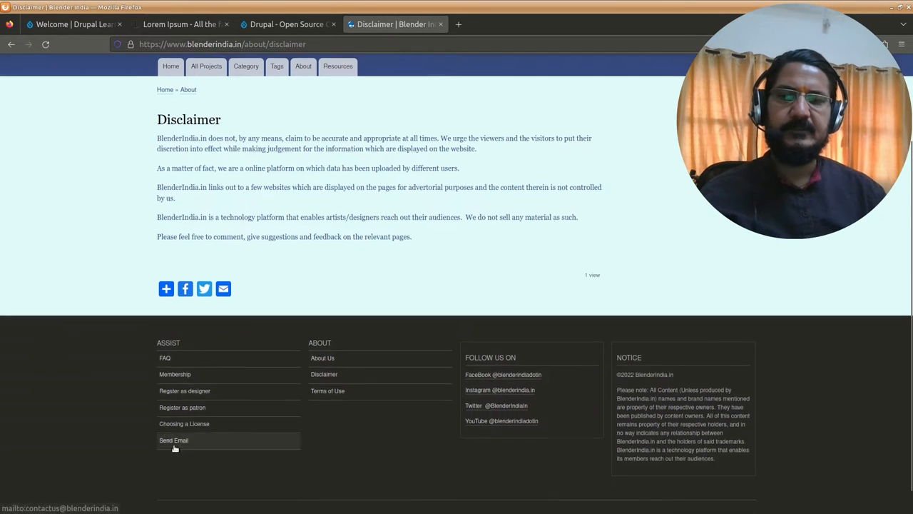
{"action": "scroll", "scroll_direction": "down", "scroll_amount": 3}
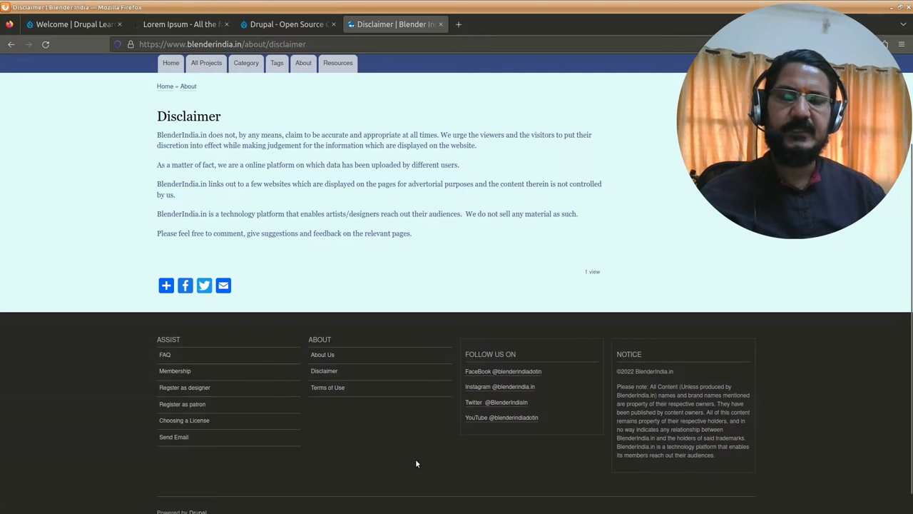
{"action": "mouse_move", "coordinate": [349, 370]}
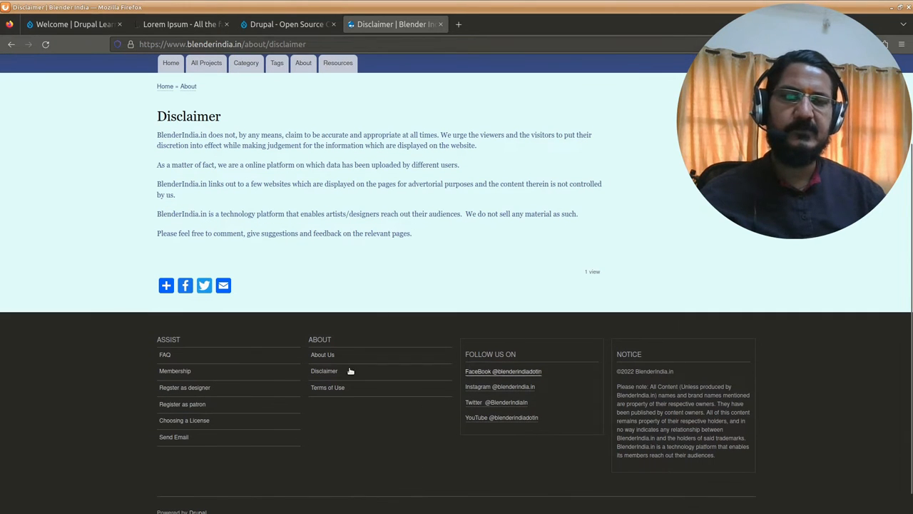
{"action": "scroll", "scroll_direction": "up", "scroll_amount": 3}
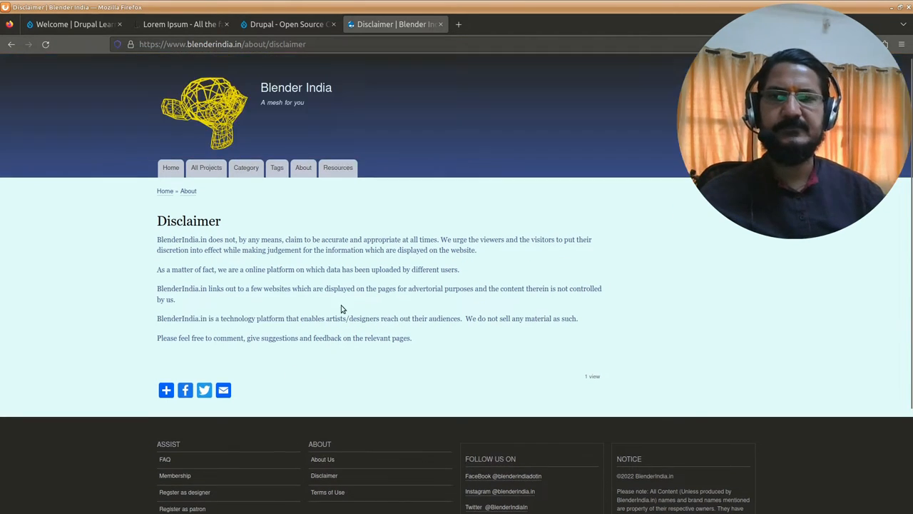
{"action": "scroll", "scroll_direction": "up", "scroll_amount": 3}
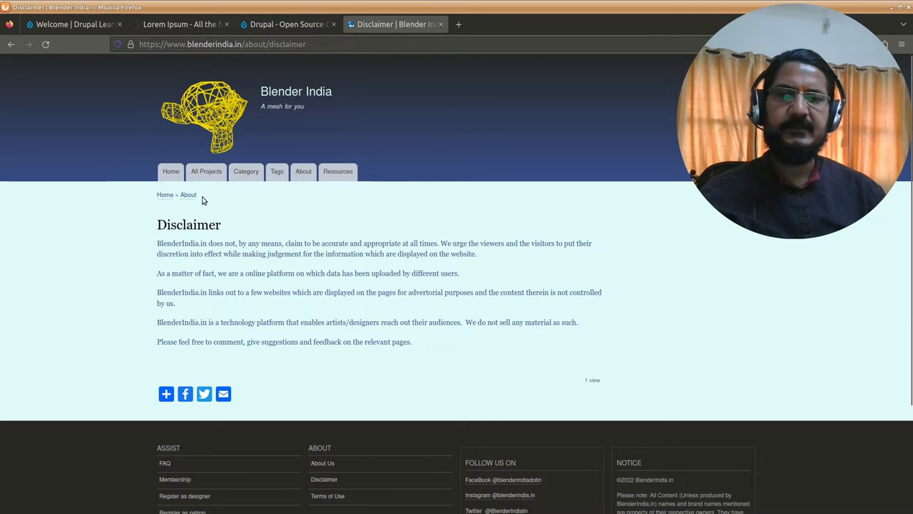
{"action": "mouse_move", "coordinate": [337, 171]}
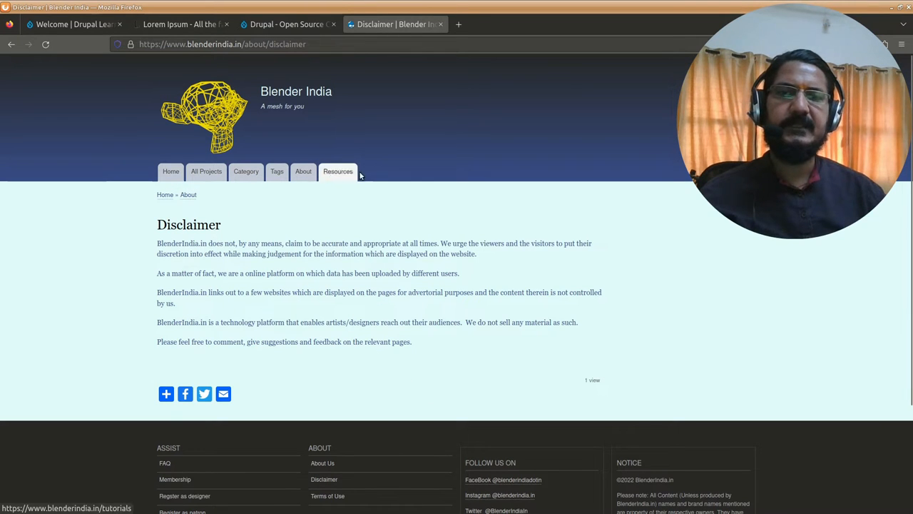
{"action": "mouse_move", "coordinate": [382, 241]}
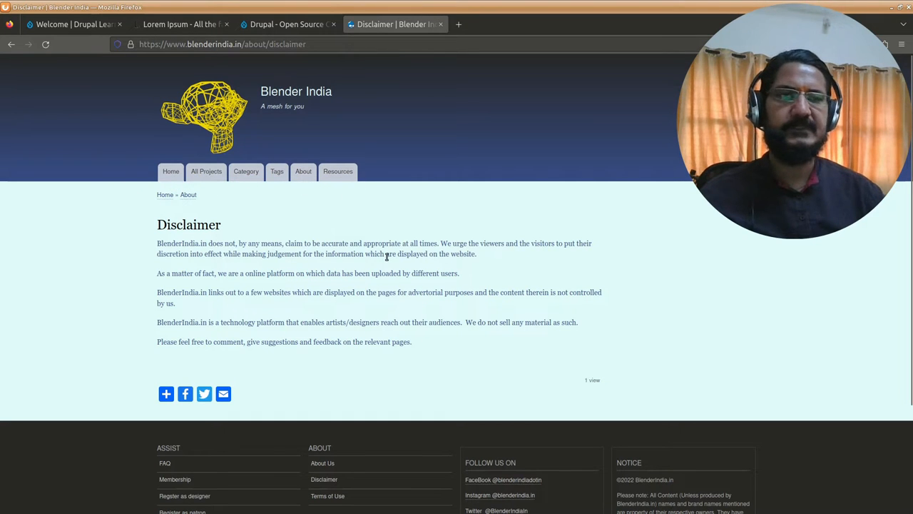
{"action": "mouse_move", "coordinate": [398, 239]}
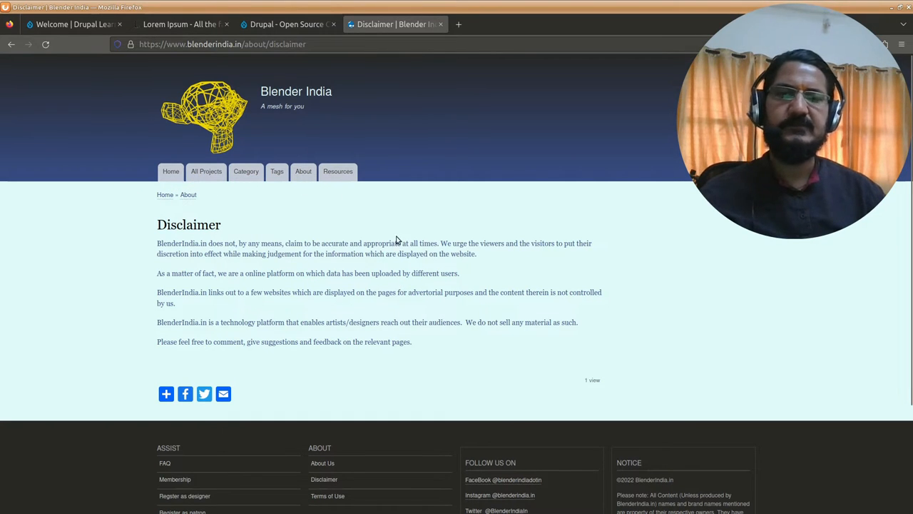
{"action": "mouse_move", "coordinate": [57, 110]}
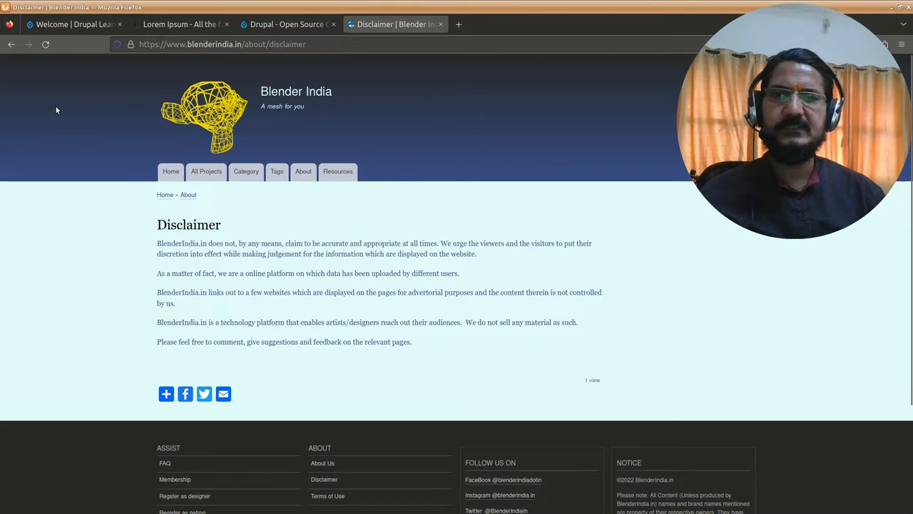
{"action": "left_click", "coordinate": [72, 23]}
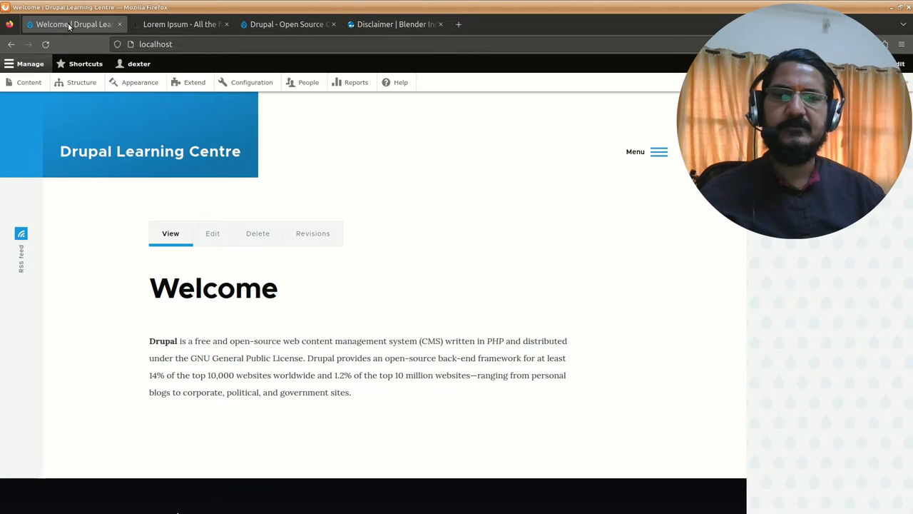
{"action": "mouse_move", "coordinate": [530, 213]}
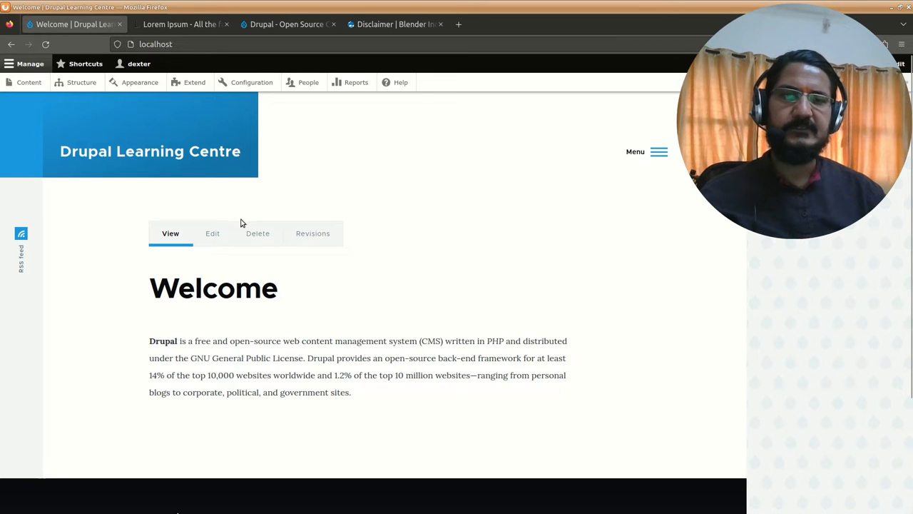
{"action": "mouse_move", "coordinate": [90, 268]}
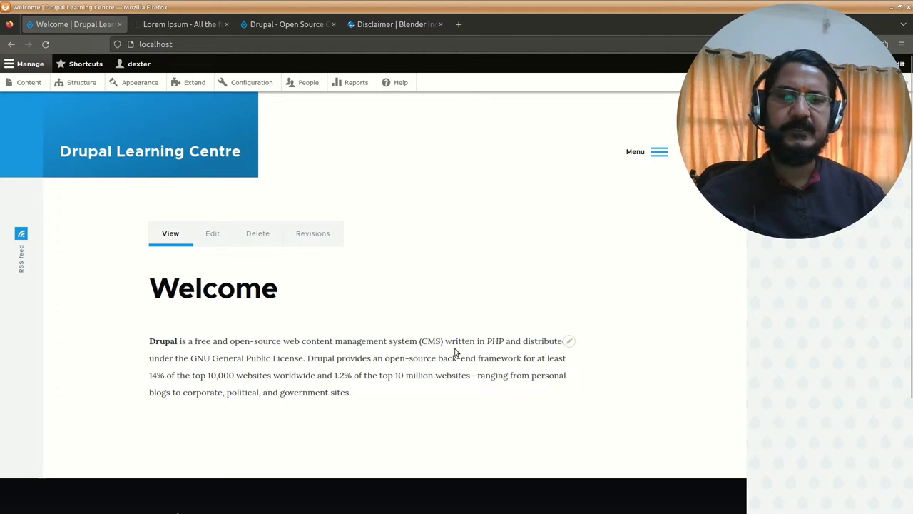
{"action": "mouse_move", "coordinate": [351, 334]}
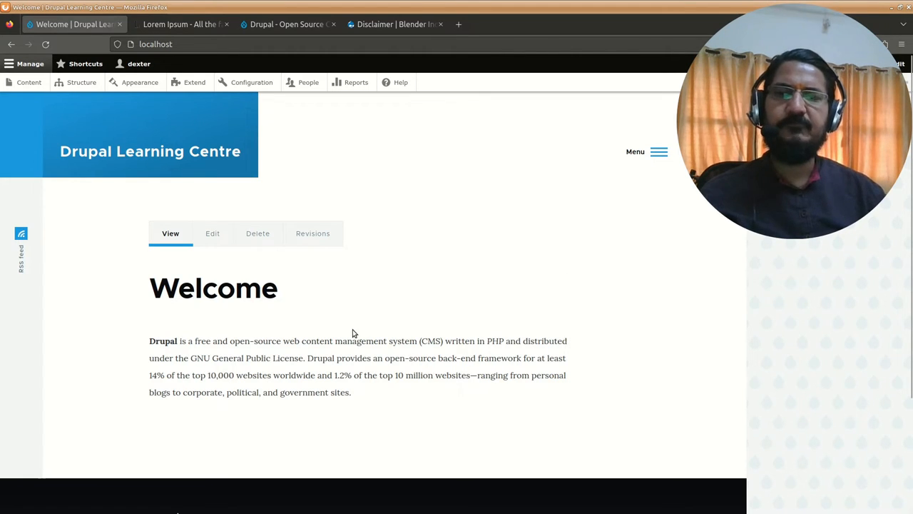
{"action": "mouse_move", "coordinate": [136, 367]}
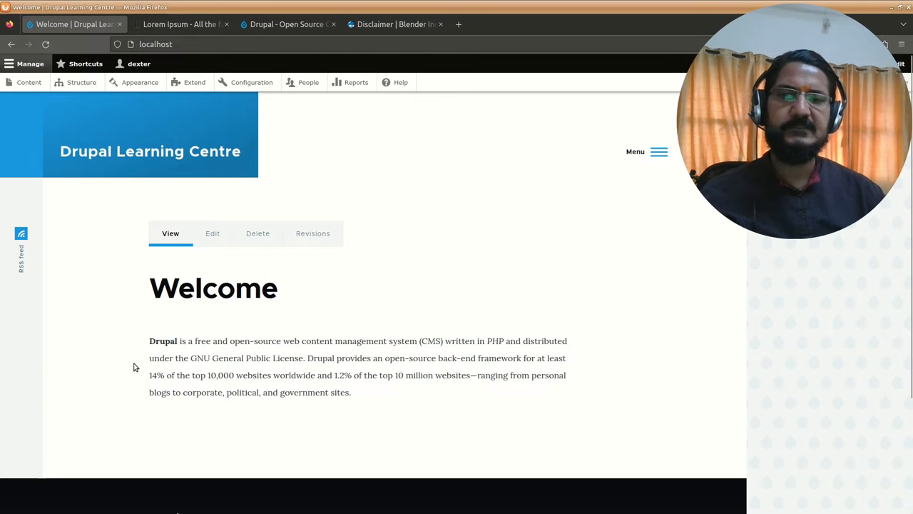
{"action": "mouse_move", "coordinate": [407, 134]}
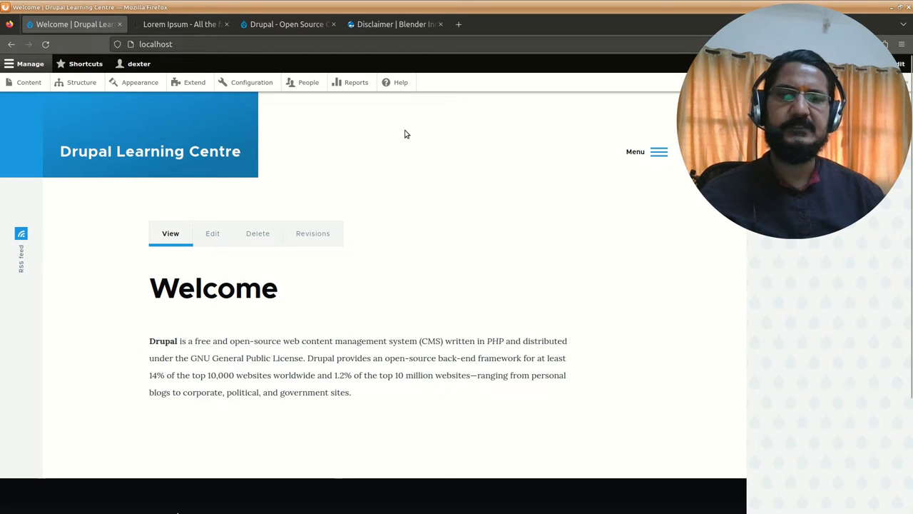
{"action": "mouse_move", "coordinate": [364, 322]}
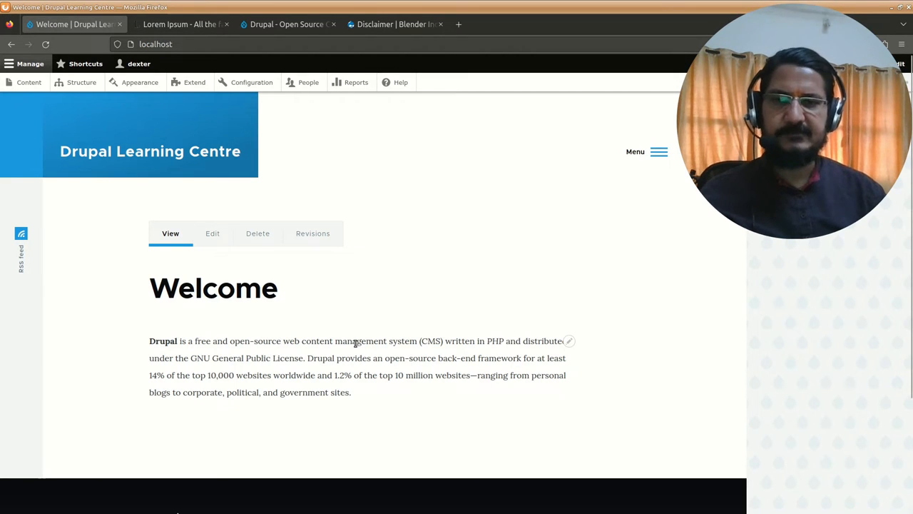
{"action": "mouse_move", "coordinate": [263, 163]}
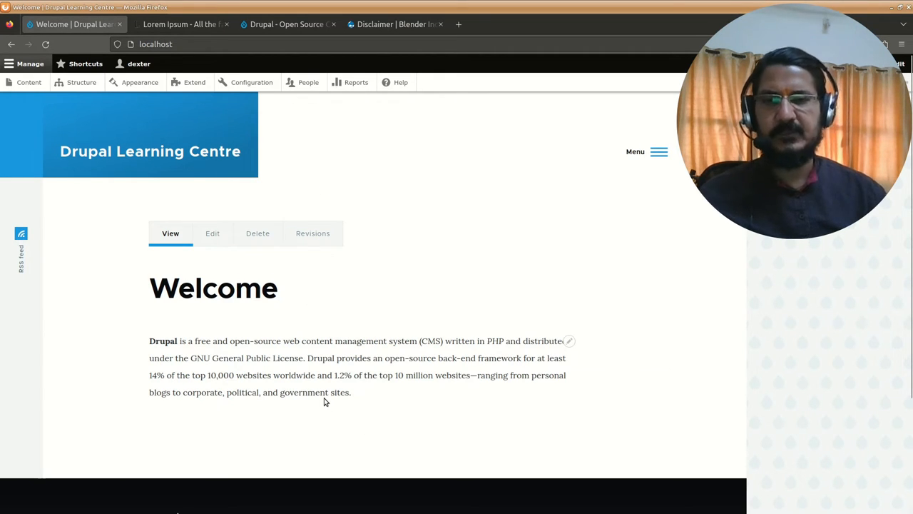
{"action": "mouse_move", "coordinate": [322, 415]}
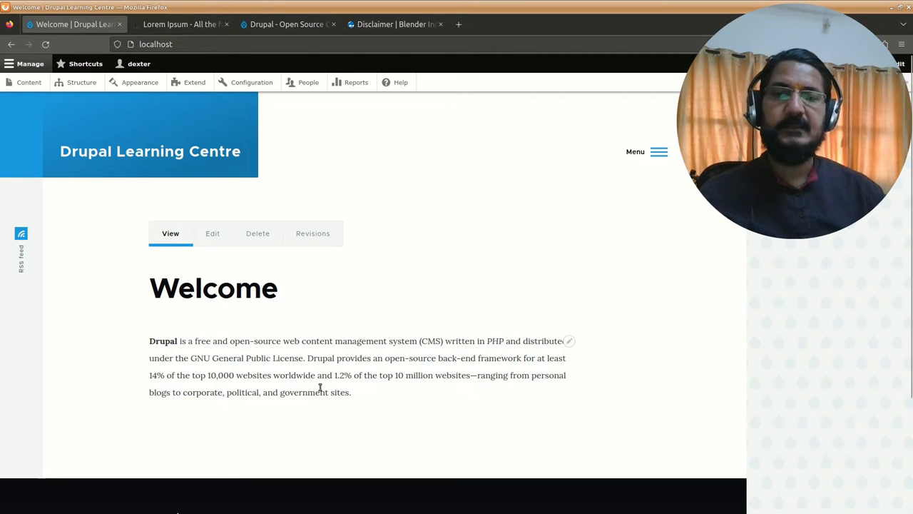
{"action": "mouse_move", "coordinate": [279, 304]}
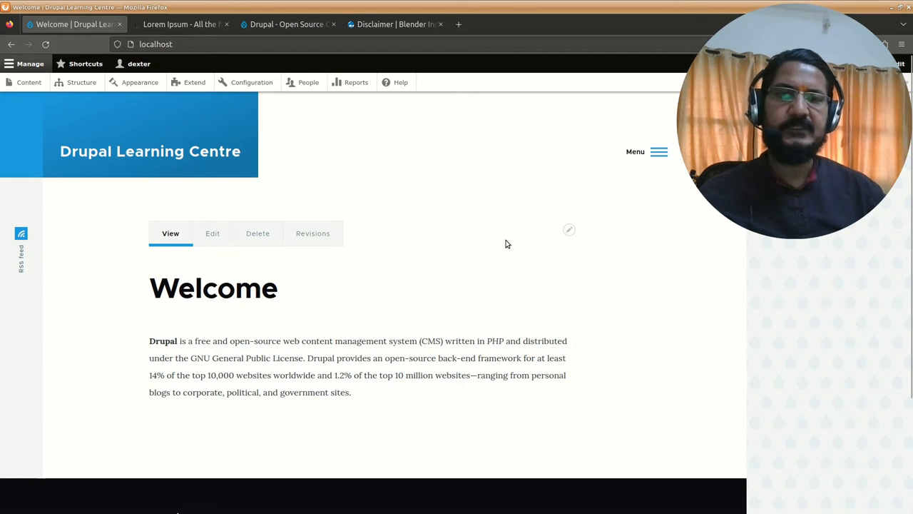
{"action": "mouse_move", "coordinate": [418, 189]}
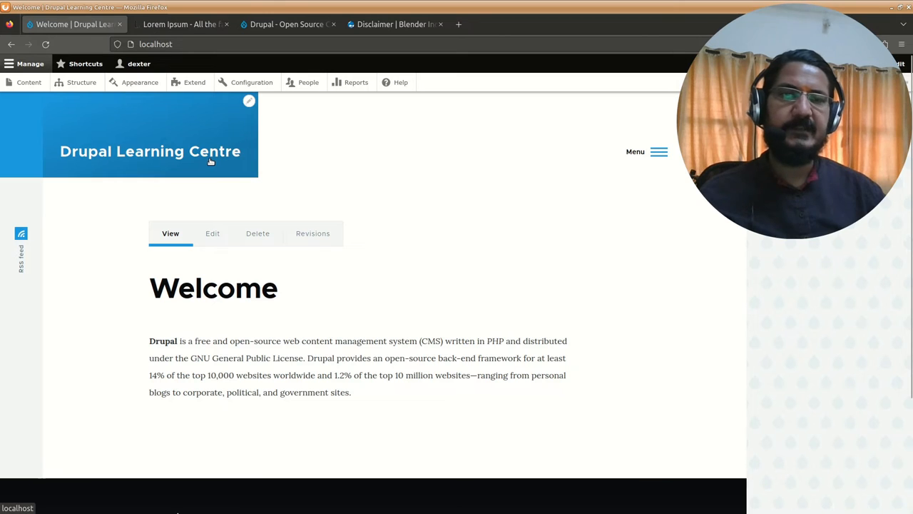
{"action": "mouse_move", "coordinate": [659, 152]}
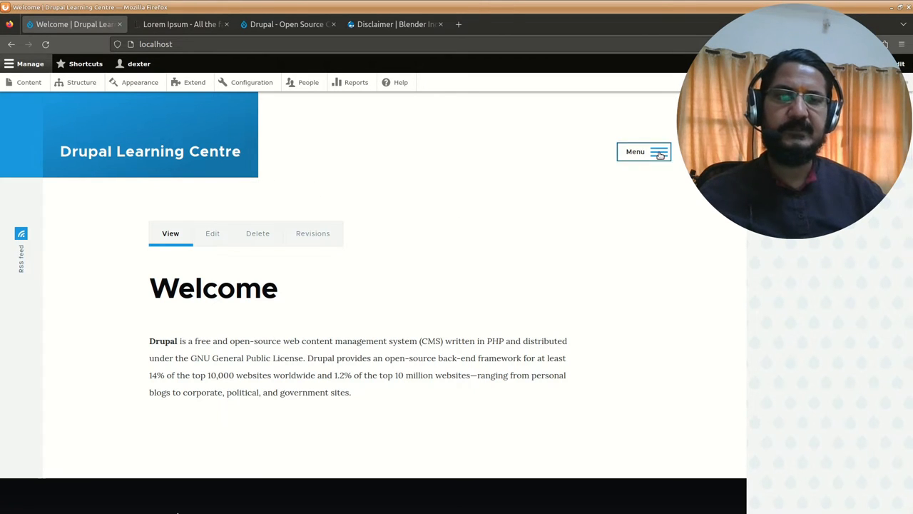
{"action": "left_click", "coordinate": [643, 151]}
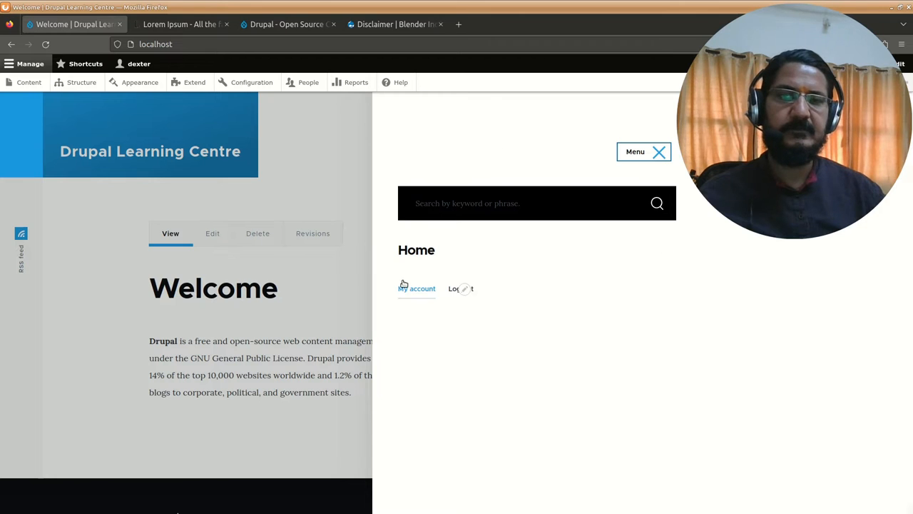
{"action": "left_click", "coordinate": [643, 151]}
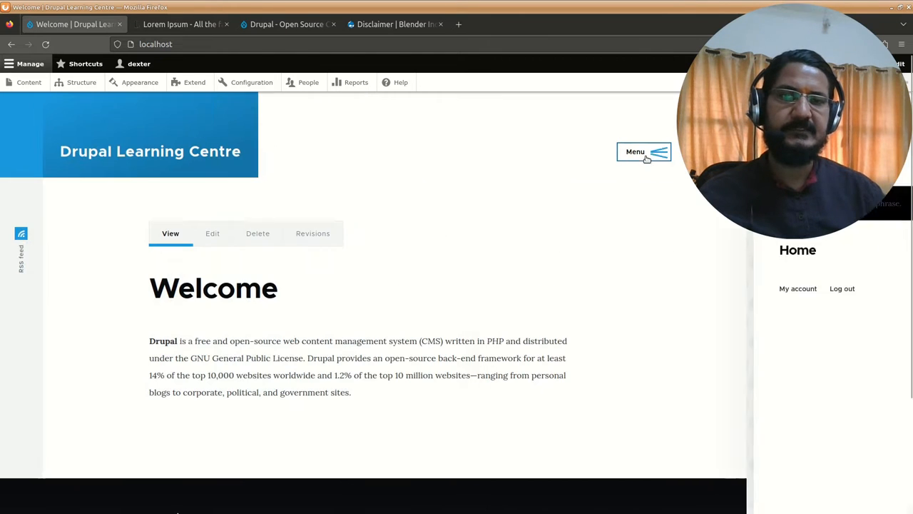
{"action": "left_click", "coordinate": [643, 151]}
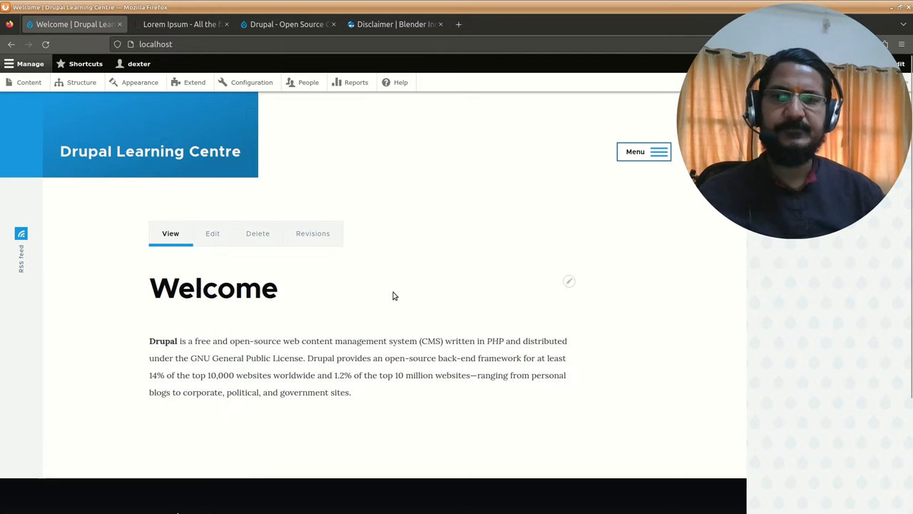
{"action": "scroll", "scroll_direction": "down", "scroll_amount": 3}
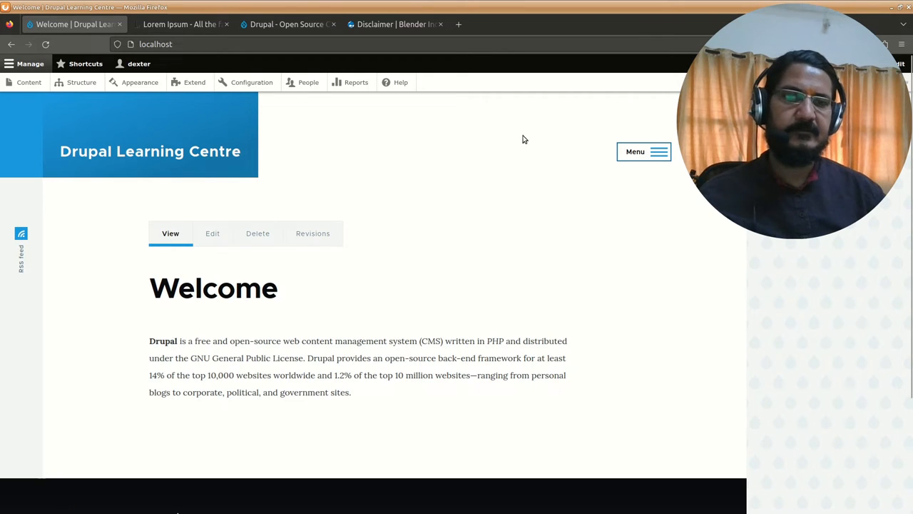
{"action": "mouse_move", "coordinate": [623, 428]}
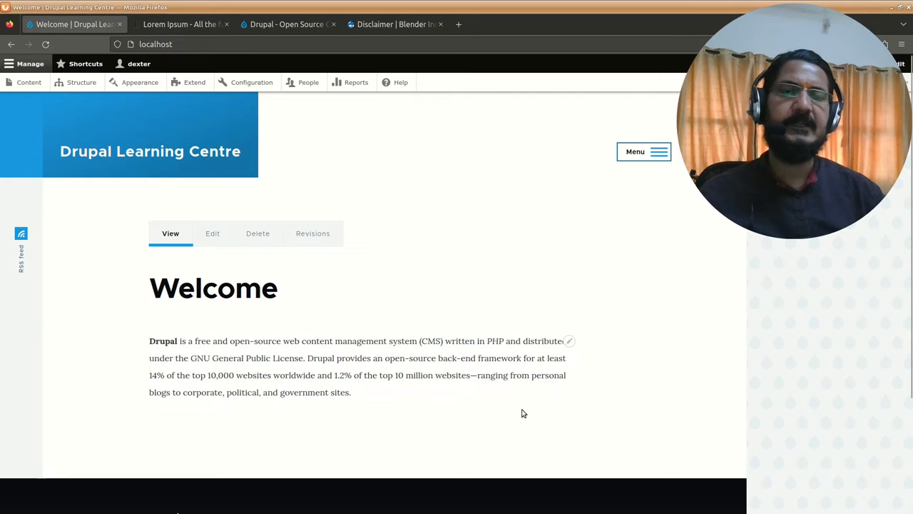
{"action": "mouse_move", "coordinate": [346, 419]}
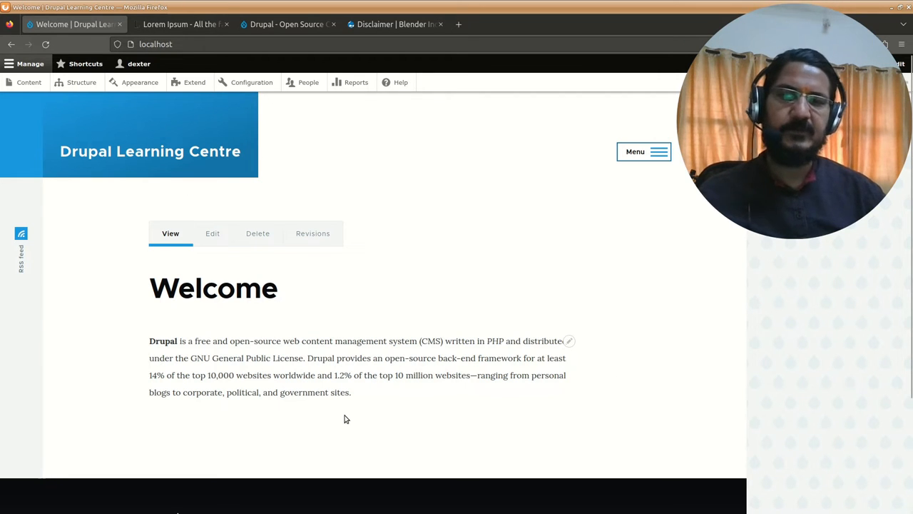
{"action": "mouse_move", "coordinate": [339, 389]}
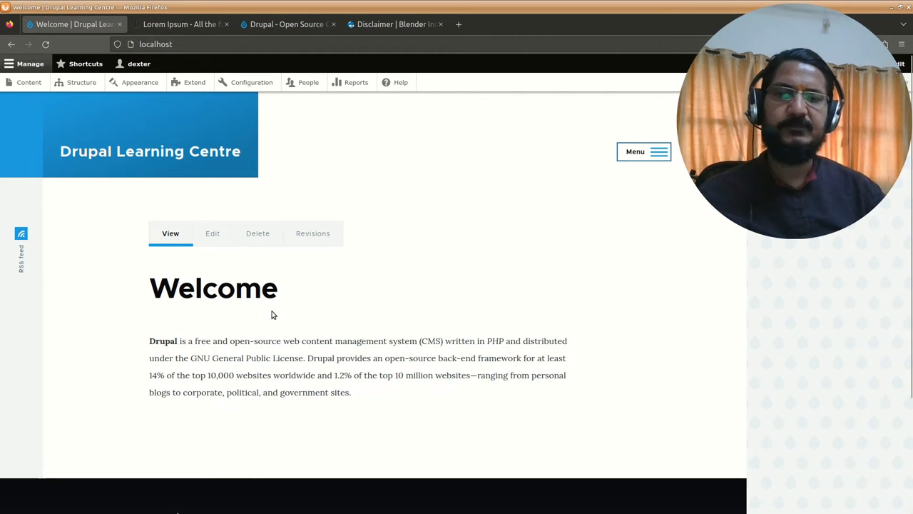
{"action": "mouse_move", "coordinate": [232, 326]}
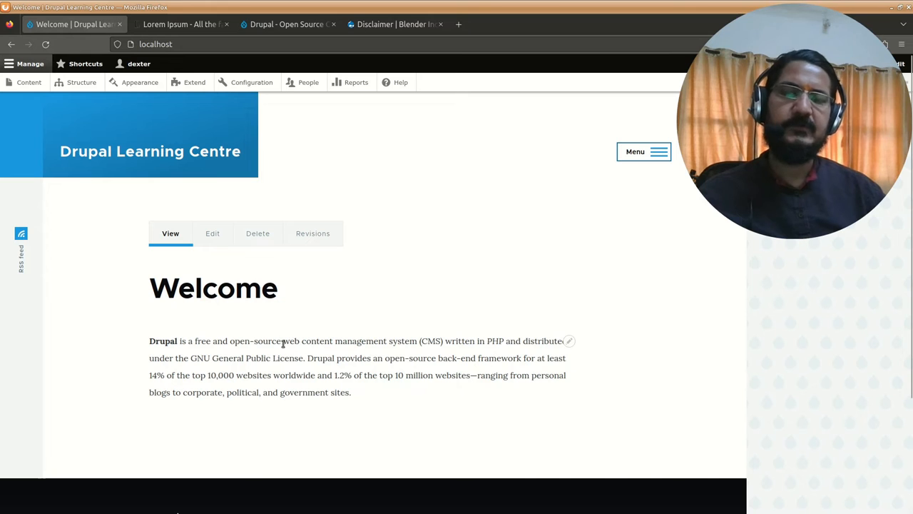
{"action": "mouse_move", "coordinate": [549, 225]}
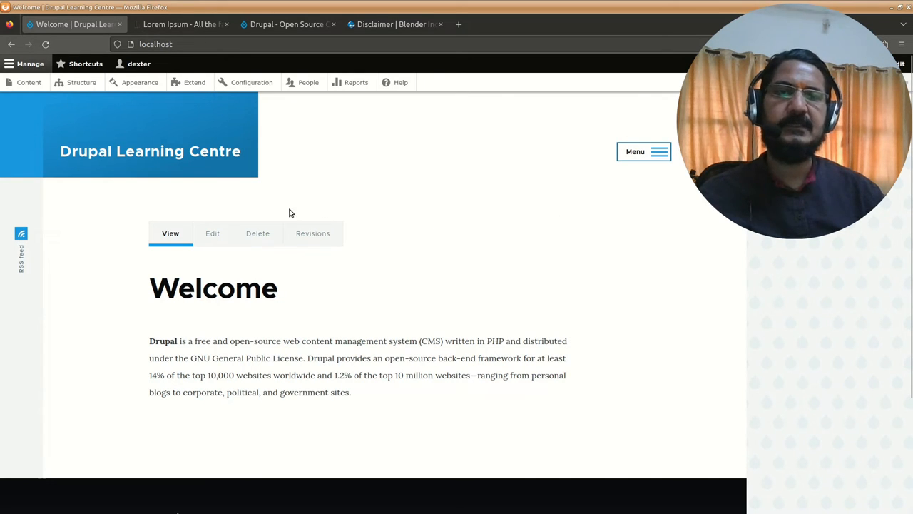
{"action": "mouse_move", "coordinate": [578, 218]}
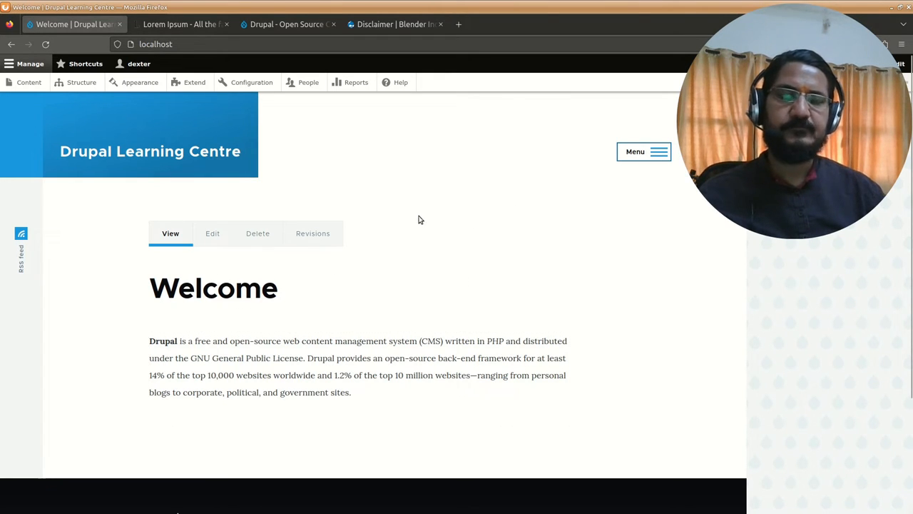
{"action": "mouse_move", "coordinate": [570, 224]}
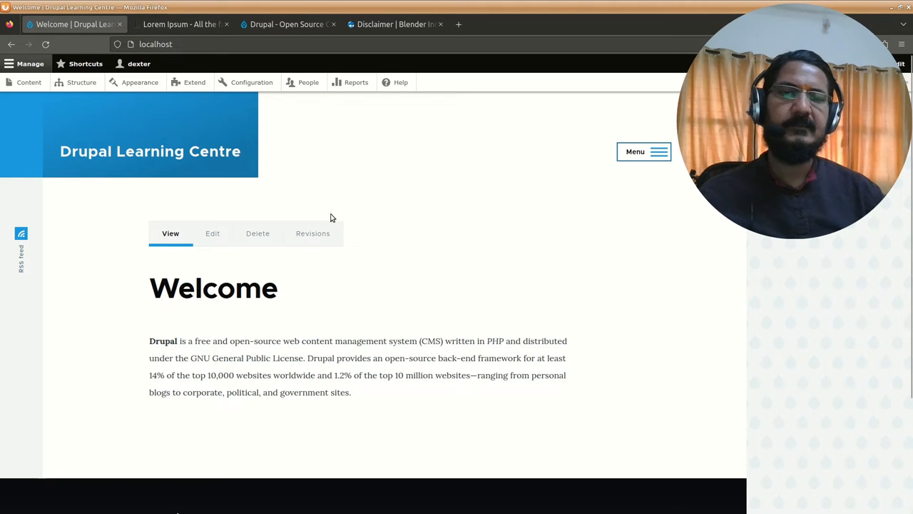
{"action": "mouse_move", "coordinate": [425, 213]}
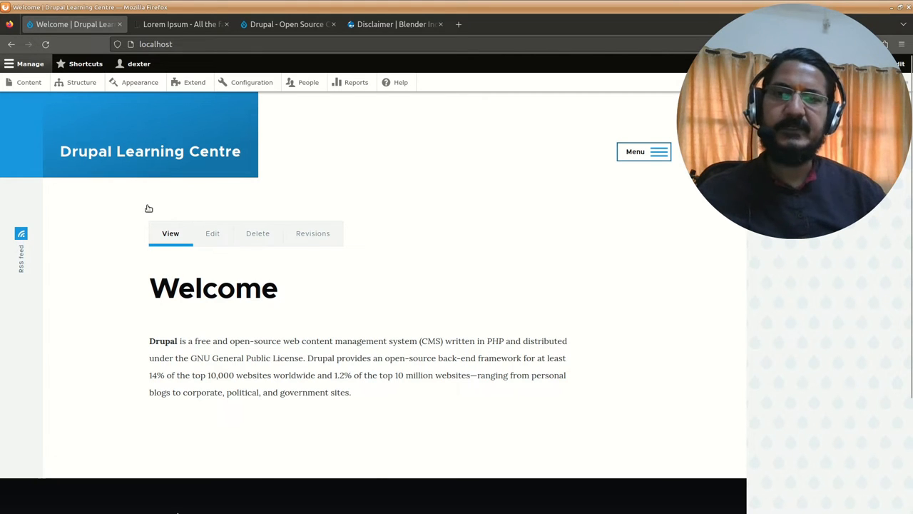
Review the Appearance page showing Olivero as default theme and Claro for administration.
{"action": "left_click", "coordinate": [140, 82]}
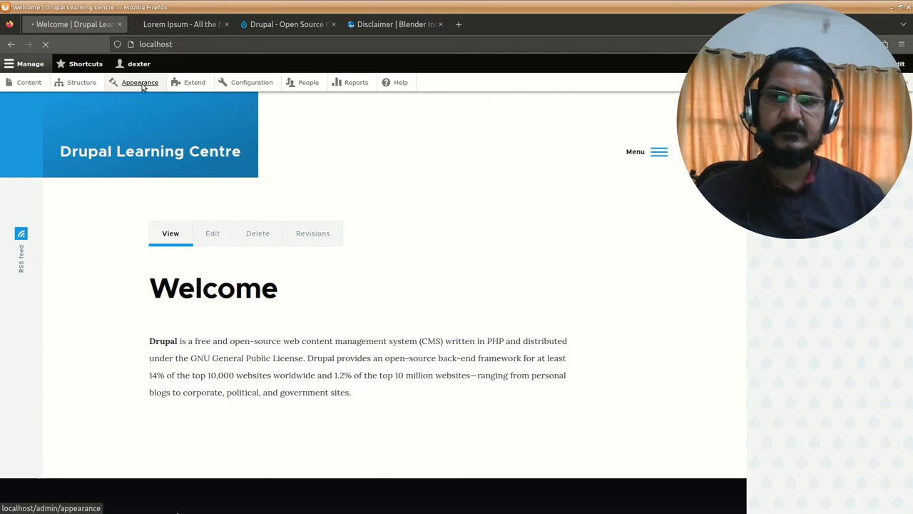
{"action": "left_click", "coordinate": [140, 82]}
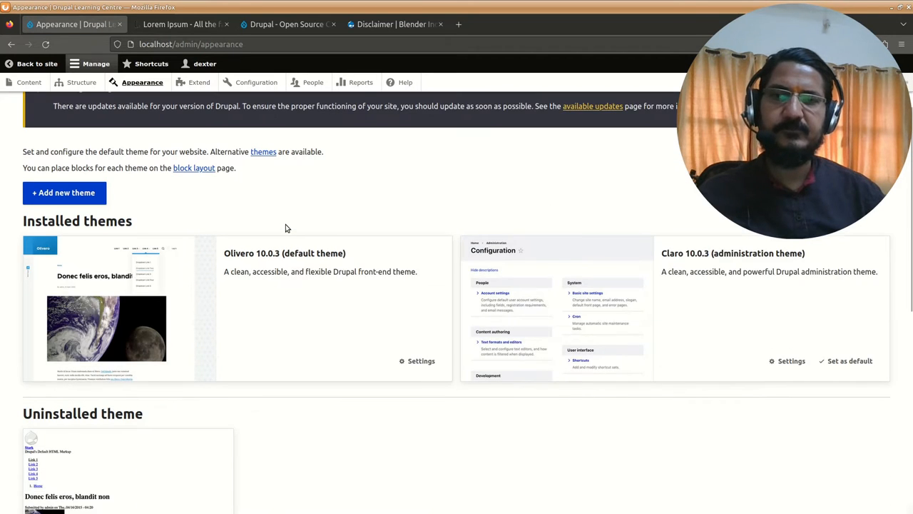
{"action": "scroll", "scroll_direction": "down", "scroll_amount": 3}
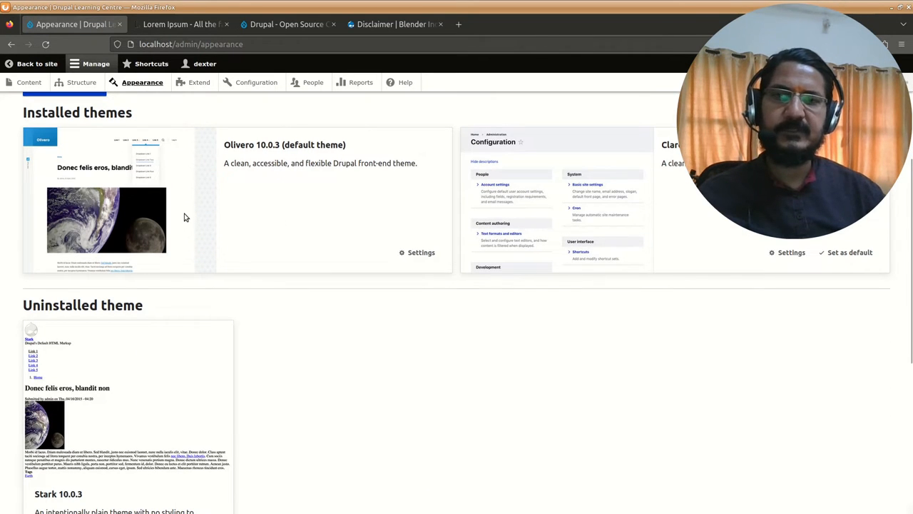
{"action": "mouse_move", "coordinate": [325, 270]}
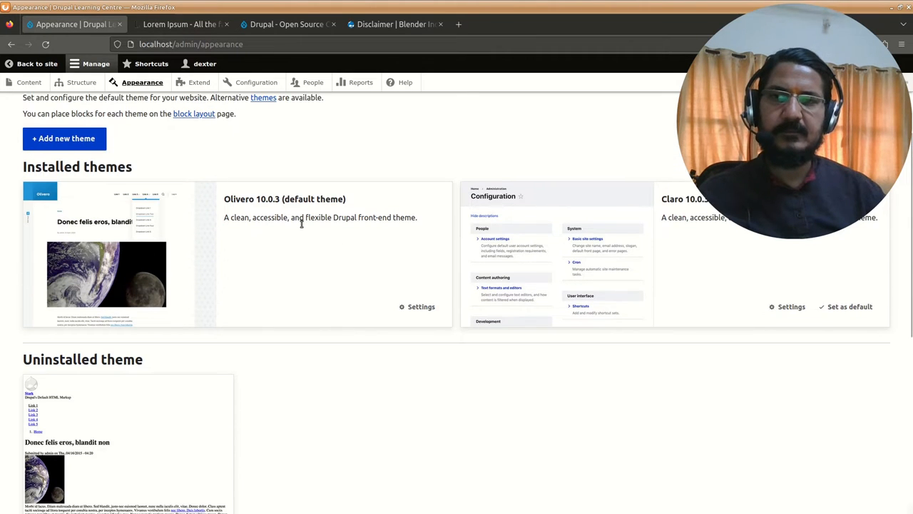
{"action": "mouse_move", "coordinate": [312, 279]}
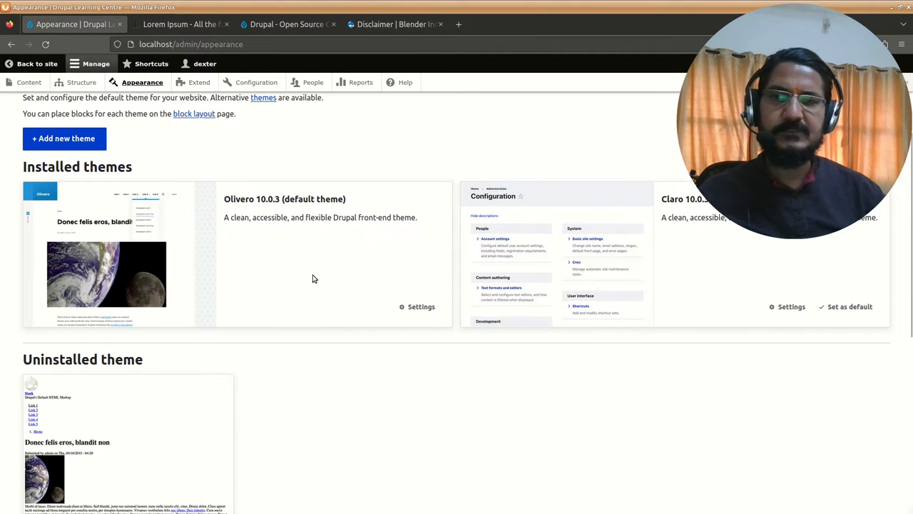
{"action": "mouse_move", "coordinate": [274, 216]}
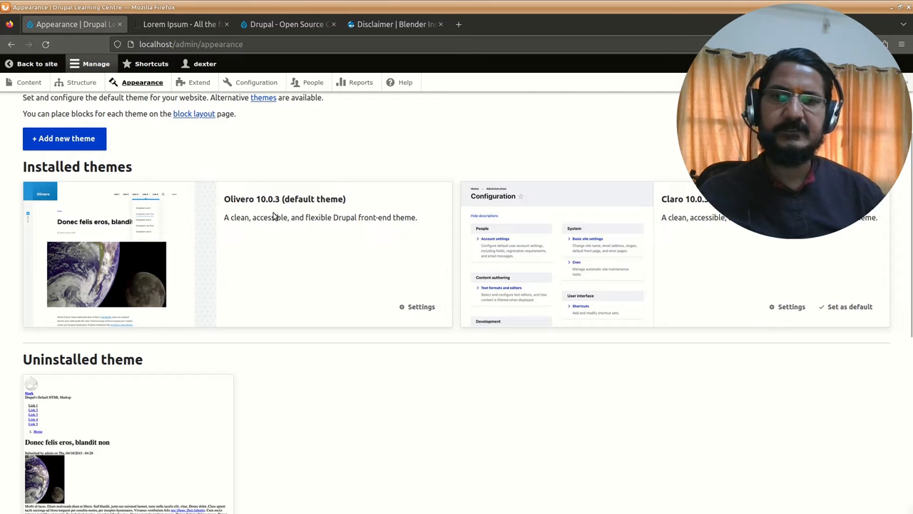
{"action": "mouse_move", "coordinate": [81, 82]}
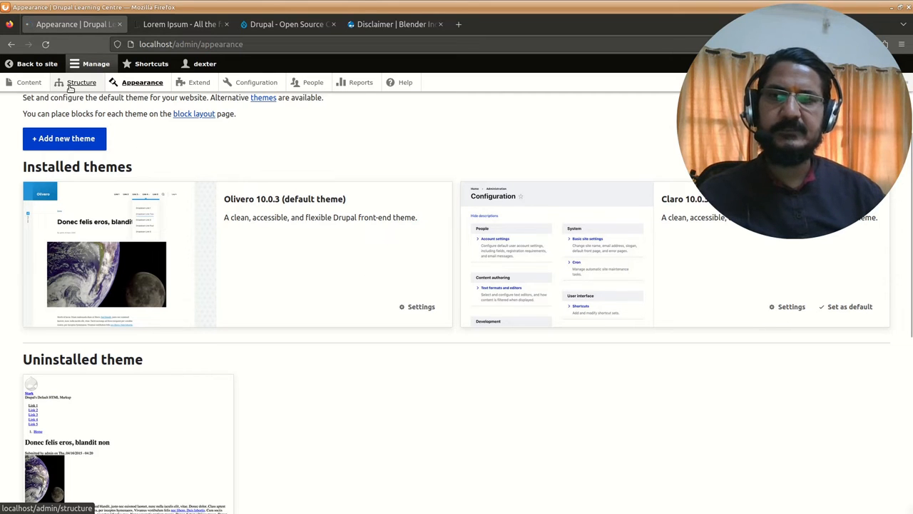
Go to Structure > Block layout with the Olivero tab selected.
{"action": "left_click", "coordinate": [81, 82]}
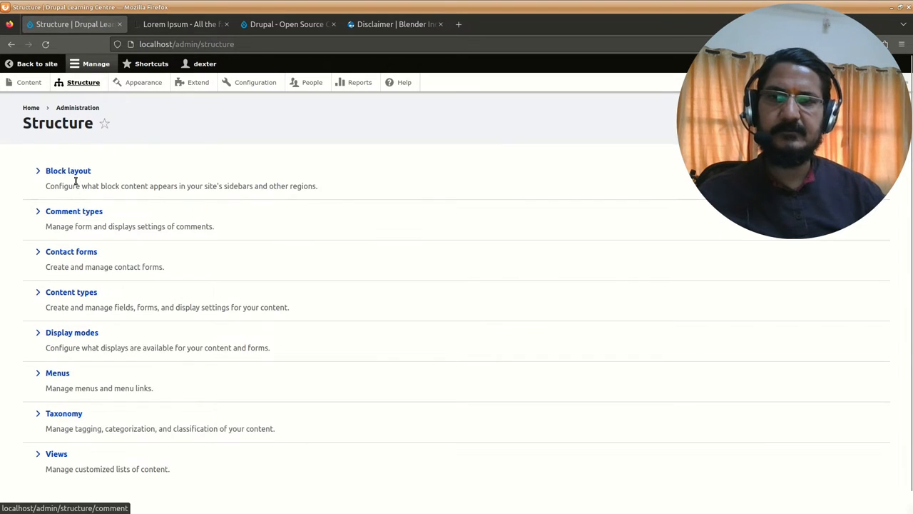
{"action": "left_click", "coordinate": [68, 171]}
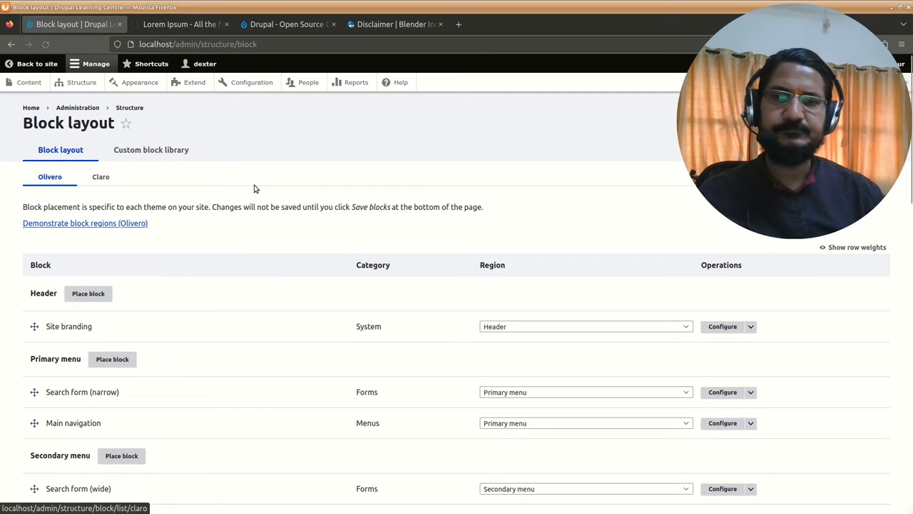
{"action": "mouse_move", "coordinate": [62, 194]}
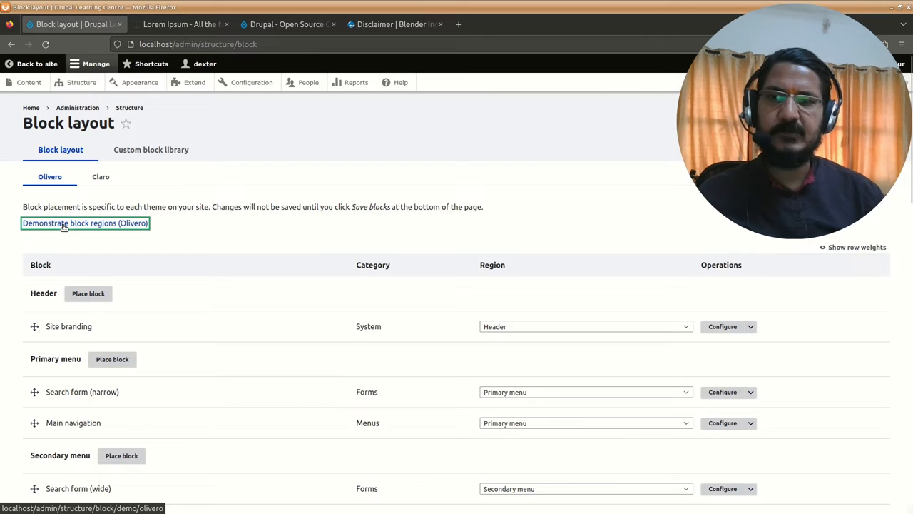
Show the Olivero block region demonstration and scroll through the highlighted regions.
{"action": "left_click", "coordinate": [85, 223]}
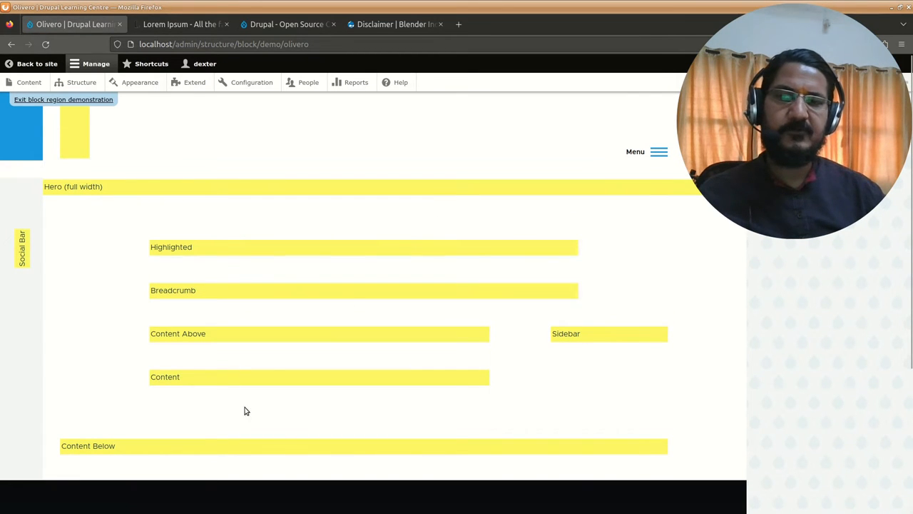
{"action": "mouse_move", "coordinate": [540, 341]}
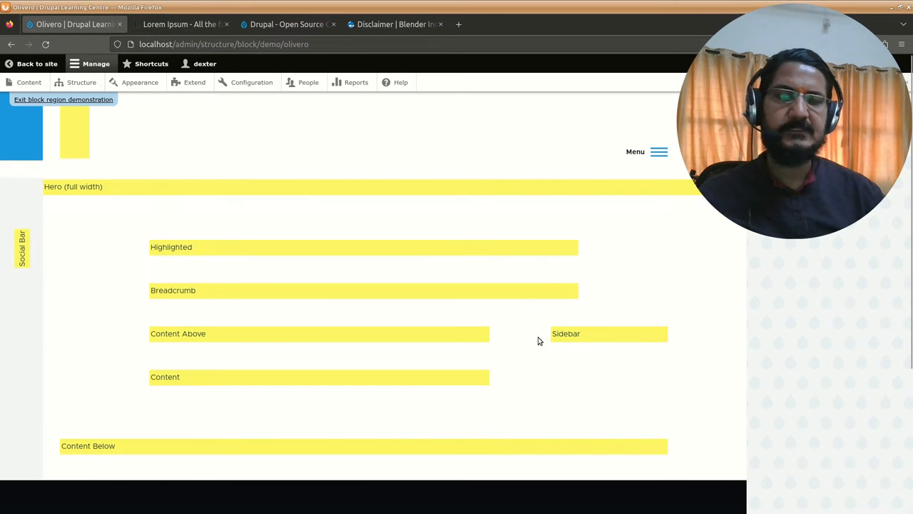
{"action": "mouse_move", "coordinate": [227, 308]}
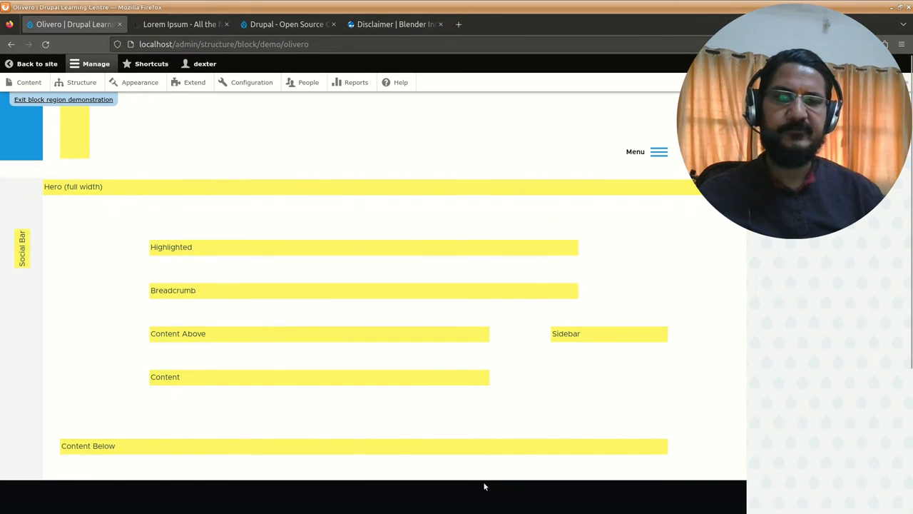
{"action": "mouse_move", "coordinate": [82, 149]}
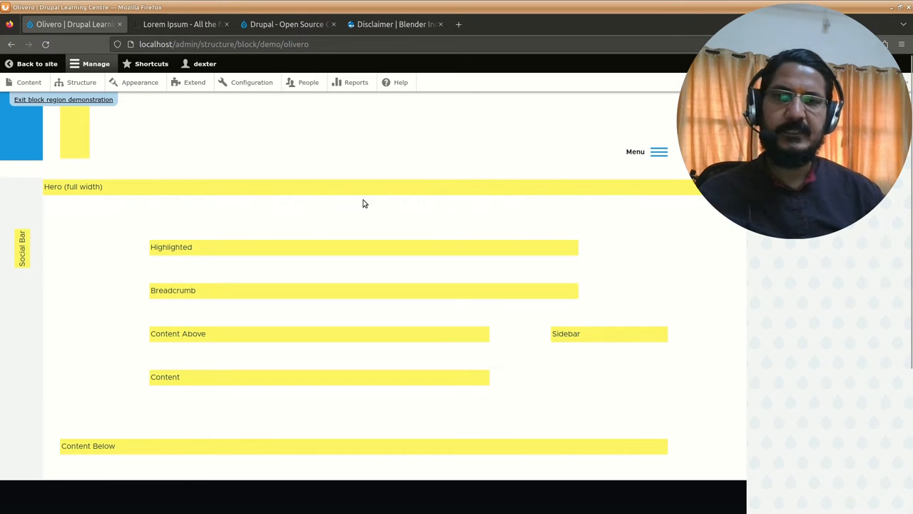
{"action": "mouse_move", "coordinate": [271, 312]}
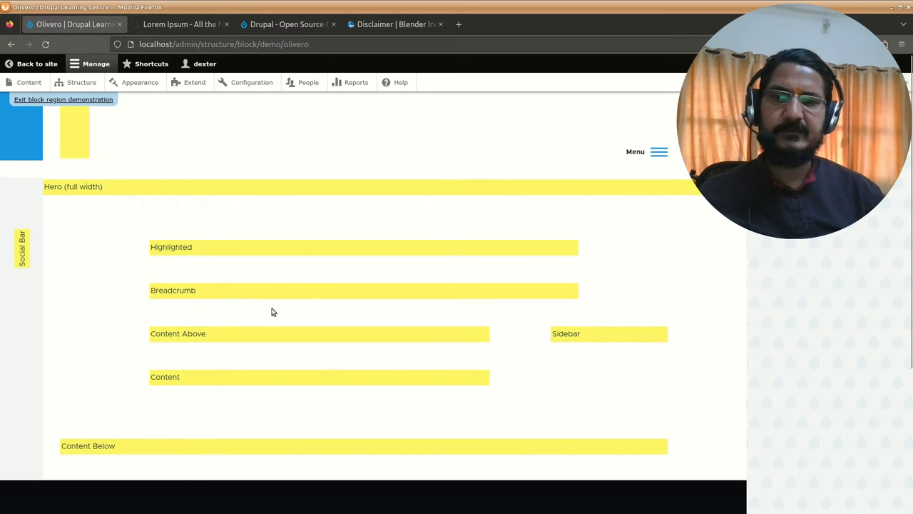
{"action": "mouse_move", "coordinate": [169, 371]}
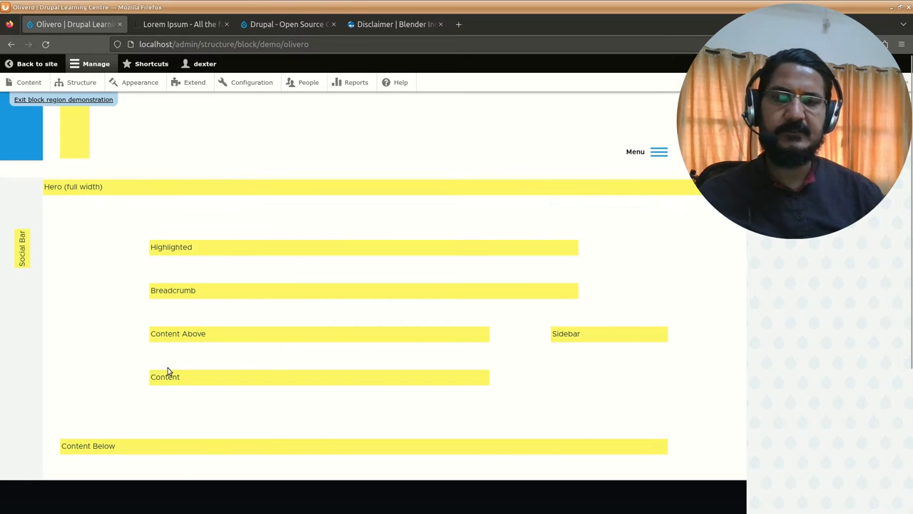
{"action": "mouse_move", "coordinate": [218, 341]}
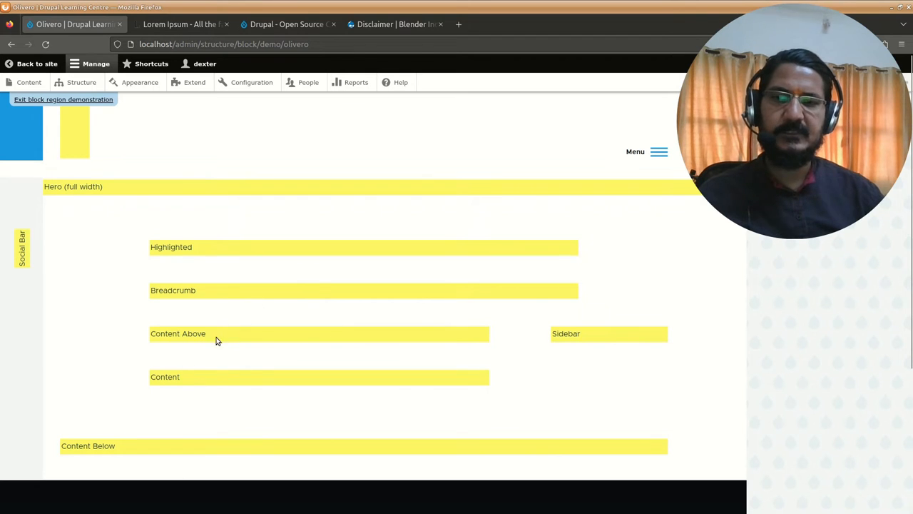
{"action": "mouse_move", "coordinate": [278, 382]}
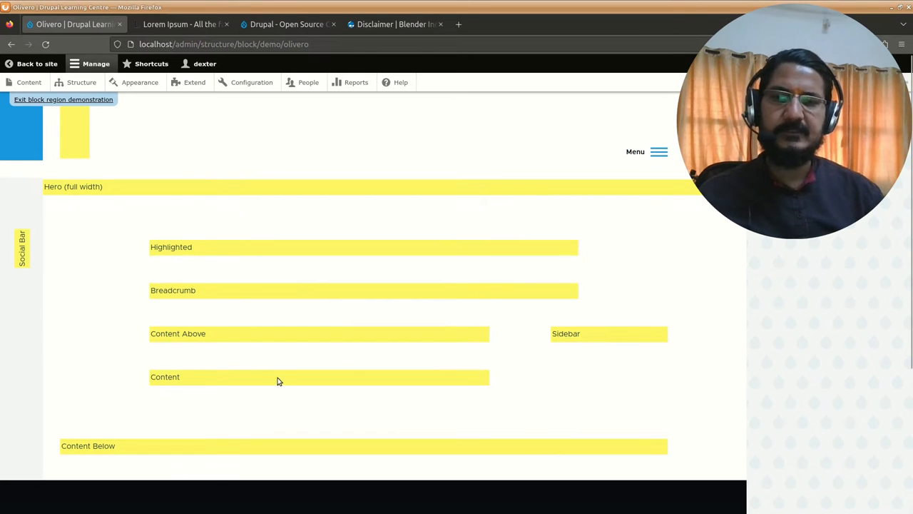
{"action": "mouse_move", "coordinate": [290, 389]}
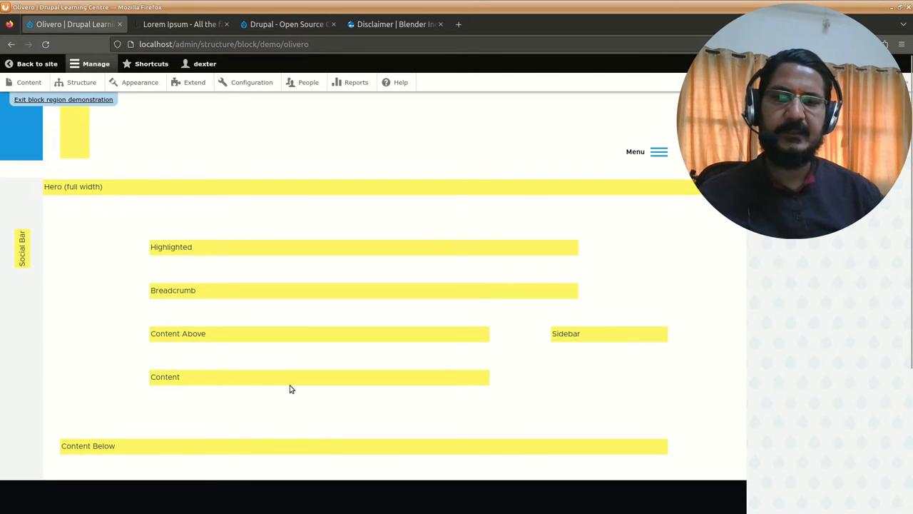
{"action": "scroll", "scroll_direction": "down", "scroll_amount": 3}
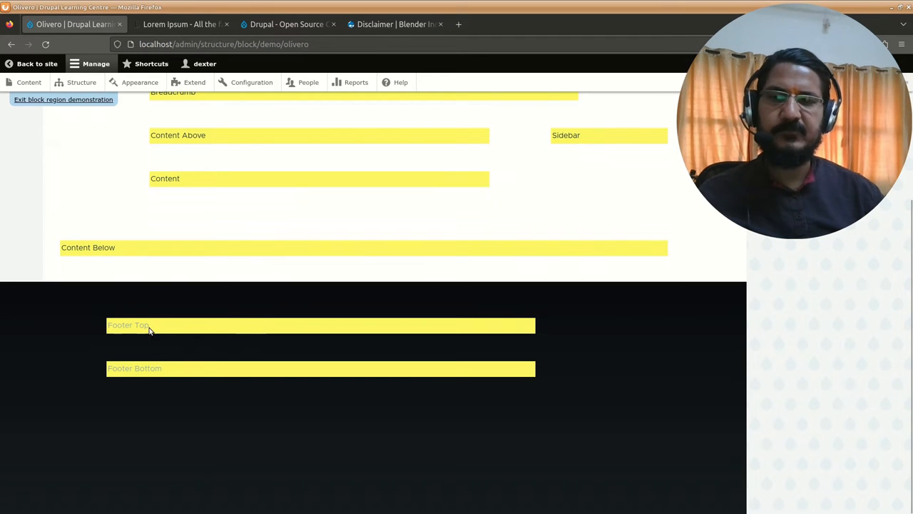
{"action": "mouse_move", "coordinate": [381, 453]}
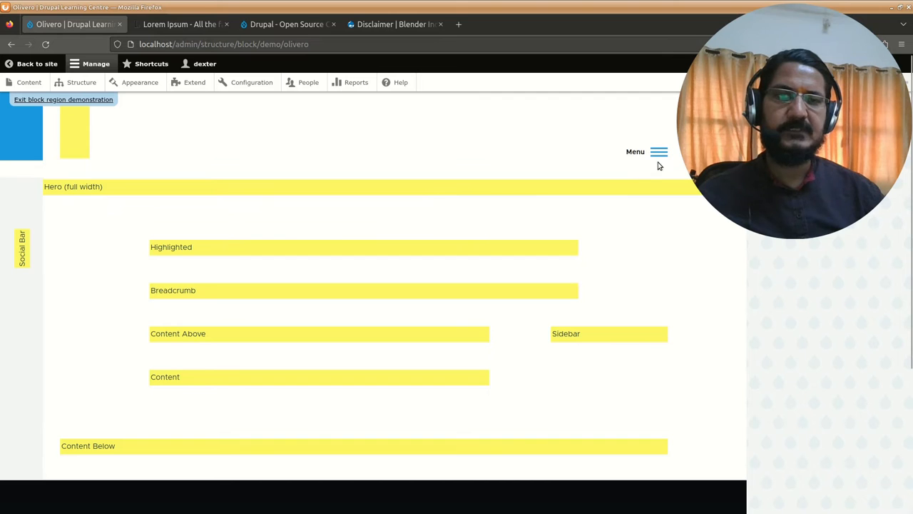
{"action": "mouse_move", "coordinate": [654, 173]}
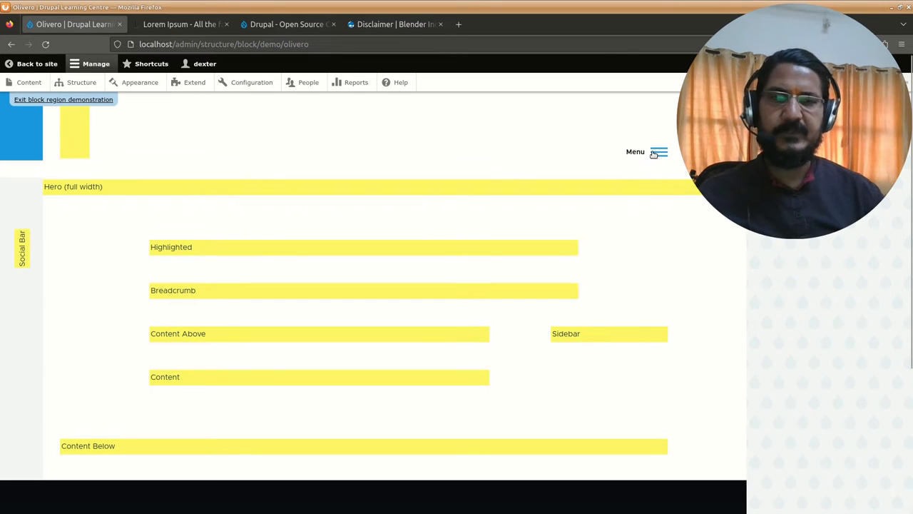
{"action": "mouse_move", "coordinate": [663, 171]}
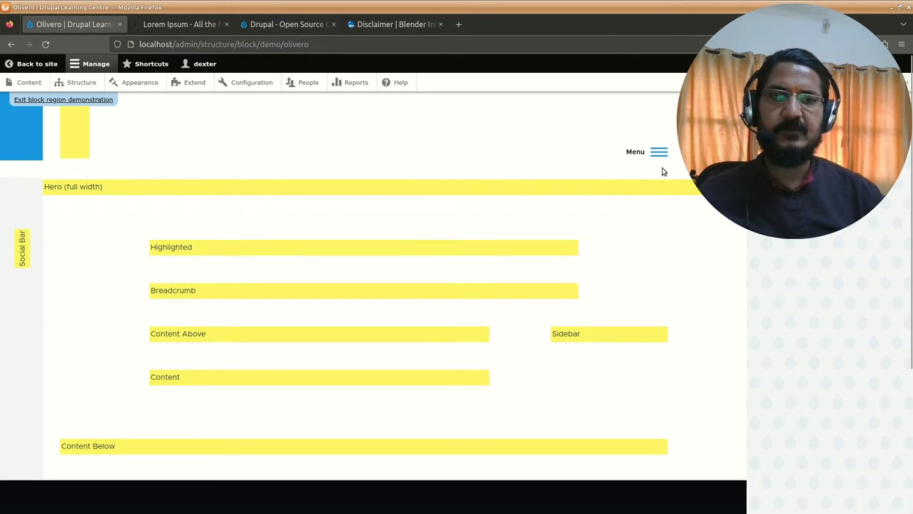
{"action": "mouse_move", "coordinate": [585, 174]}
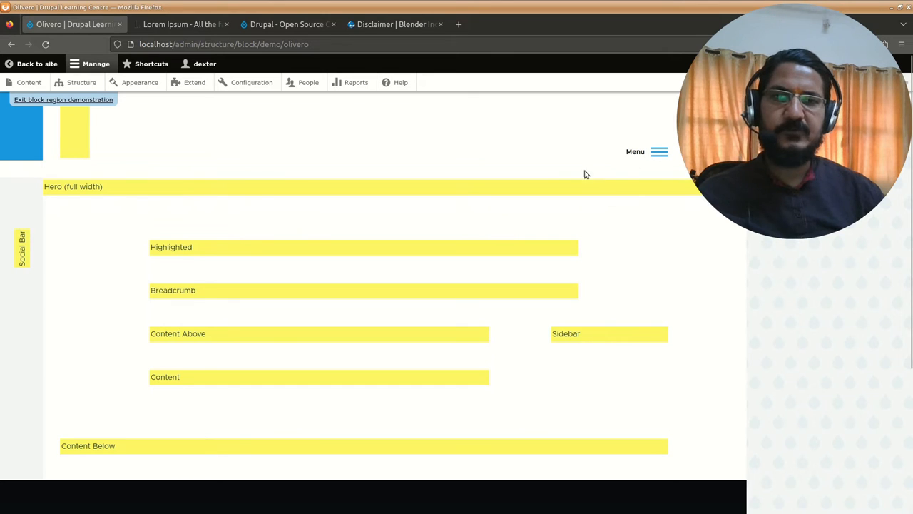
{"action": "mouse_move", "coordinate": [399, 172]}
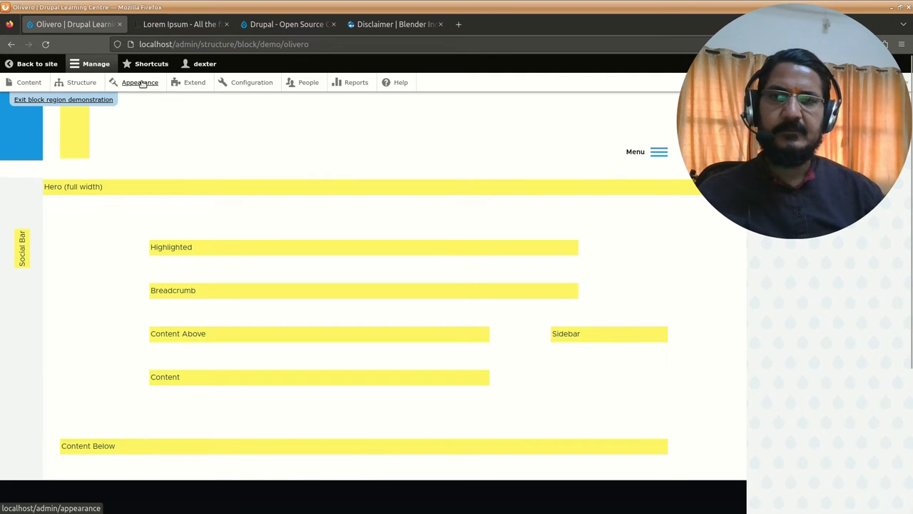
In Olivero Settings, uncheck 'Enable mobile menu at all widths' and save the configuration.
{"action": "left_click", "coordinate": [140, 82]}
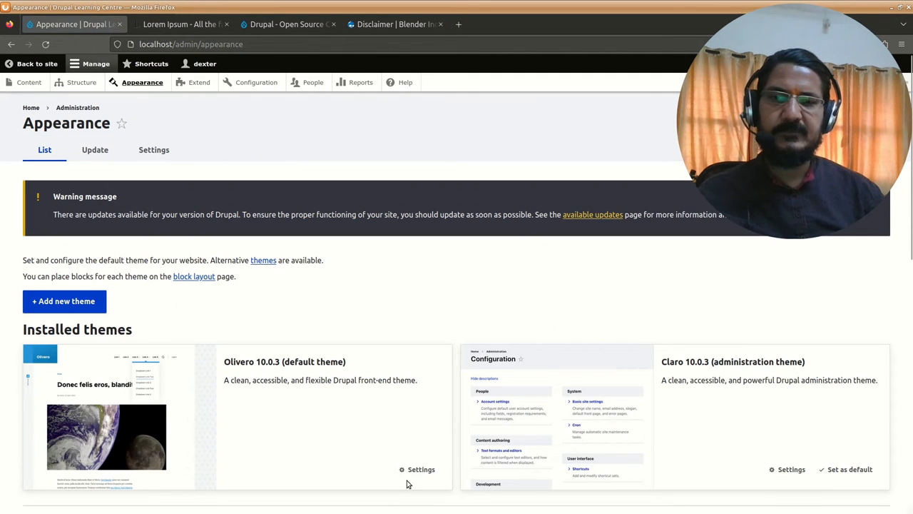
{"action": "left_click", "coordinate": [421, 469]}
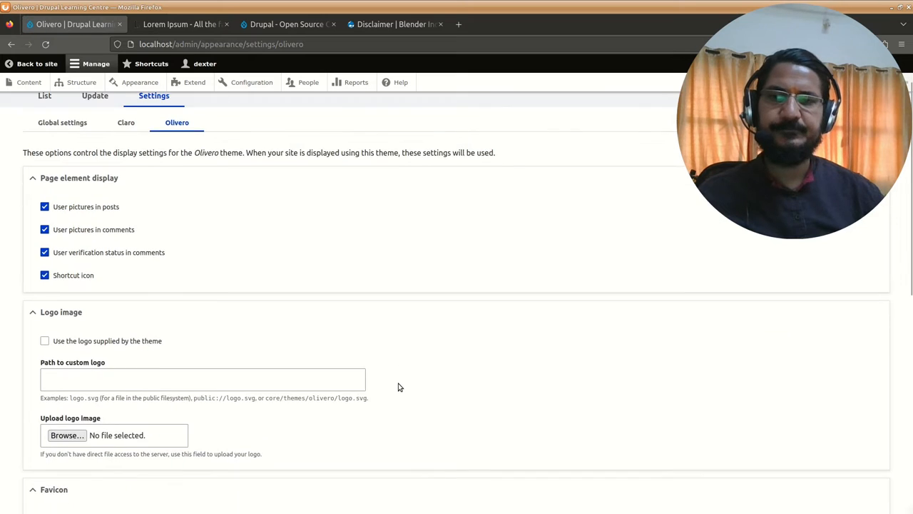
{"action": "scroll", "scroll_direction": "down", "scroll_amount": 3}
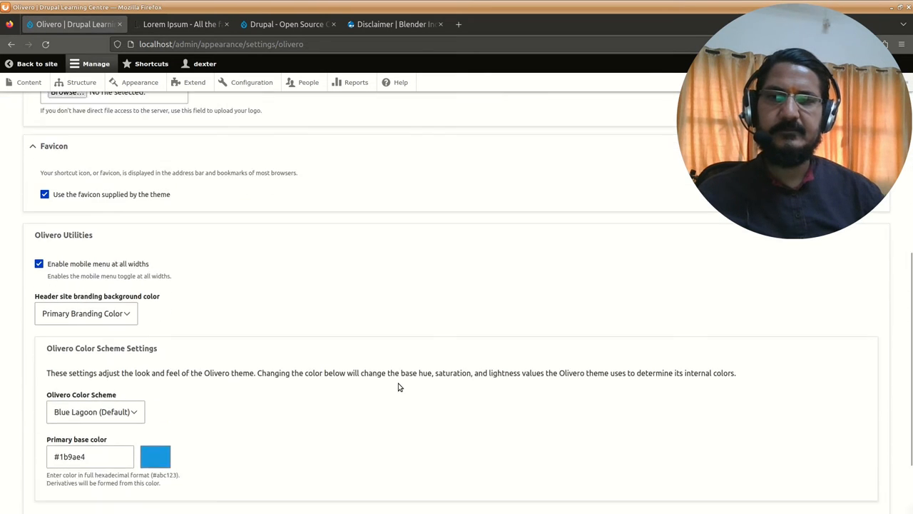
{"action": "scroll", "scroll_direction": "down", "scroll_amount": 3}
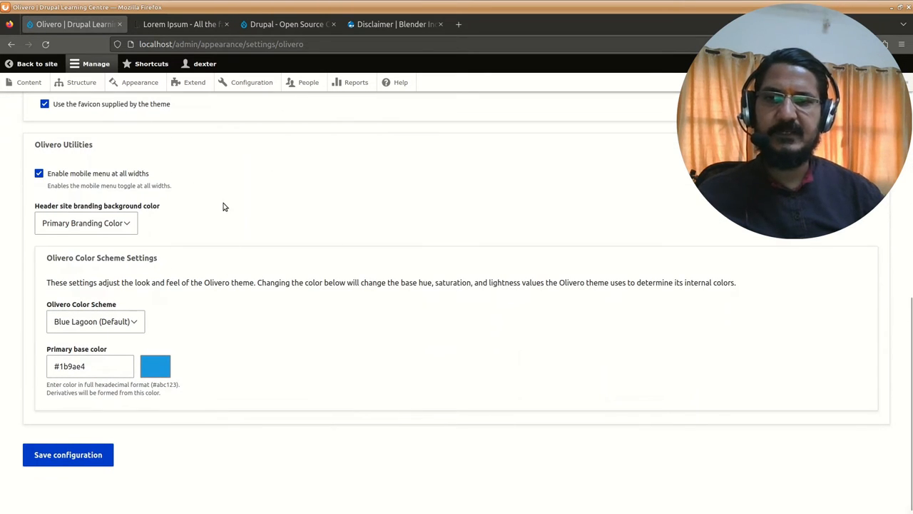
{"action": "mouse_move", "coordinate": [259, 338]}
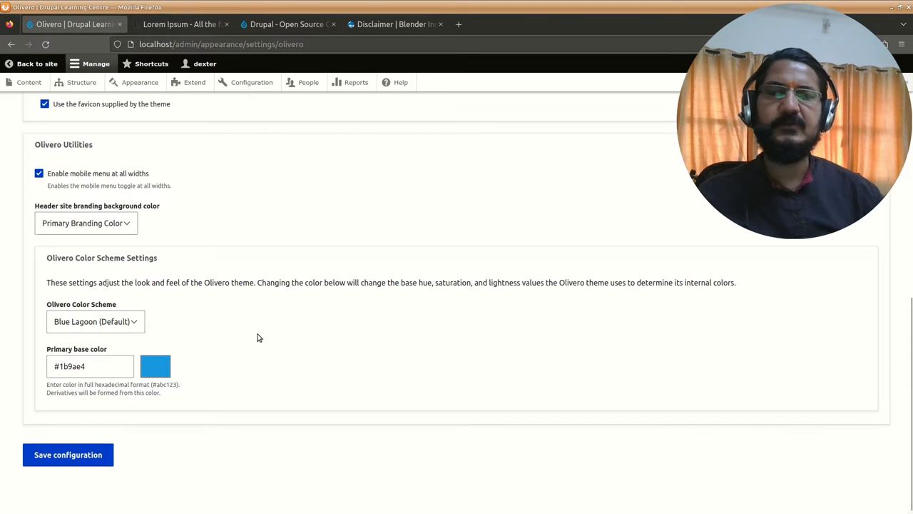
{"action": "mouse_move", "coordinate": [27, 194]}
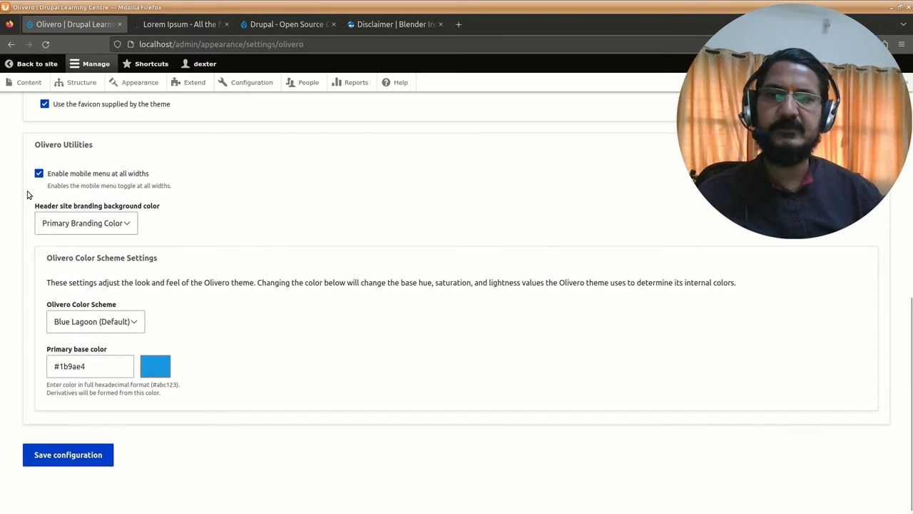
{"action": "mouse_move", "coordinate": [152, 179]}
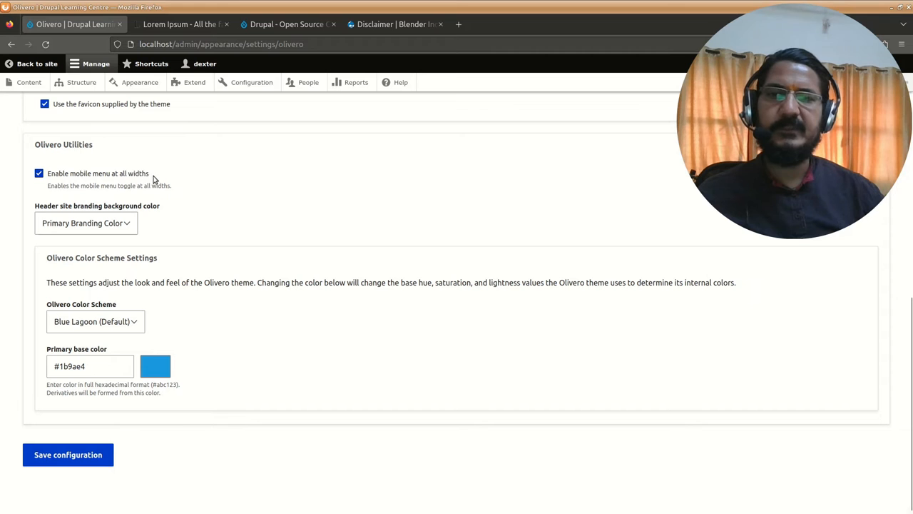
{"action": "left_click", "coordinate": [38, 173]}
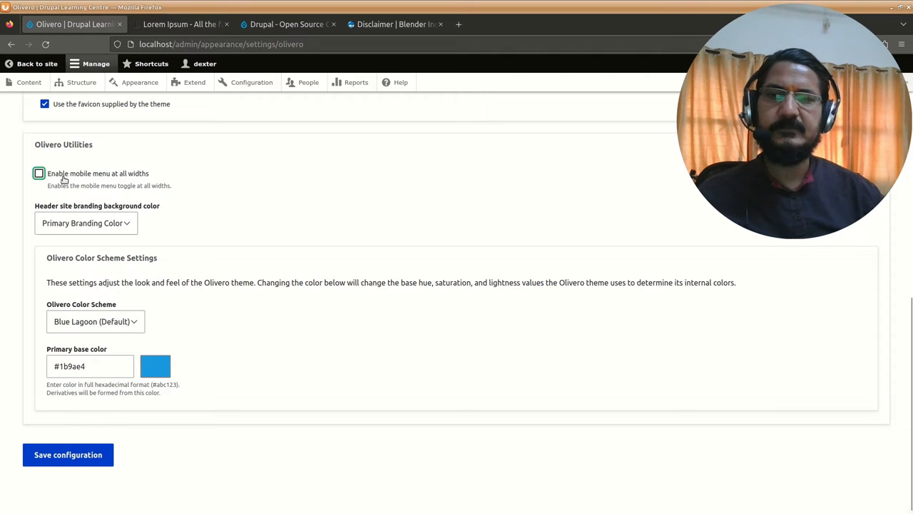
{"action": "left_click", "coordinate": [68, 455]}
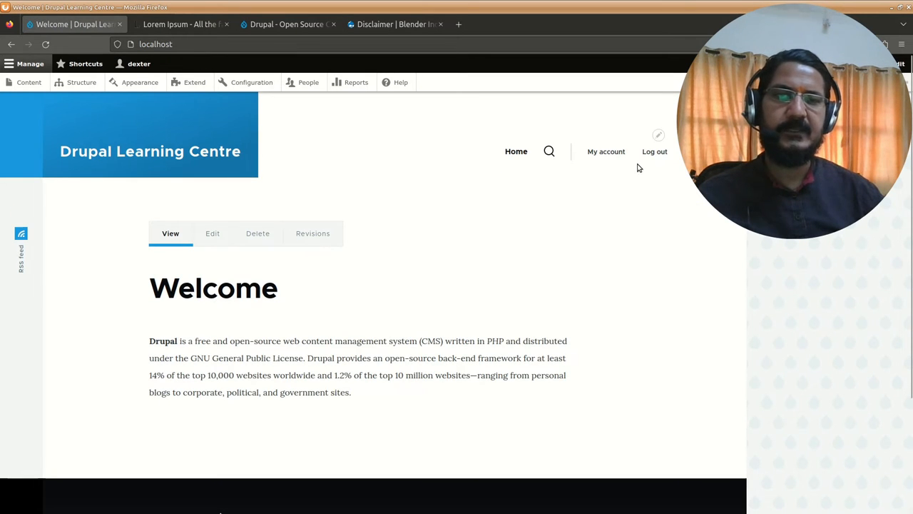
{"action": "mouse_move", "coordinate": [606, 151]}
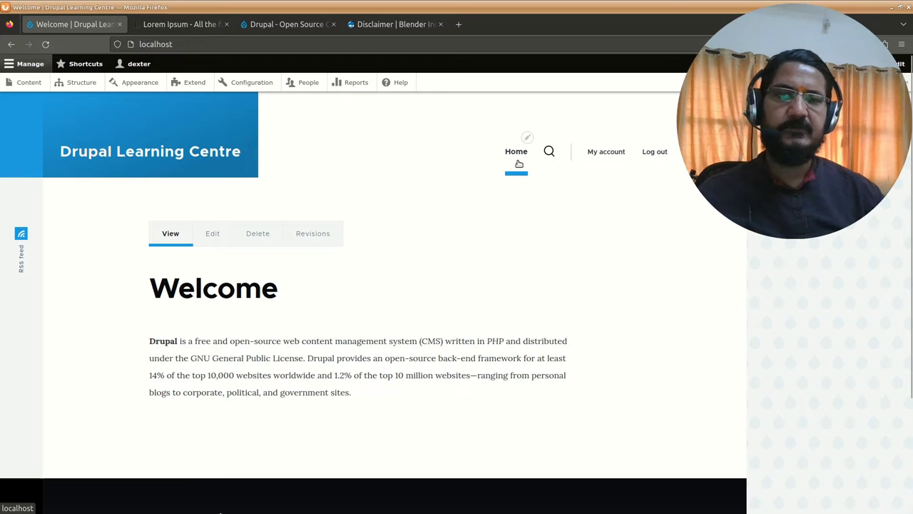
{"action": "mouse_move", "coordinate": [508, 191]}
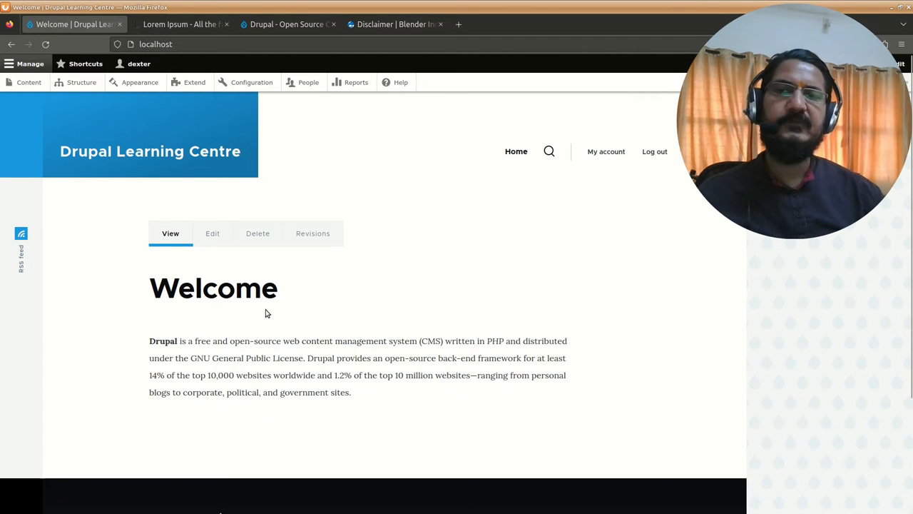
{"action": "mouse_move", "coordinate": [140, 322]}
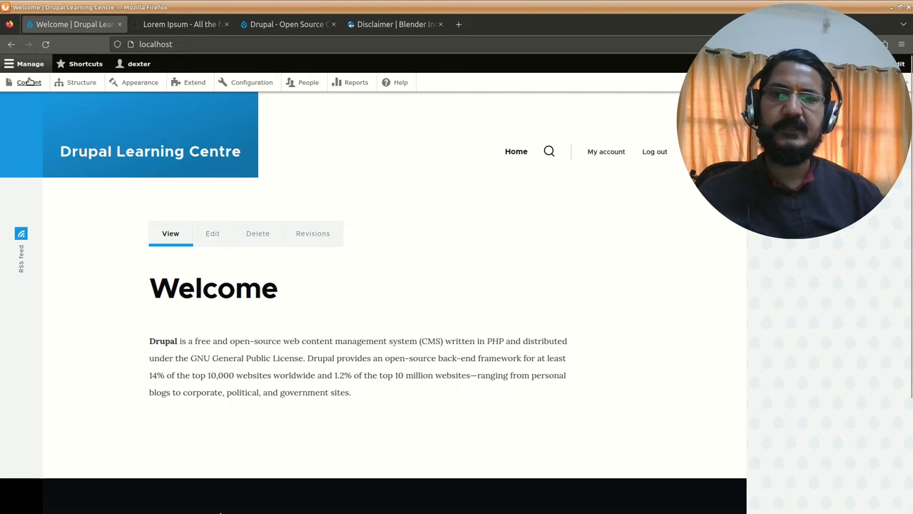
From the Content list, add new content and choose the Basic page type.
{"action": "left_click", "coordinate": [29, 82]}
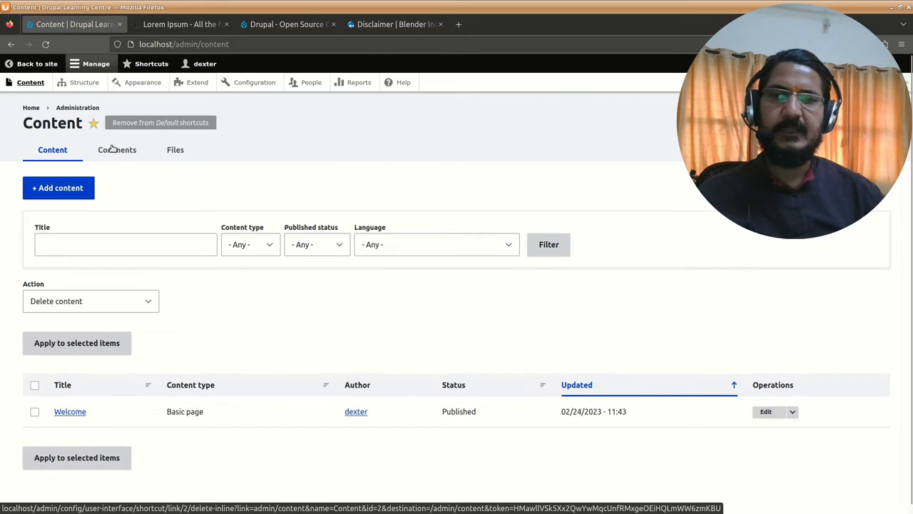
{"action": "mouse_move", "coordinate": [257, 339]}
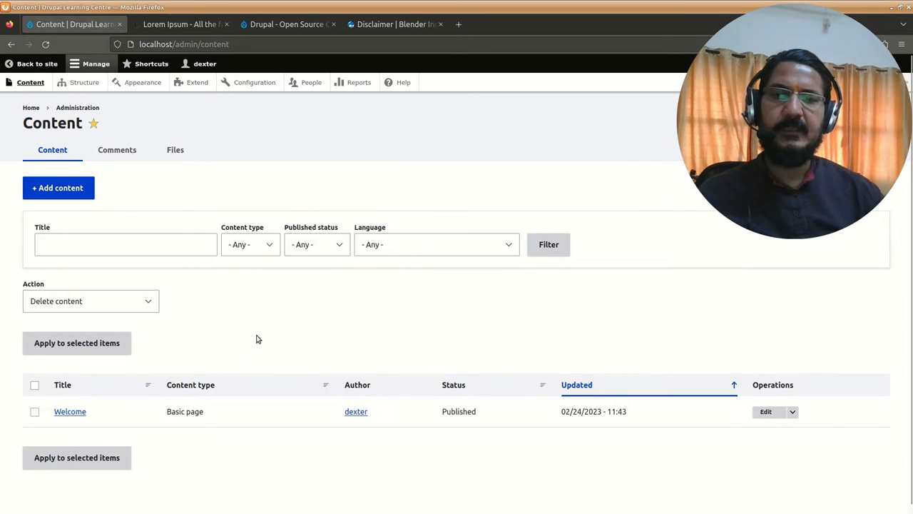
{"action": "left_click", "coordinate": [58, 188]}
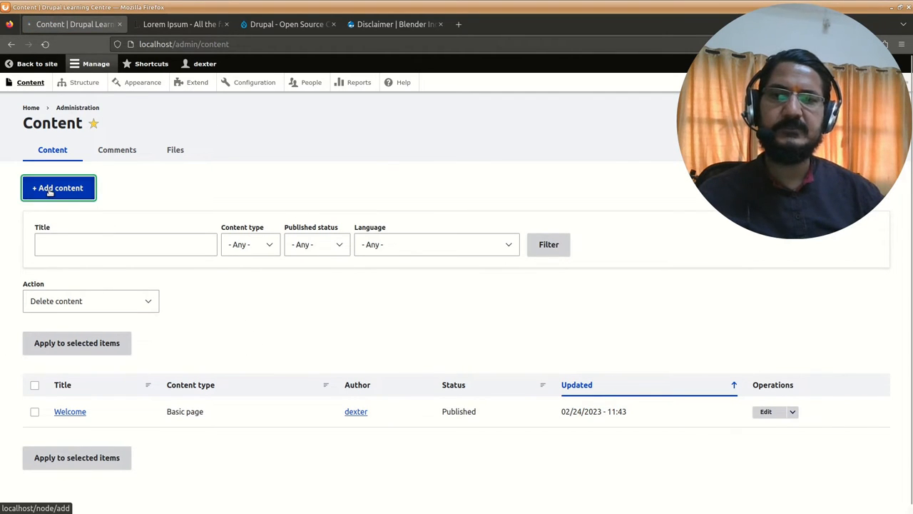
{"action": "left_click", "coordinate": [59, 188]}
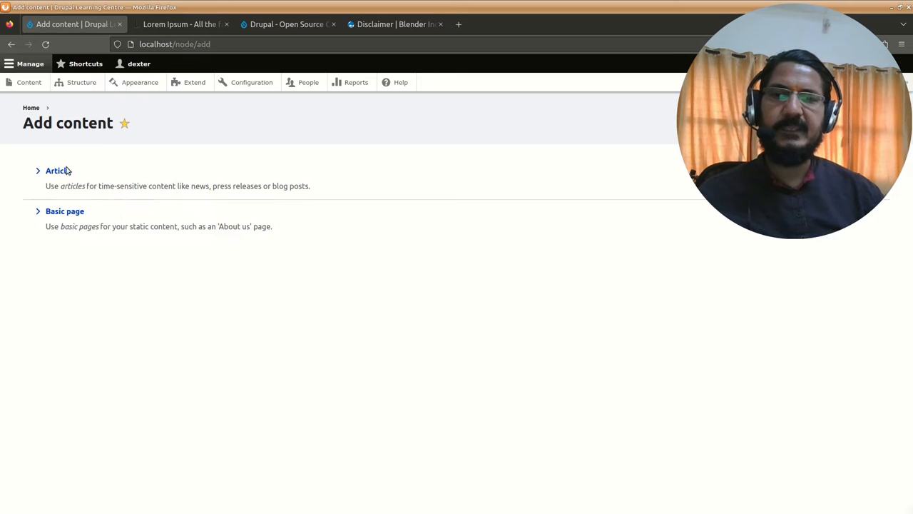
{"action": "mouse_move", "coordinate": [64, 211]}
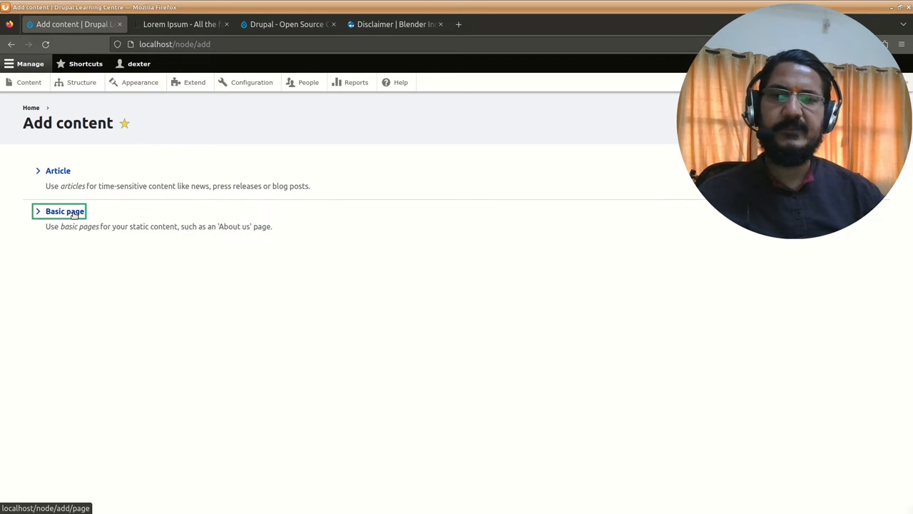
{"action": "left_click", "coordinate": [64, 211]}
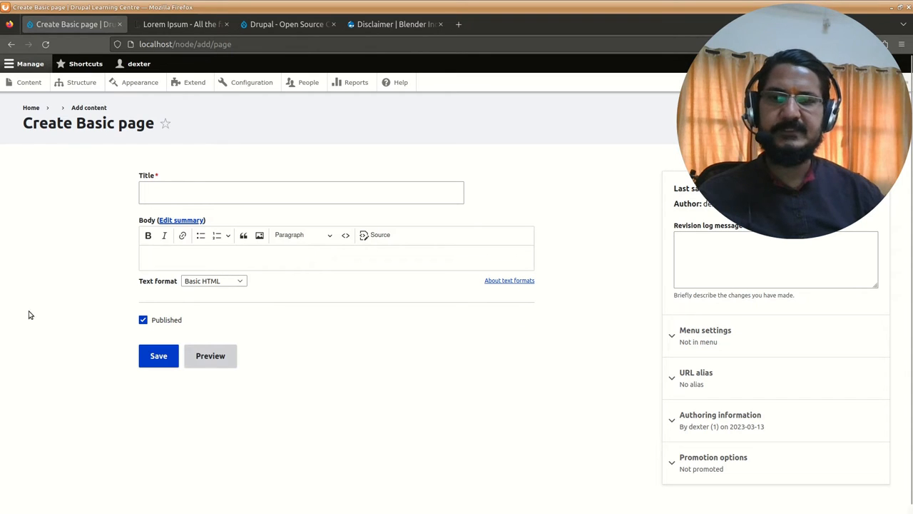
{"action": "mouse_move", "coordinate": [322, 362]}
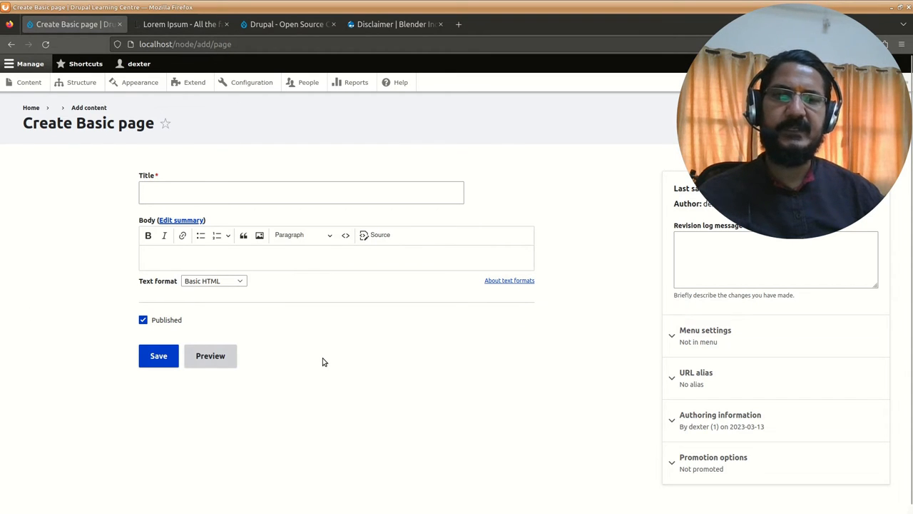
{"action": "left_click", "coordinate": [300, 193]}
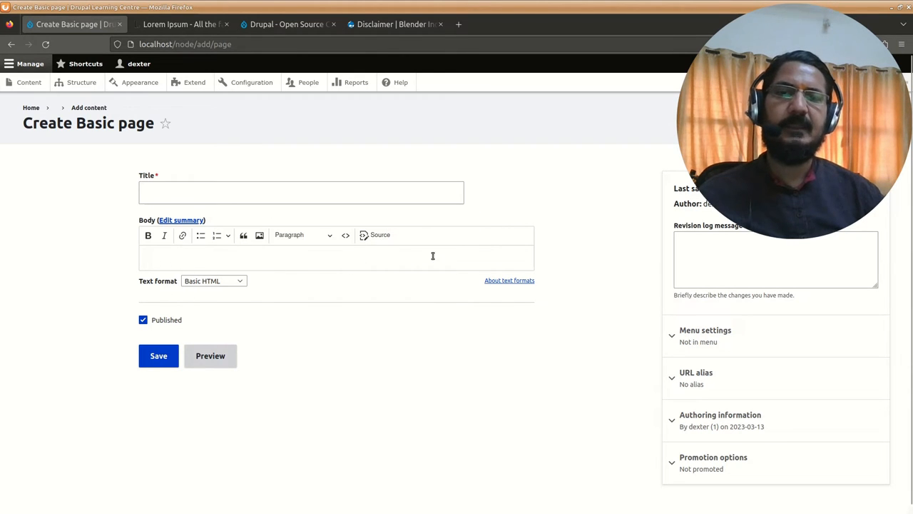
{"action": "mouse_move", "coordinate": [265, 172]}
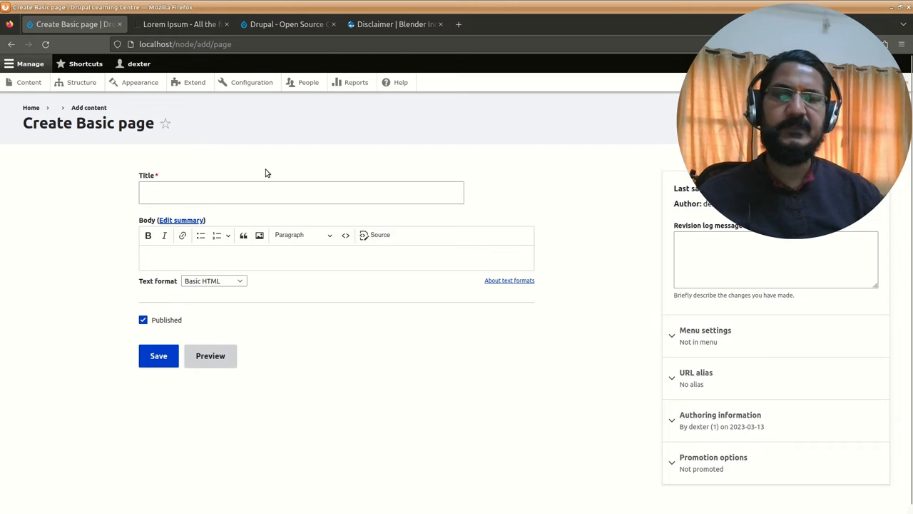
{"action": "mouse_move", "coordinate": [307, 370]}
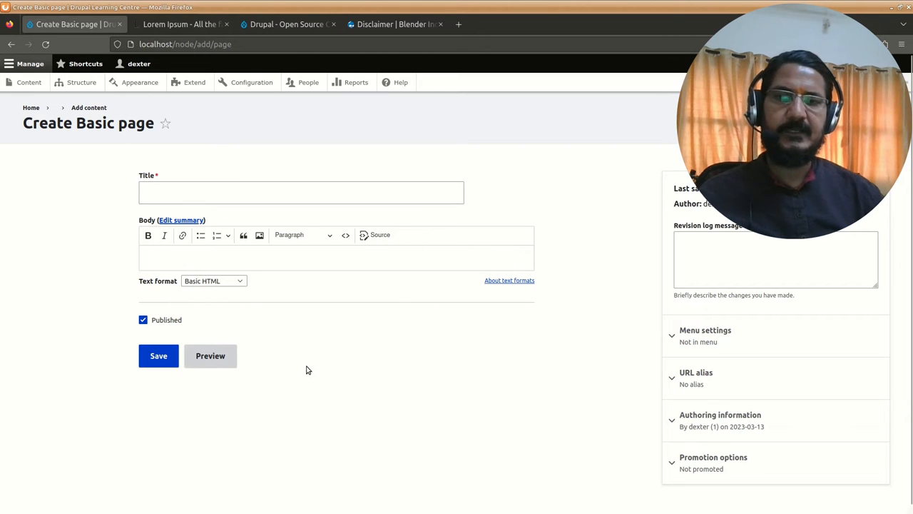
{"action": "mouse_move", "coordinate": [430, 367]}
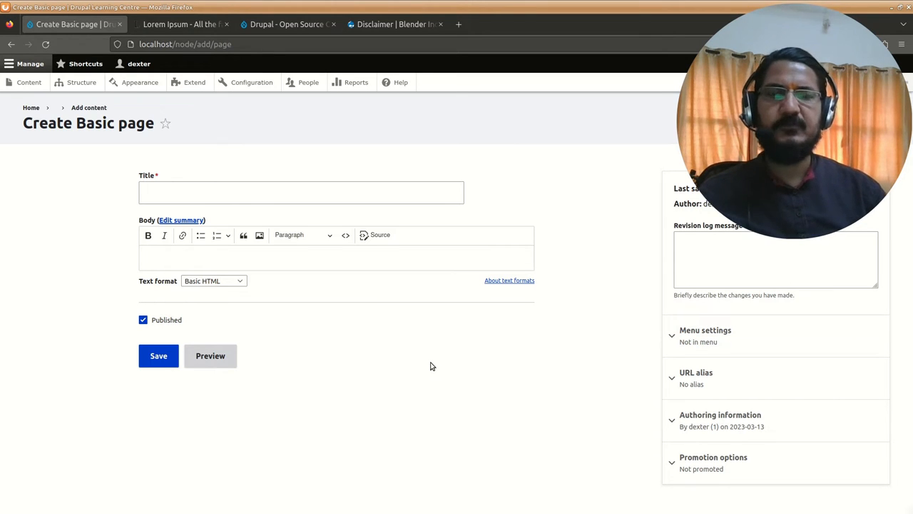
{"action": "left_click", "coordinate": [301, 193]}
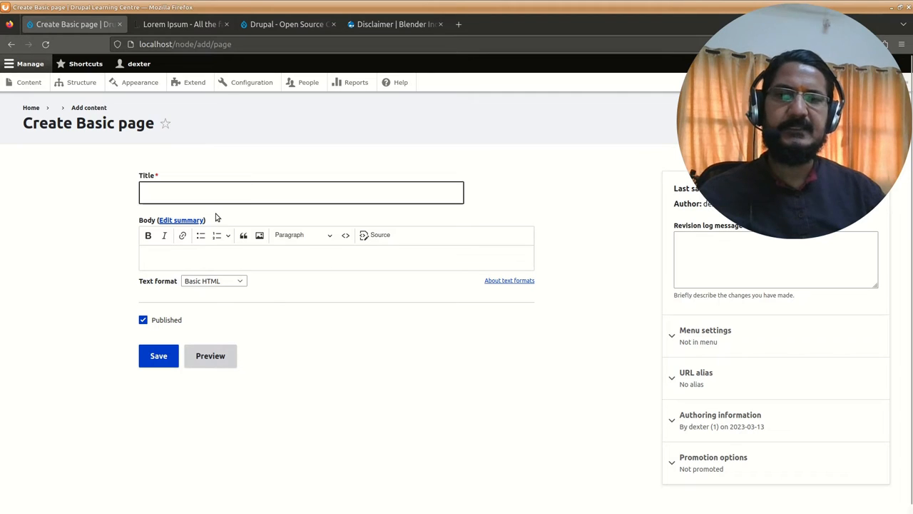
{"action": "mouse_move", "coordinate": [331, 380]}
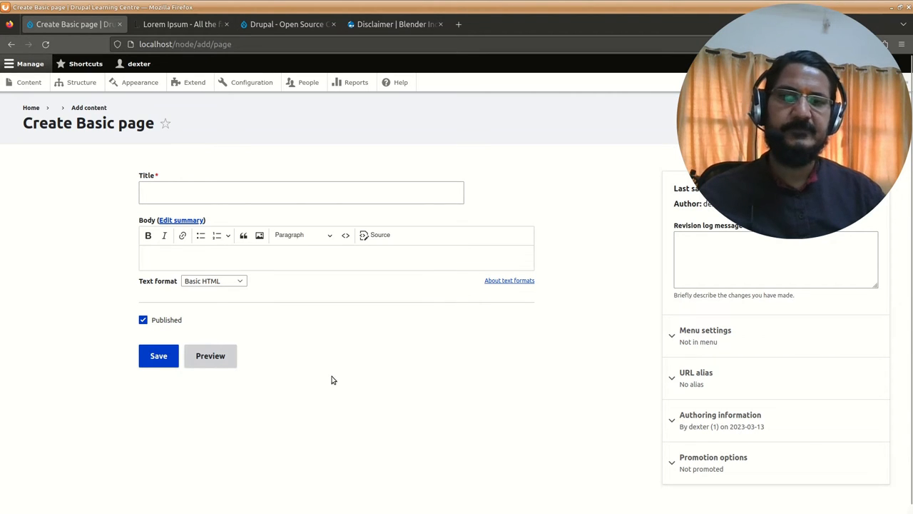
{"action": "mouse_move", "coordinate": [334, 397]}
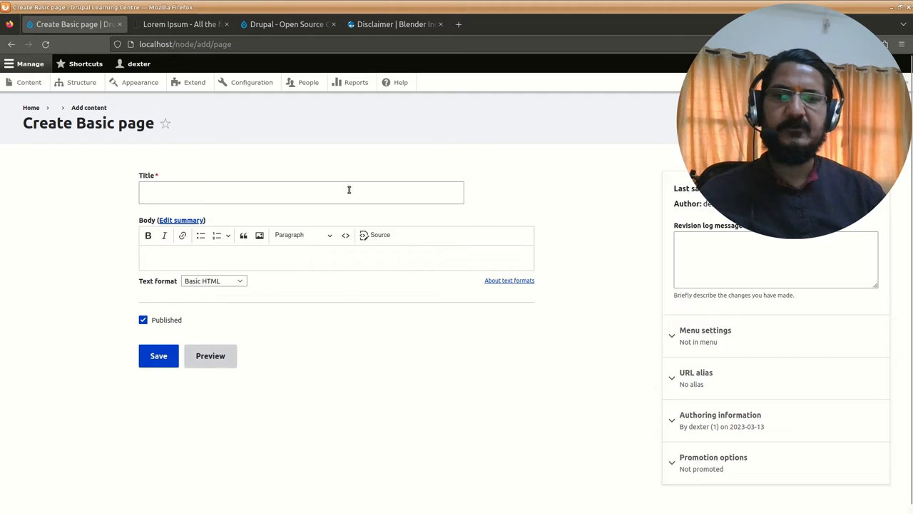
{"action": "mouse_move", "coordinate": [239, 214]}
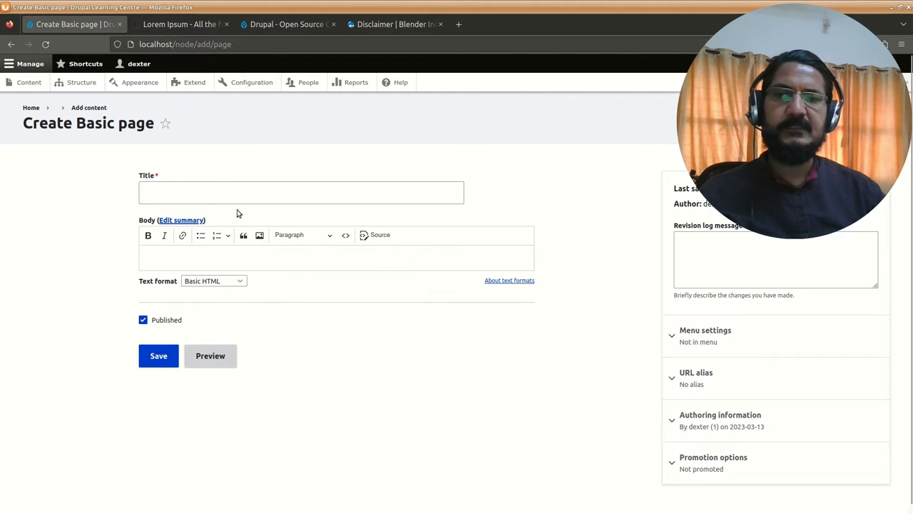
{"action": "mouse_move", "coordinate": [78, 155]}
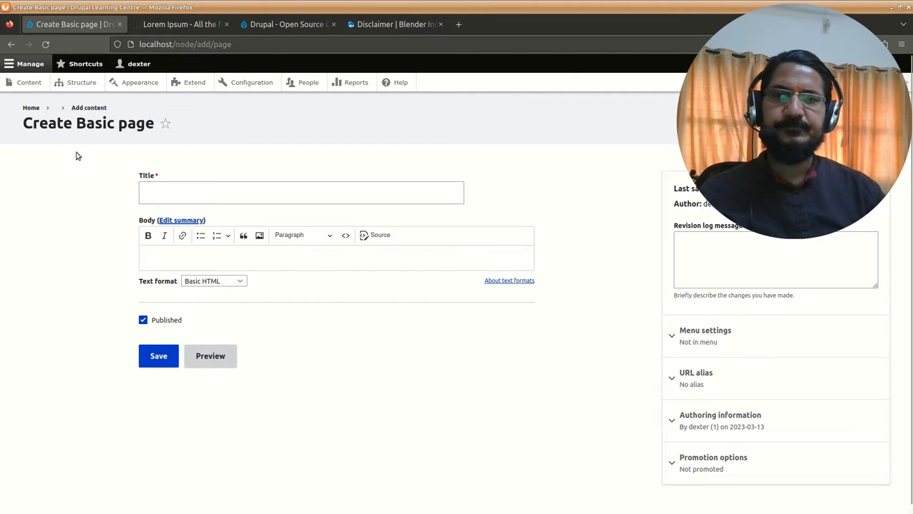
{"action": "left_click", "coordinate": [300, 193]}
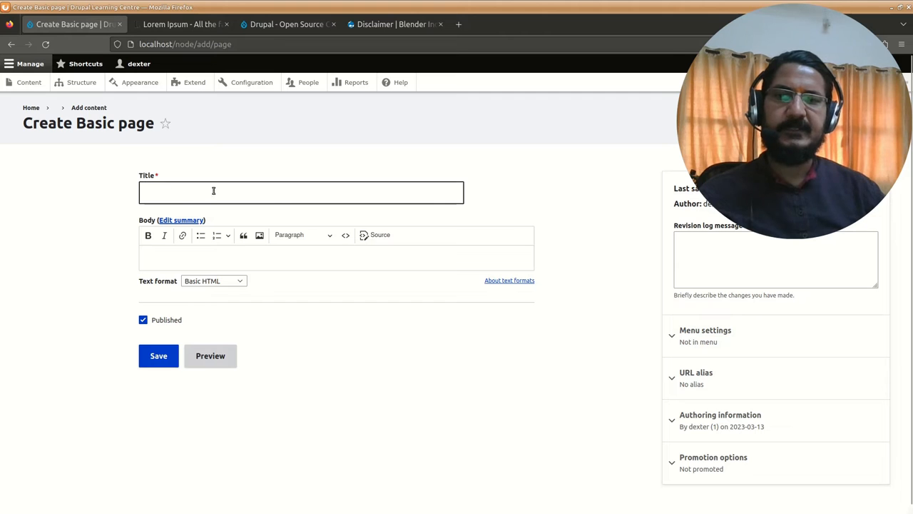
{"action": "left_click", "coordinate": [10, 43]}
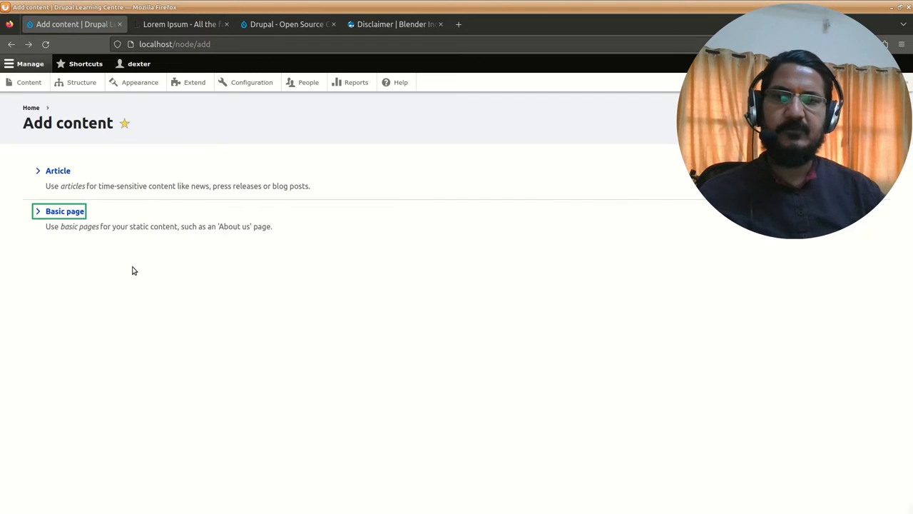
{"action": "left_click", "coordinate": [58, 171]}
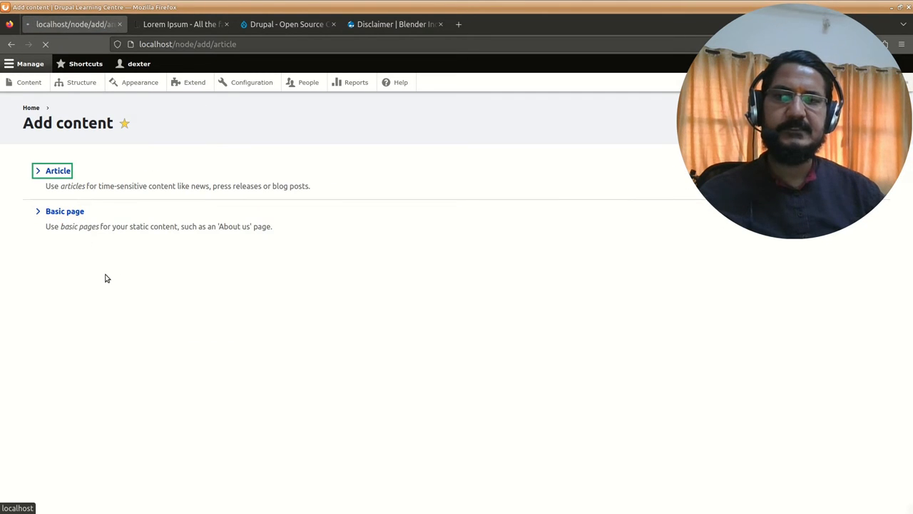
{"action": "left_click", "coordinate": [57, 170]}
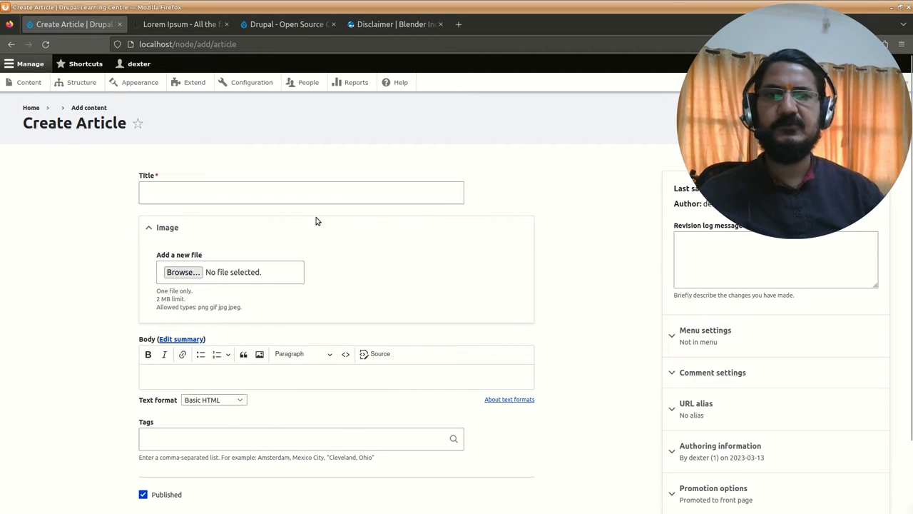
{"action": "left_click", "coordinate": [301, 193]}
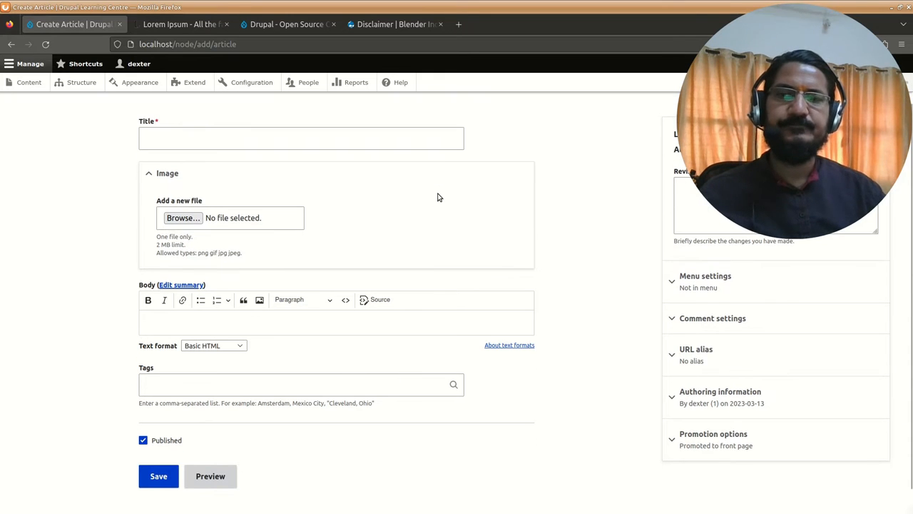
{"action": "scroll", "scroll_direction": "down", "scroll_amount": 3}
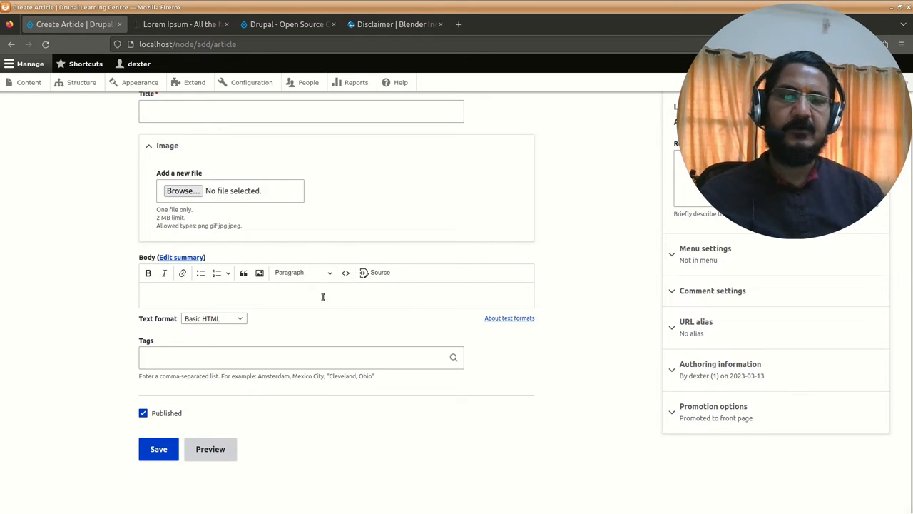
{"action": "mouse_move", "coordinate": [348, 301]}
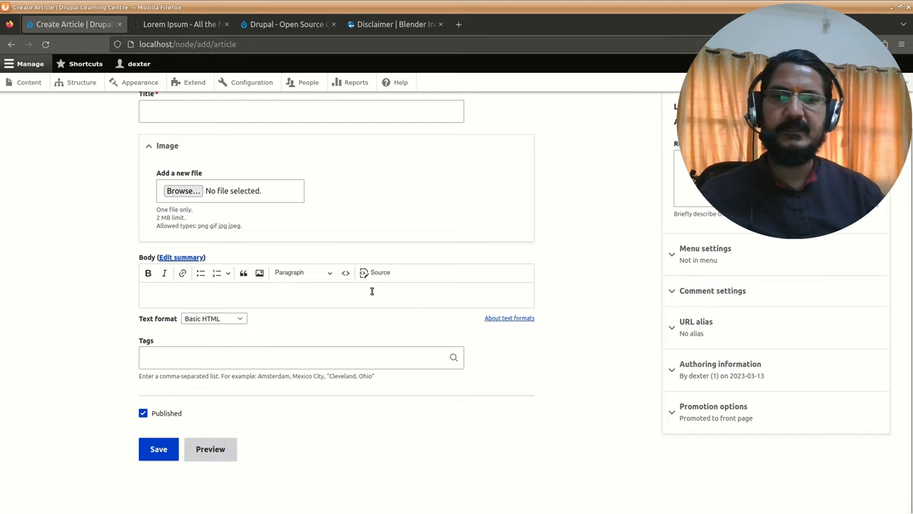
{"action": "mouse_move", "coordinate": [377, 390]}
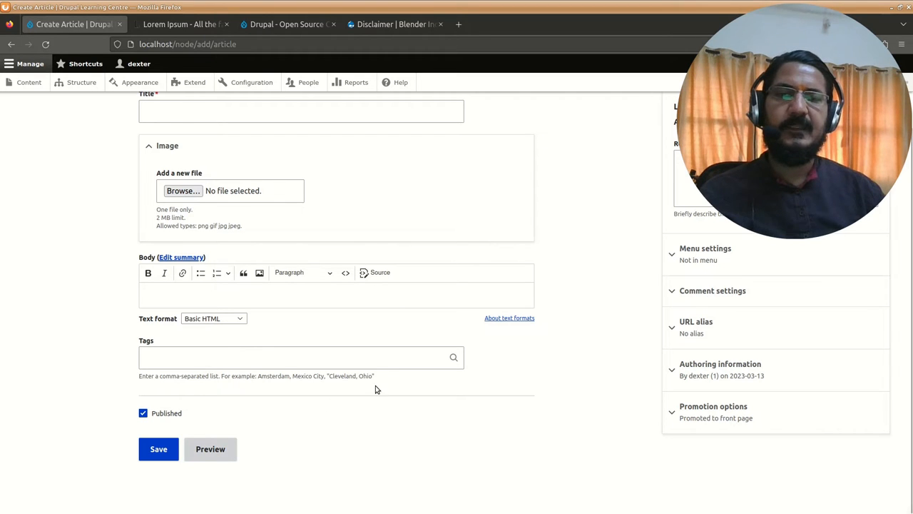
{"action": "left_click", "coordinate": [300, 356]}
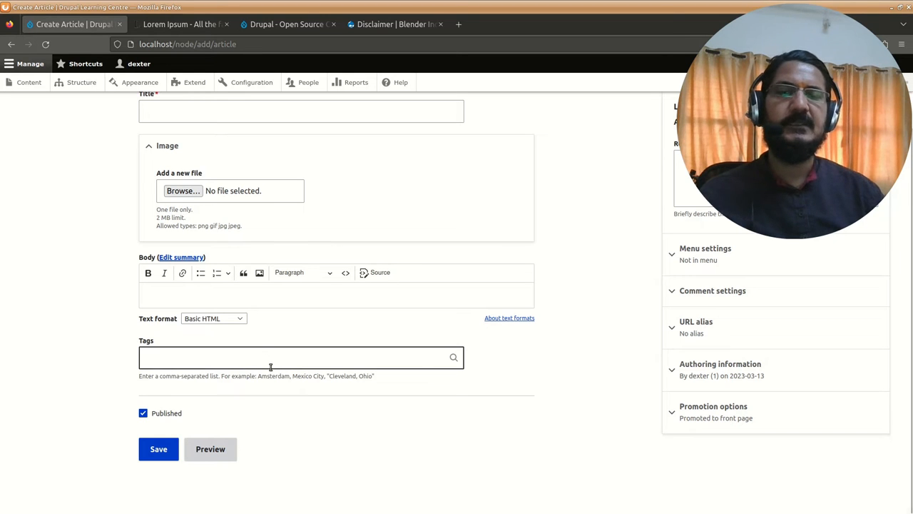
{"action": "mouse_move", "coordinate": [305, 247]}
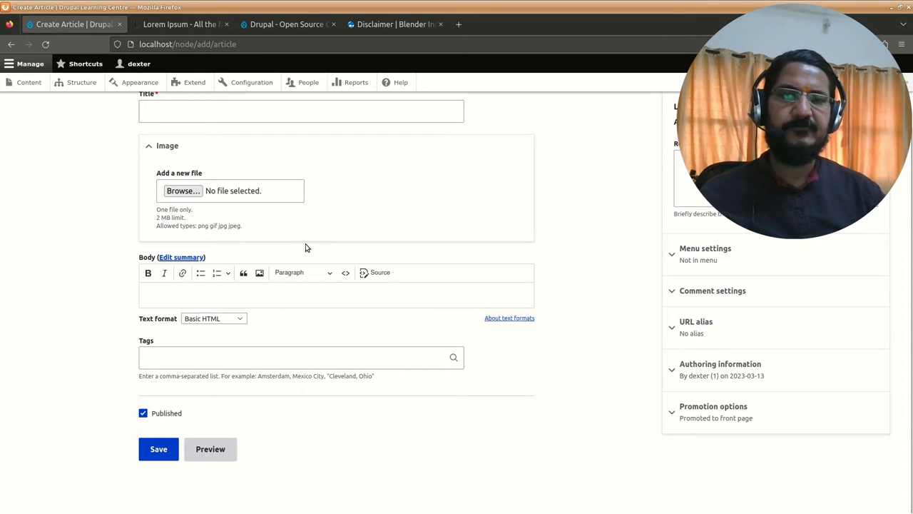
{"action": "mouse_move", "coordinate": [460, 258]}
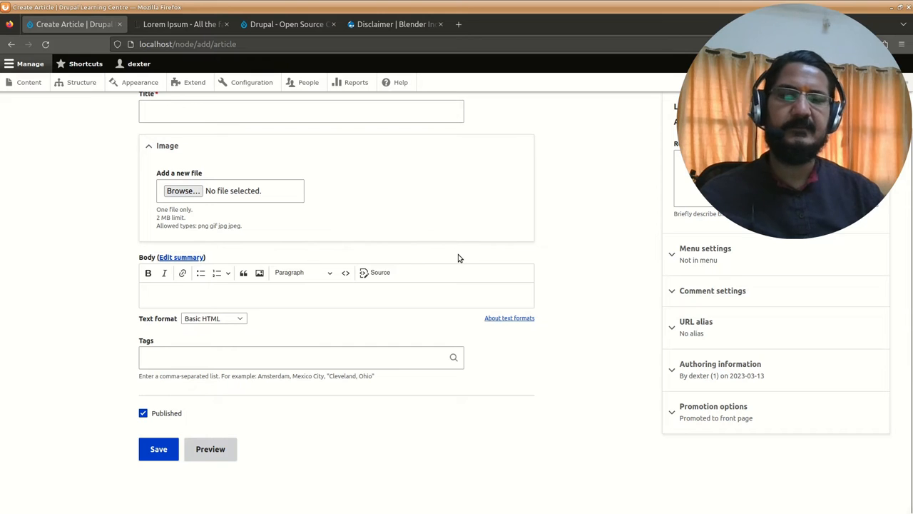
{"action": "mouse_move", "coordinate": [428, 246]}
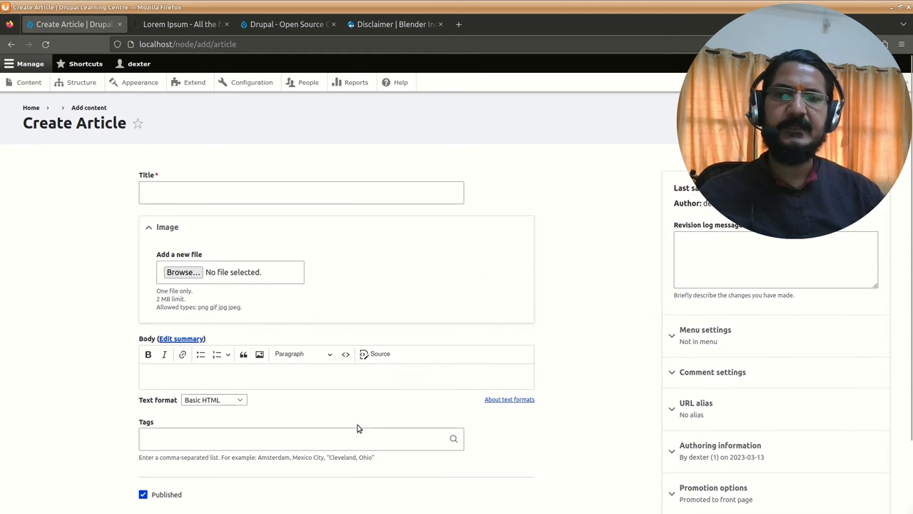
{"action": "scroll", "scroll_direction": "down", "scroll_amount": 3}
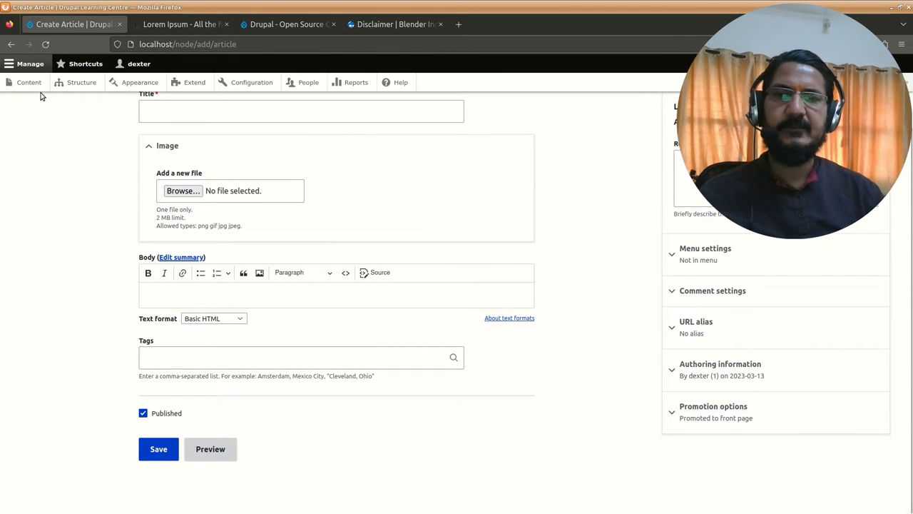
{"action": "mouse_move", "coordinate": [12, 44]}
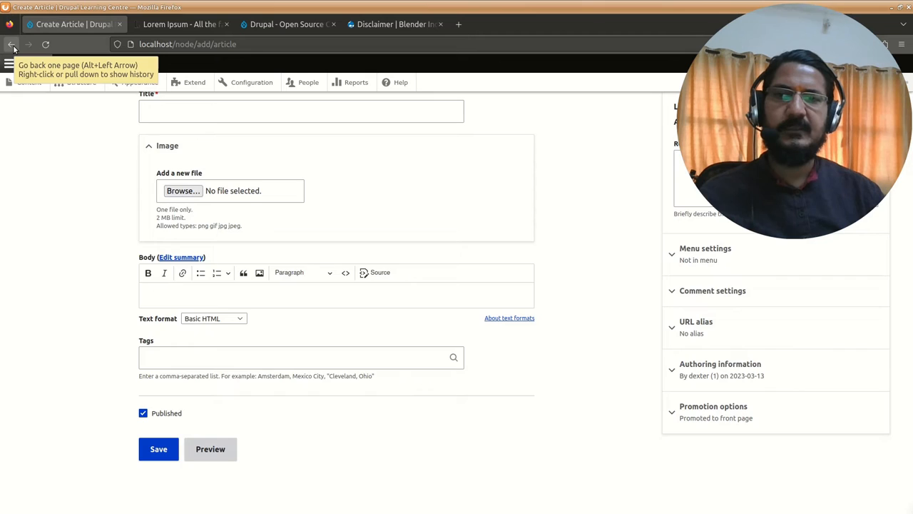
{"action": "left_click", "coordinate": [11, 44]}
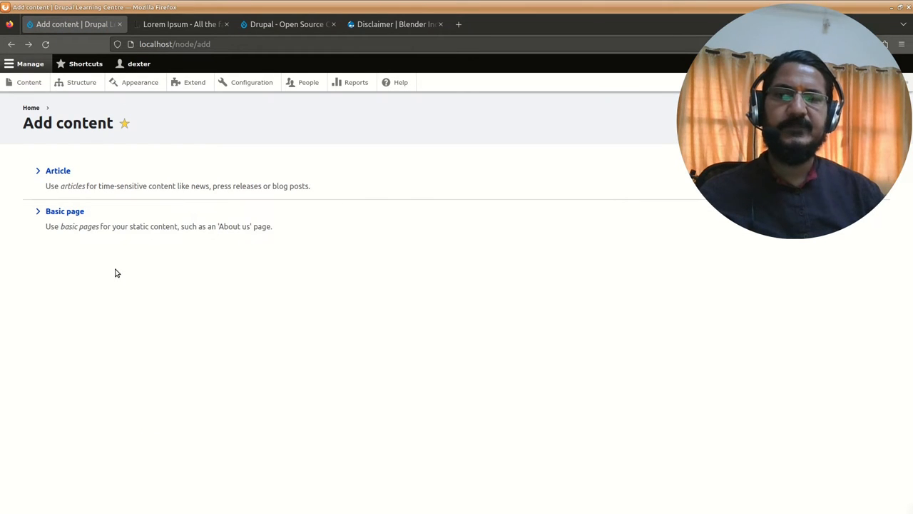
{"action": "mouse_move", "coordinate": [91, 257]}
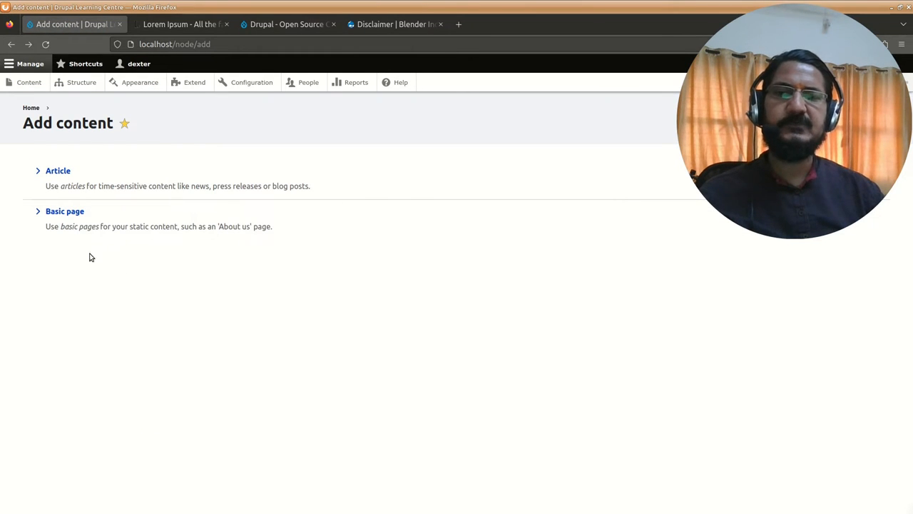
{"action": "mouse_move", "coordinate": [84, 247]}
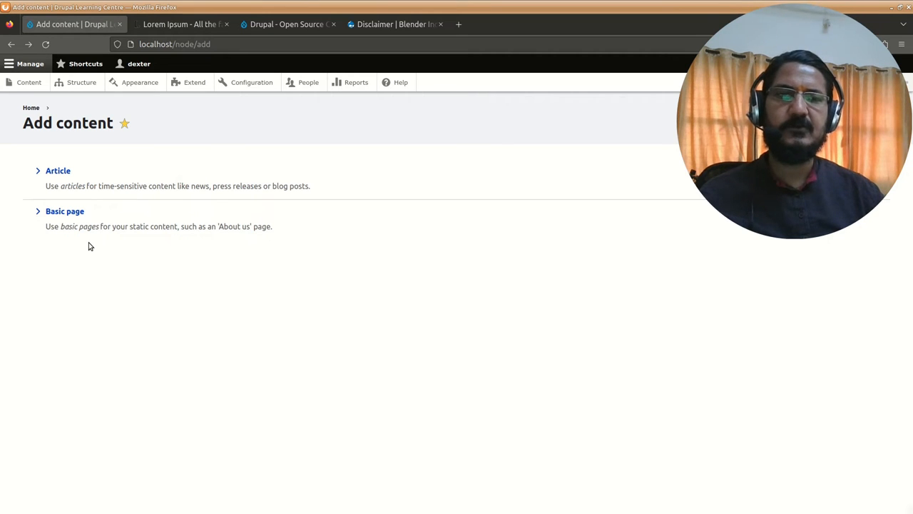
{"action": "mouse_move", "coordinate": [69, 223]}
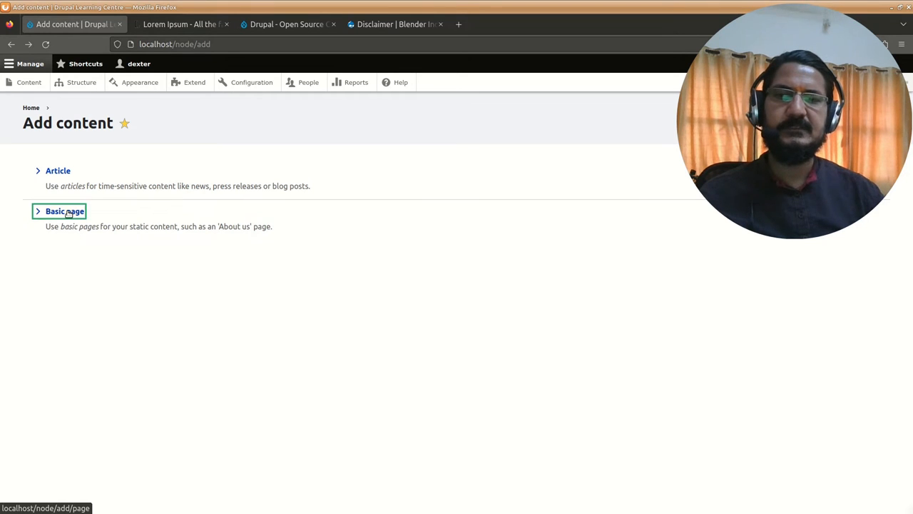
Choose Basic page to bring up the empty Create Basic page form.
{"action": "left_click", "coordinate": [64, 210]}
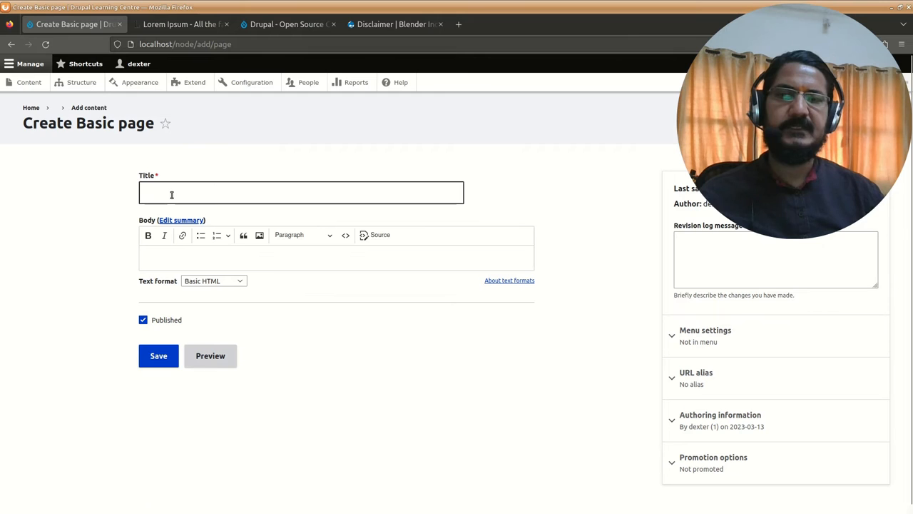
Enter the title 'About Us' and move focus to the Body editor.
{"action": "type", "text": "A"}
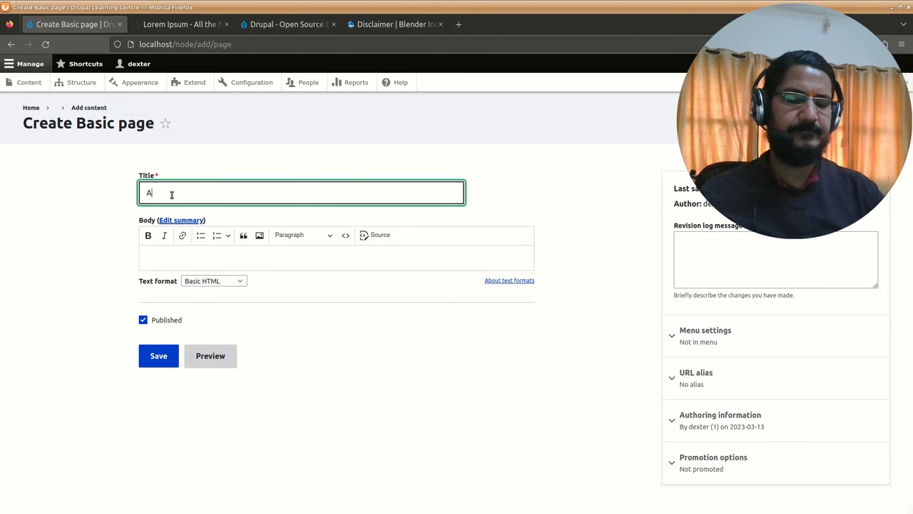
{"action": "type", "text": "bout Us"}
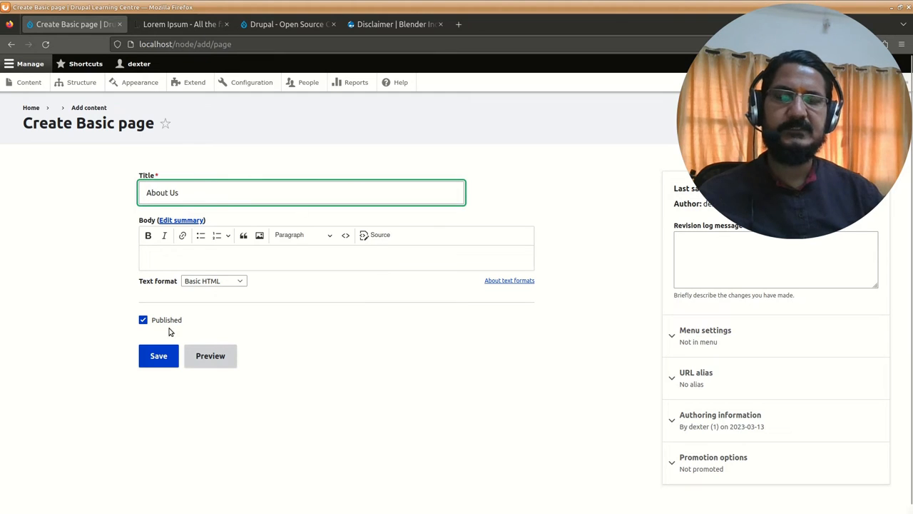
{"action": "left_click", "coordinate": [335, 258]}
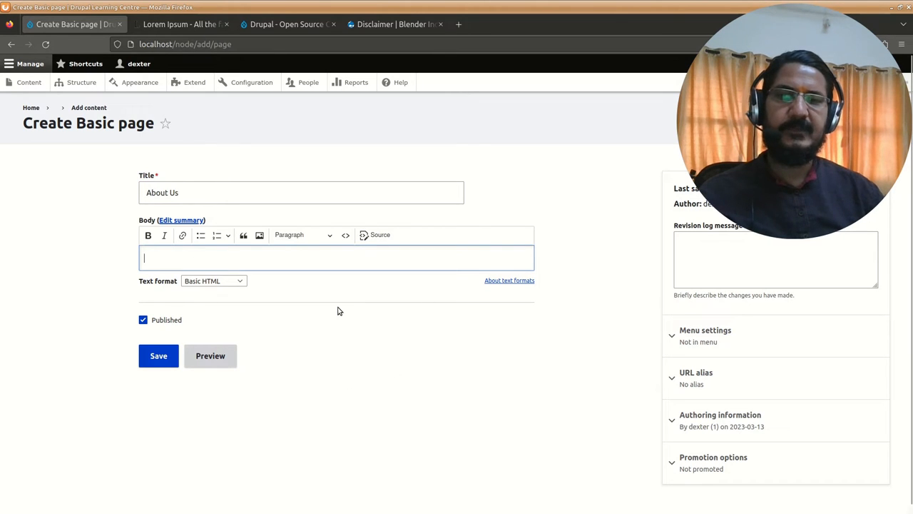
{"action": "mouse_move", "coordinate": [70, 358]}
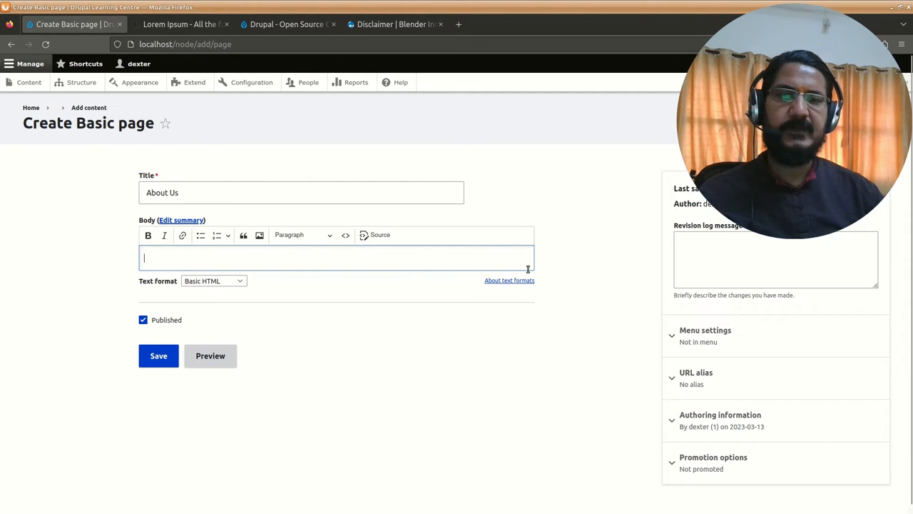
{"action": "mouse_move", "coordinate": [197, 282]}
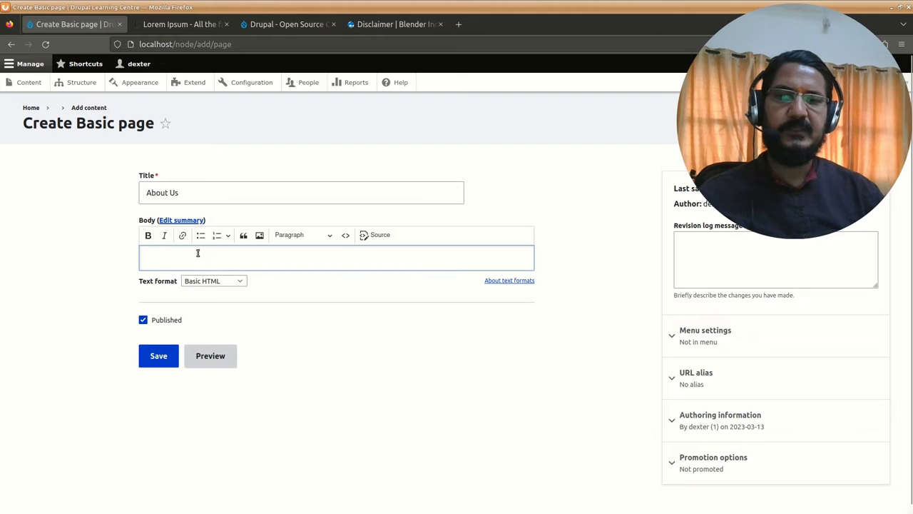
Choose Full HTML as the Body text format, then refocus the Body editor.
{"action": "left_click", "coordinate": [214, 281]}
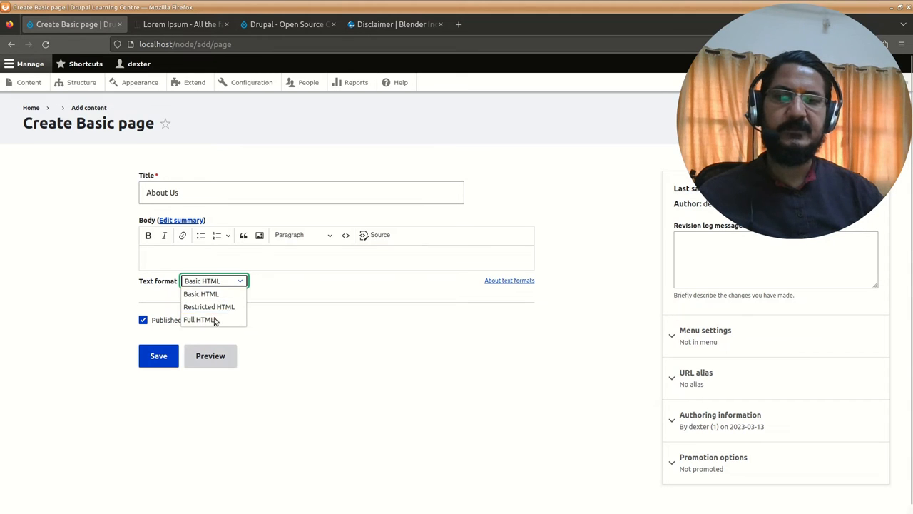
{"action": "left_click", "coordinate": [201, 319]}
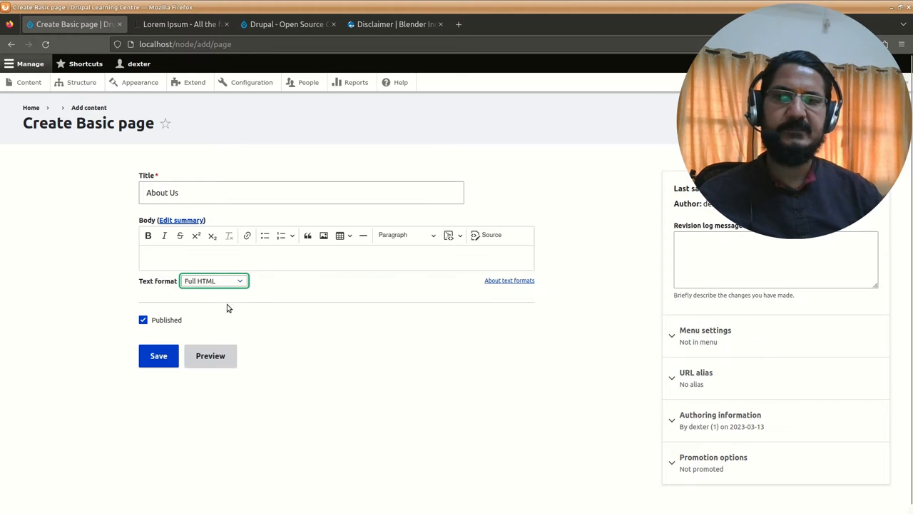
{"action": "mouse_move", "coordinate": [125, 231]}
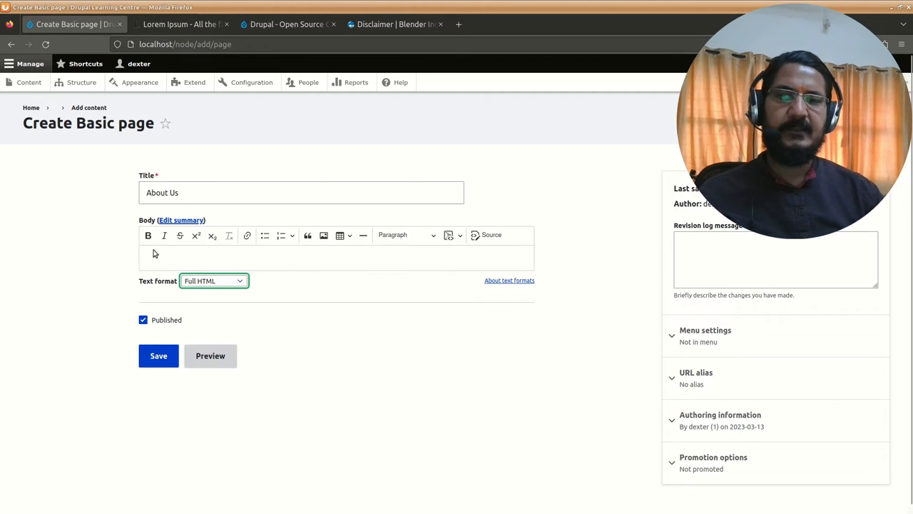
{"action": "mouse_move", "coordinate": [353, 252]}
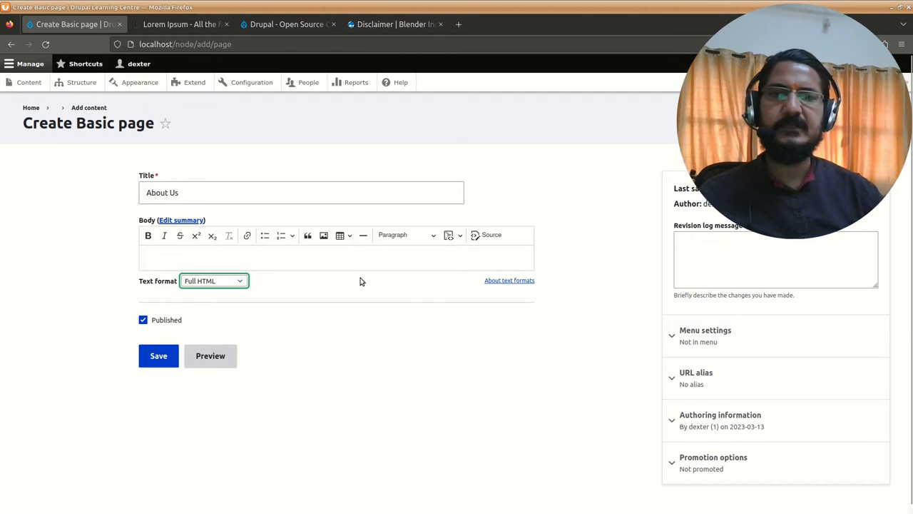
{"action": "mouse_move", "coordinate": [353, 371]}
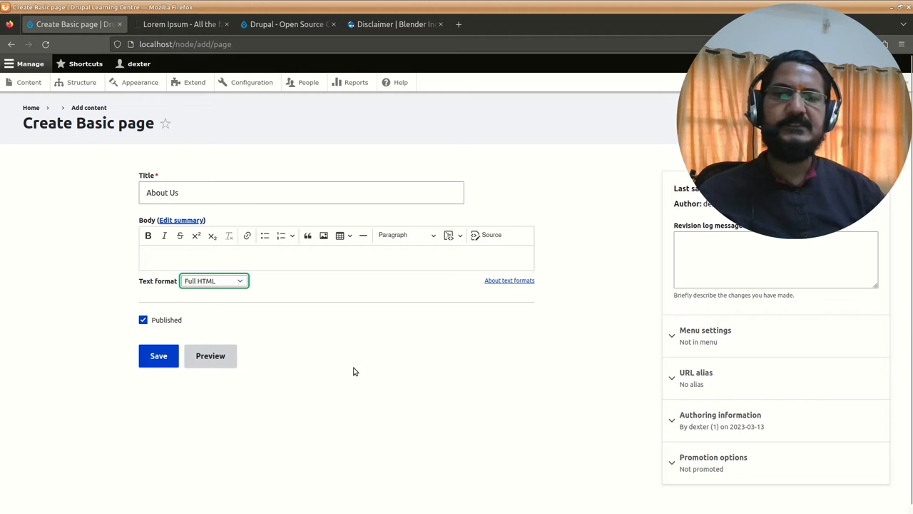
{"action": "left_click", "coordinate": [193, 192]}
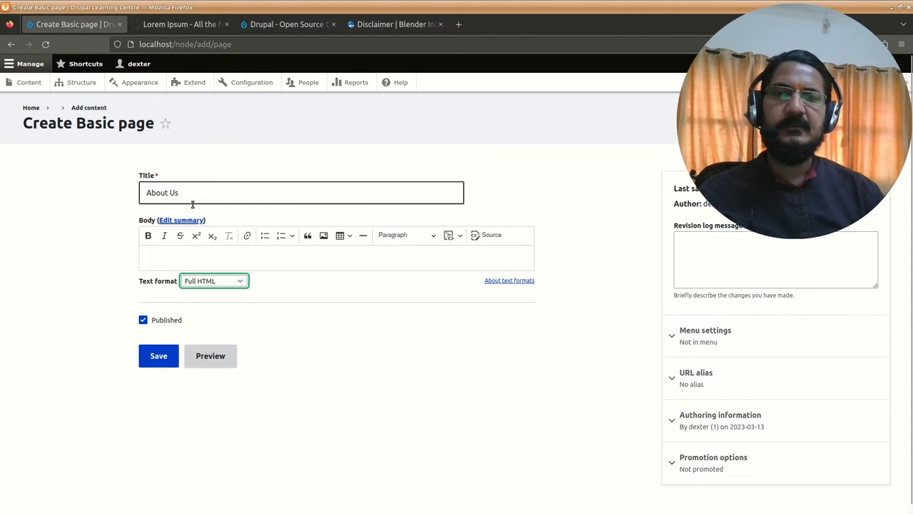
{"action": "left_click", "coordinate": [176, 256]}
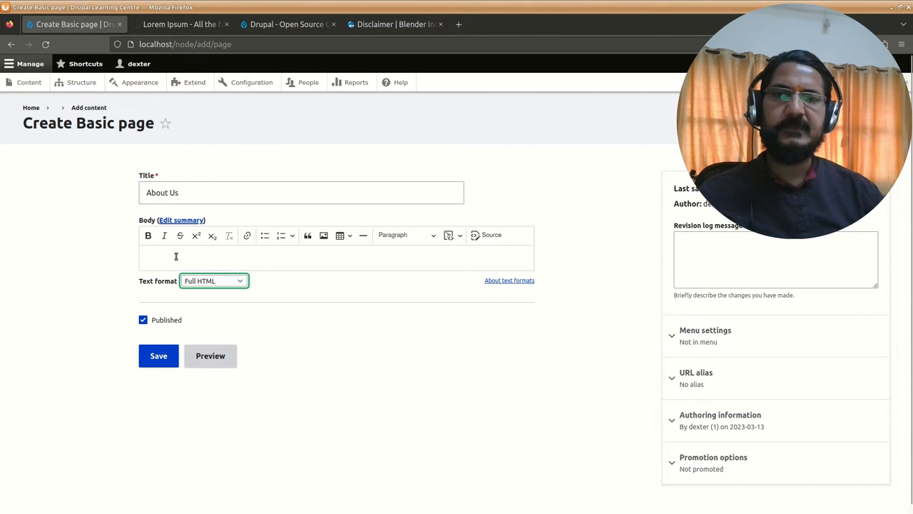
{"action": "mouse_move", "coordinate": [319, 446]}
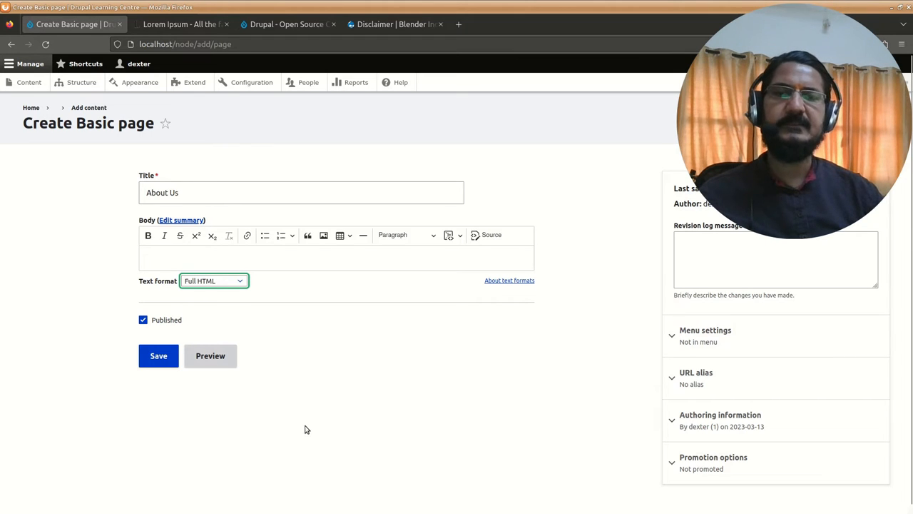
{"action": "mouse_move", "coordinate": [296, 384]}
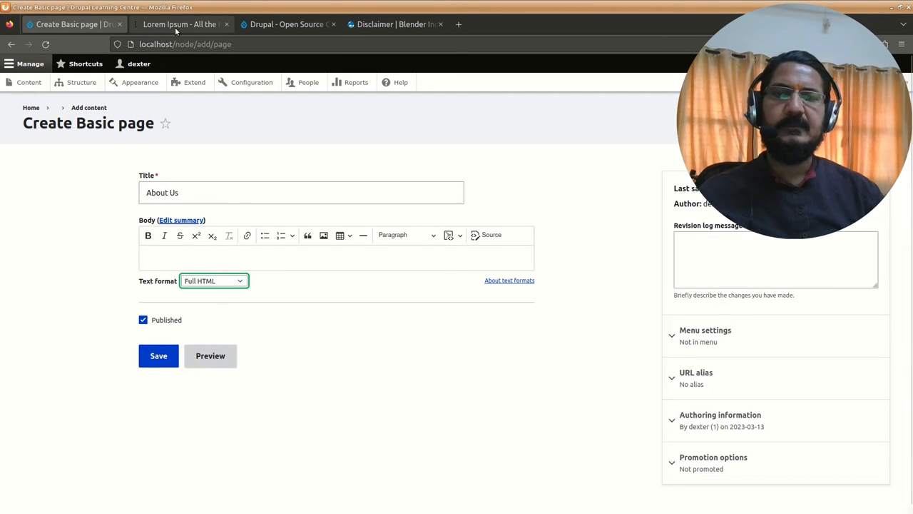
Switch to the lipsum.com tab showing the Lorem Ipsum generator.
{"action": "left_click", "coordinate": [182, 24]}
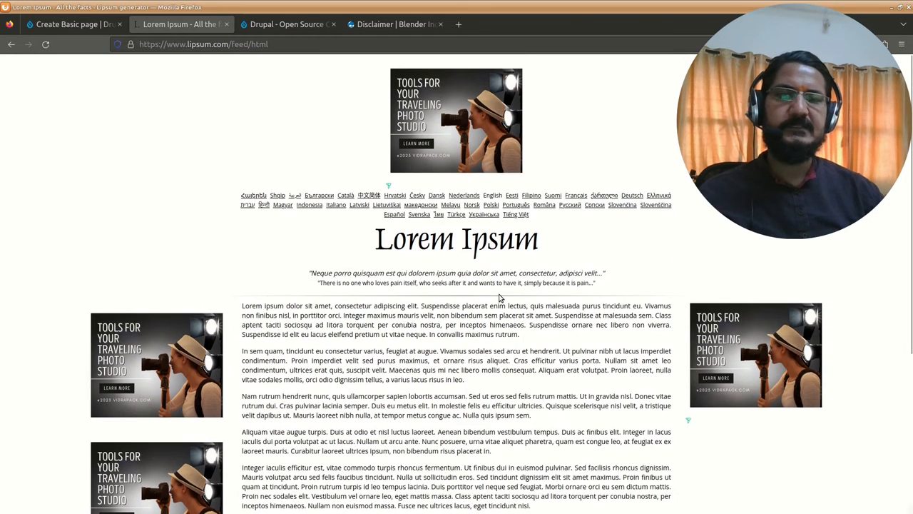
Generate a fresh batch of Lorem Ipsum paragraphs, copy them and return to the About Us draft.
{"action": "scroll", "scroll_direction": "down", "scroll_amount": 3}
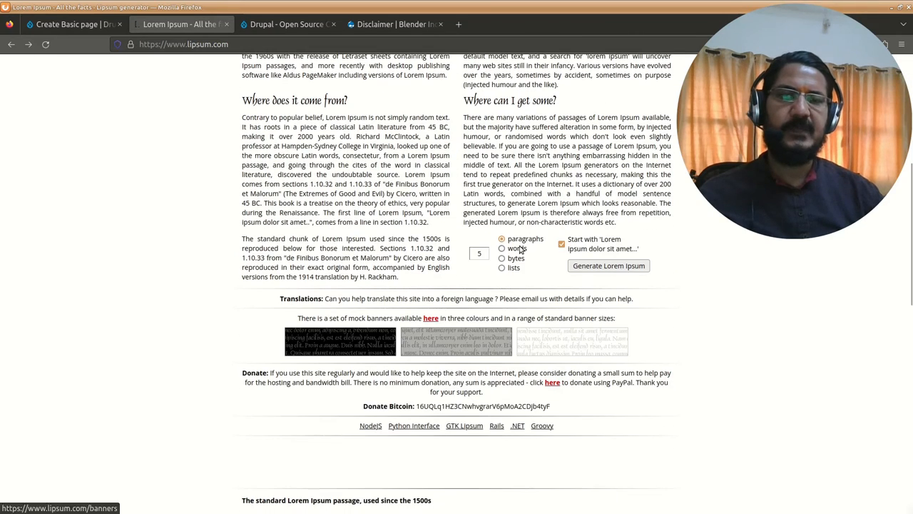
{"action": "mouse_move", "coordinate": [491, 270]}
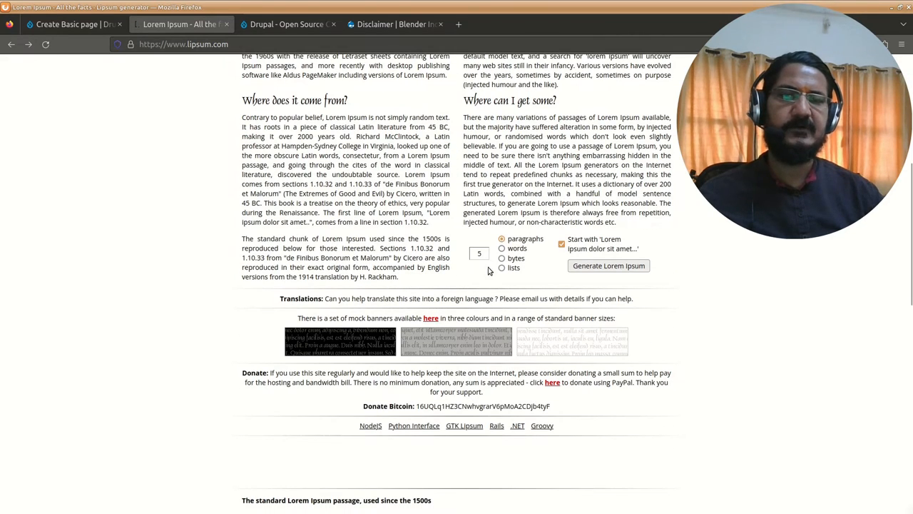
{"action": "left_click", "coordinate": [479, 254]}
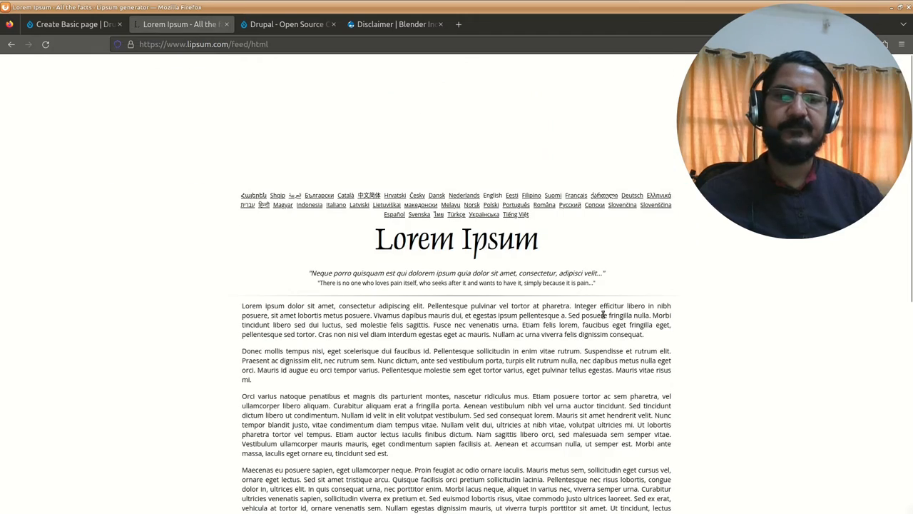
{"action": "scroll", "scroll_direction": "down", "scroll_amount": 3}
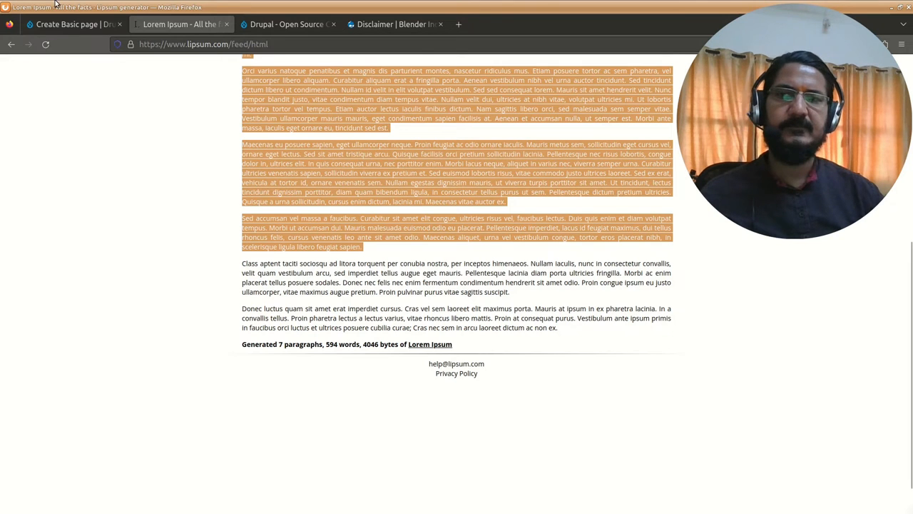
{"action": "left_click", "coordinate": [71, 24]}
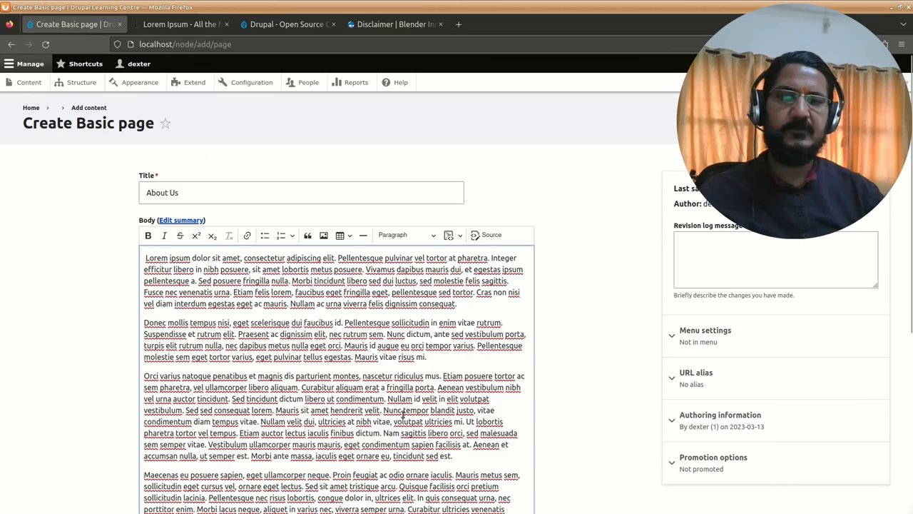
Paste the copied Lorem Ipsum paragraphs into the About Us Body editor and reach Menu settings.
{"action": "scroll", "scroll_direction": "down", "scroll_amount": 3}
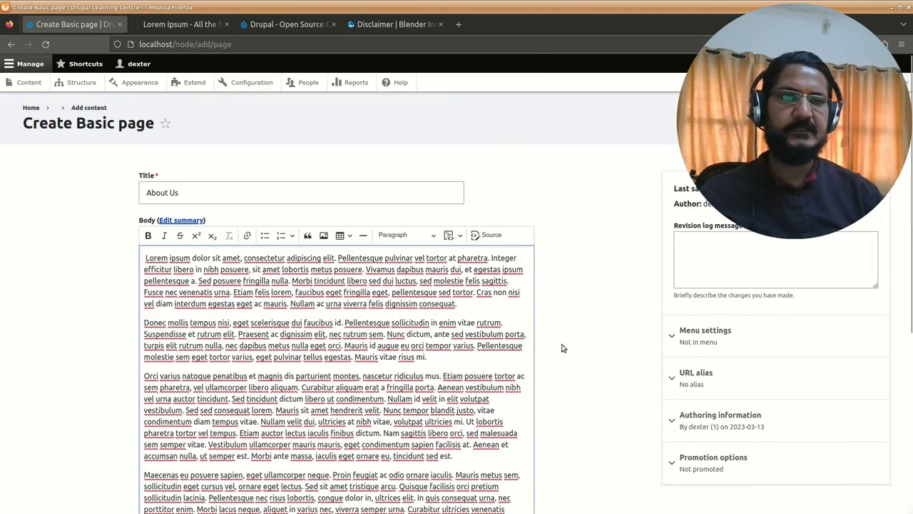
{"action": "mouse_move", "coordinate": [565, 358]}
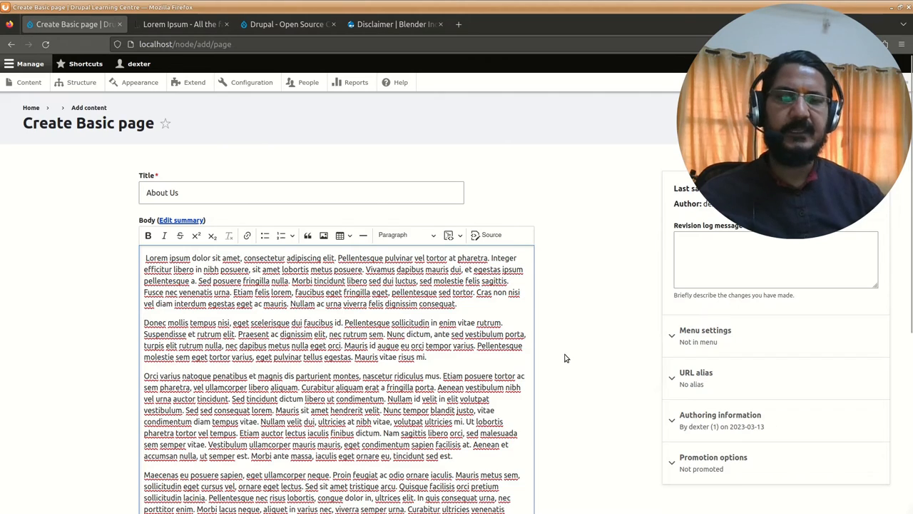
{"action": "scroll", "scroll_direction": "down", "scroll_amount": 3}
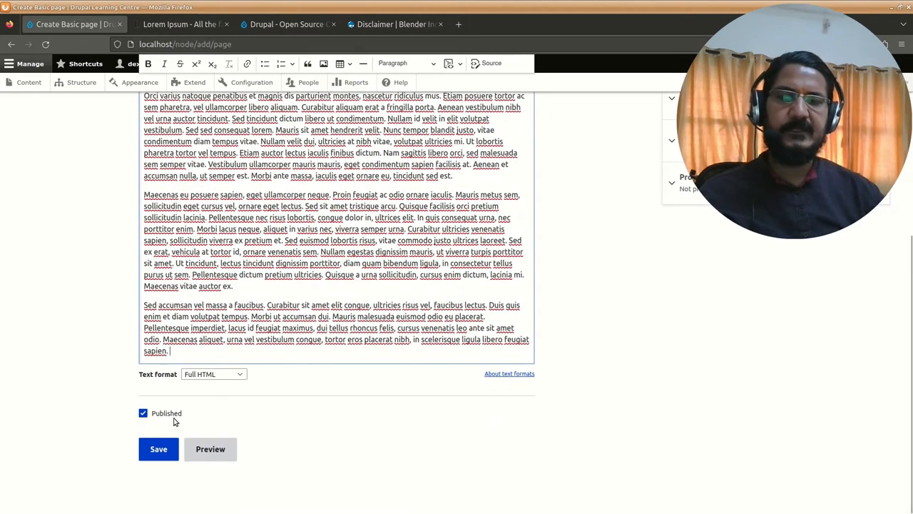
{"action": "mouse_move", "coordinate": [210, 449]}
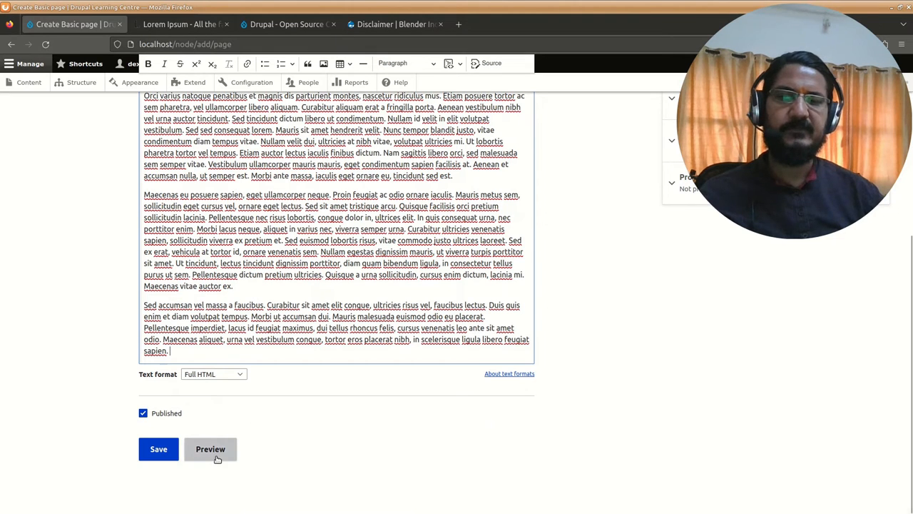
{"action": "scroll", "scroll_direction": "up", "scroll_amount": 3}
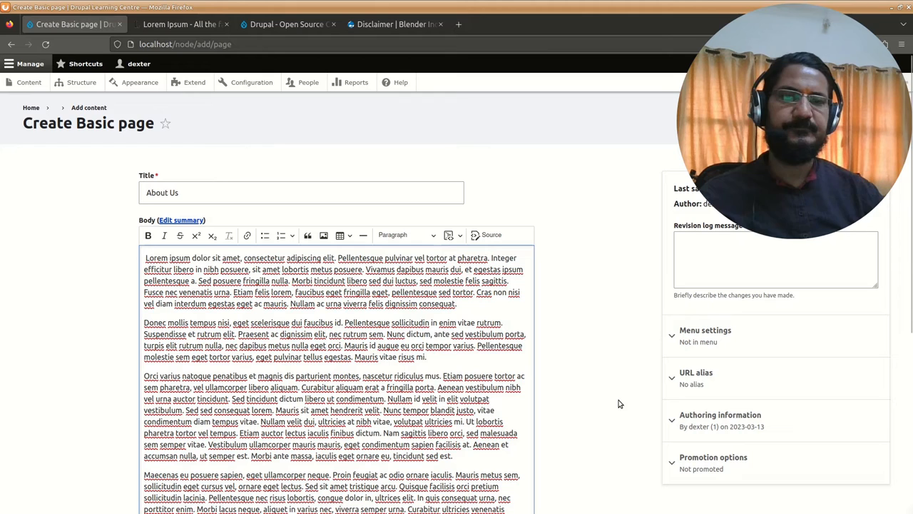
{"action": "mouse_move", "coordinate": [572, 288]}
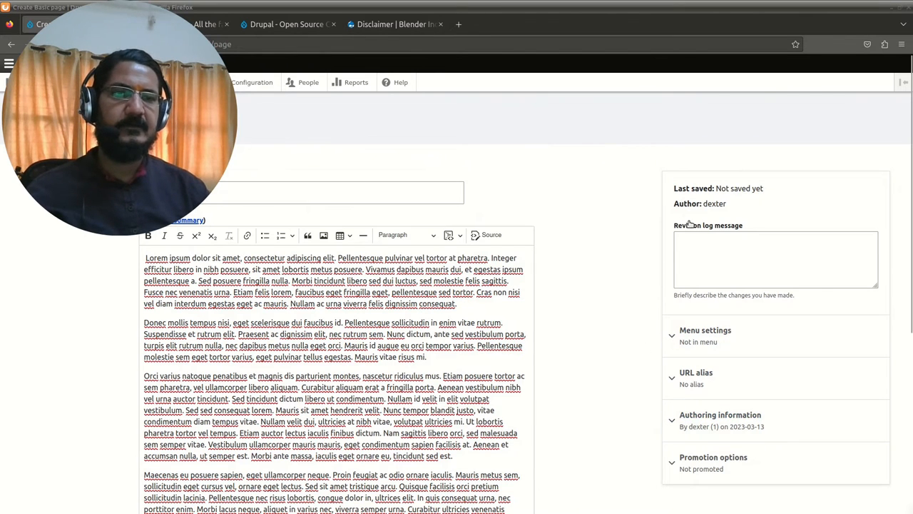
{"action": "mouse_move", "coordinate": [571, 277]}
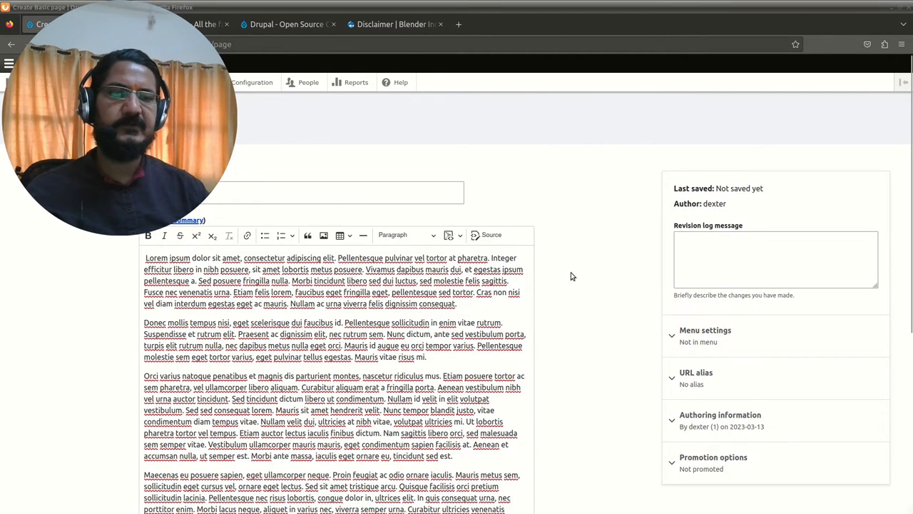
{"action": "scroll", "scroll_direction": "down", "scroll_amount": 3}
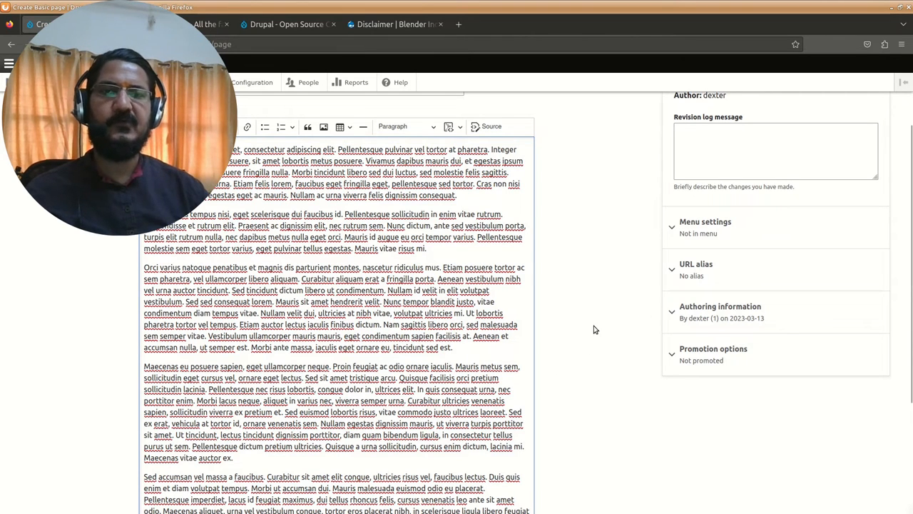
{"action": "mouse_move", "coordinate": [567, 286]}
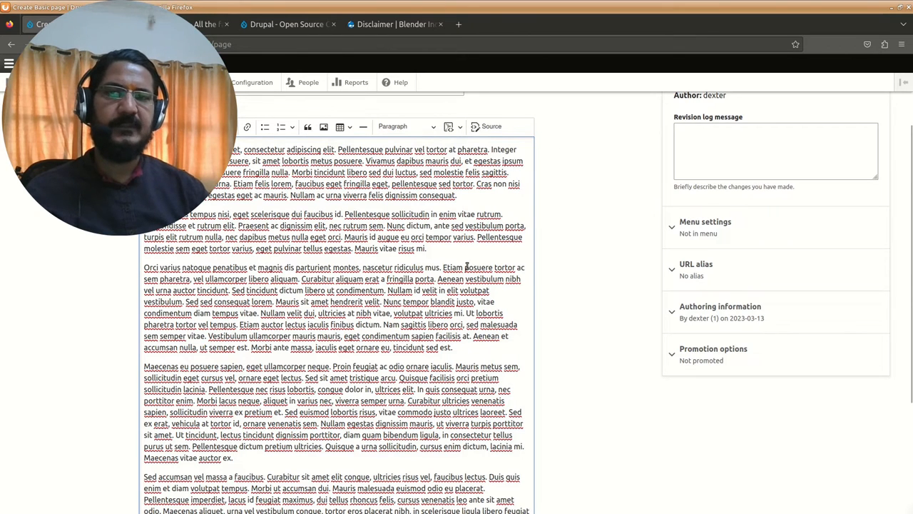
{"action": "left_click", "coordinate": [705, 222]}
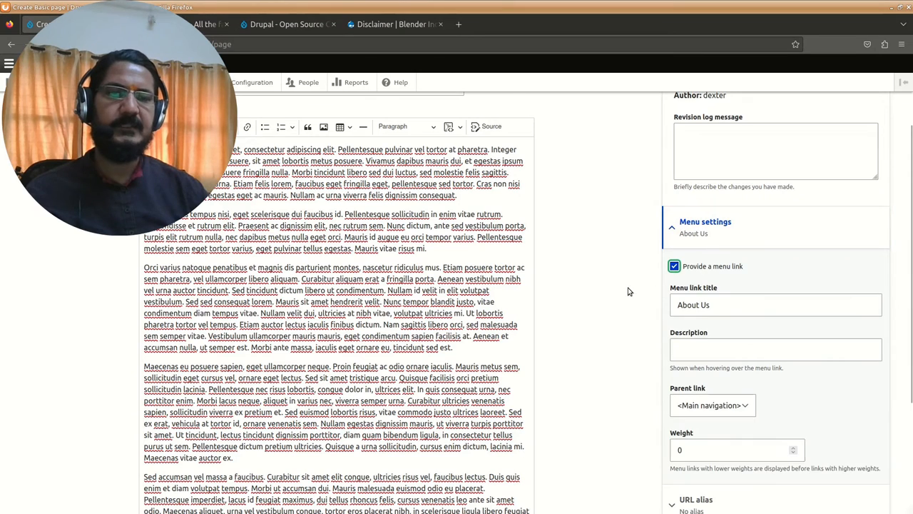
Enable a Main navigation menu link for the page with description 'The about us page'.
{"action": "scroll", "scroll_direction": "down", "scroll_amount": 3}
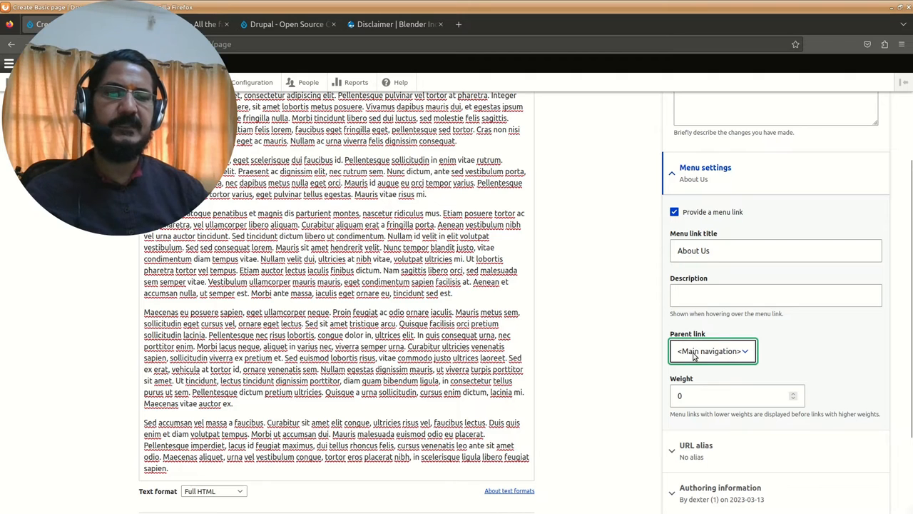
{"action": "mouse_move", "coordinate": [719, 356]}
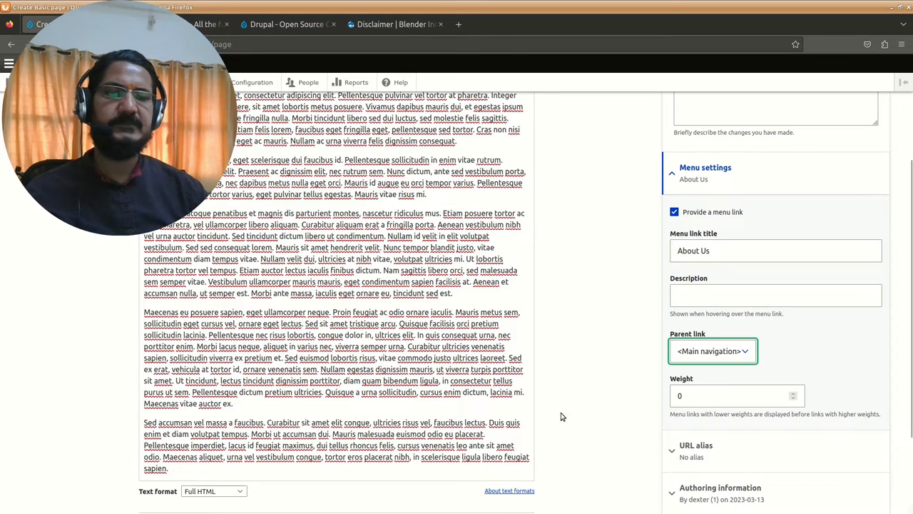
{"action": "mouse_move", "coordinate": [622, 410]}
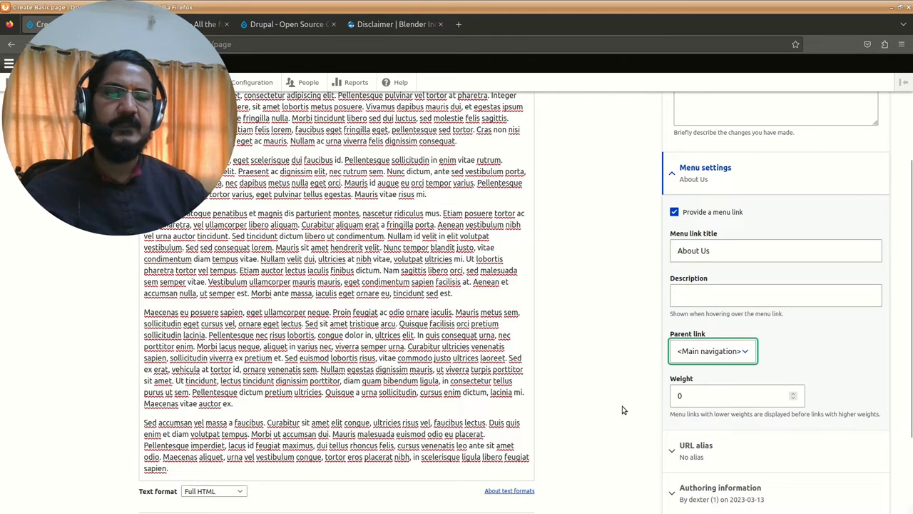
{"action": "left_click", "coordinate": [775, 295]}
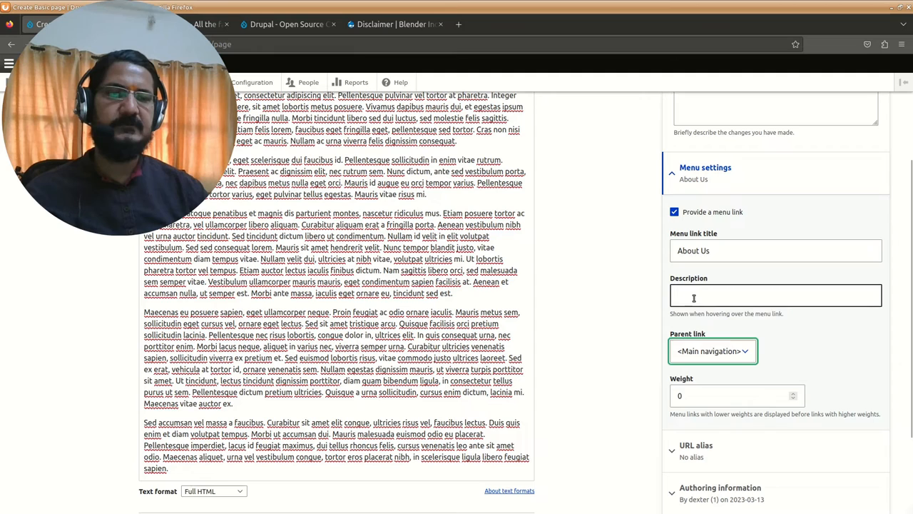
{"action": "left_click", "coordinate": [776, 295]}
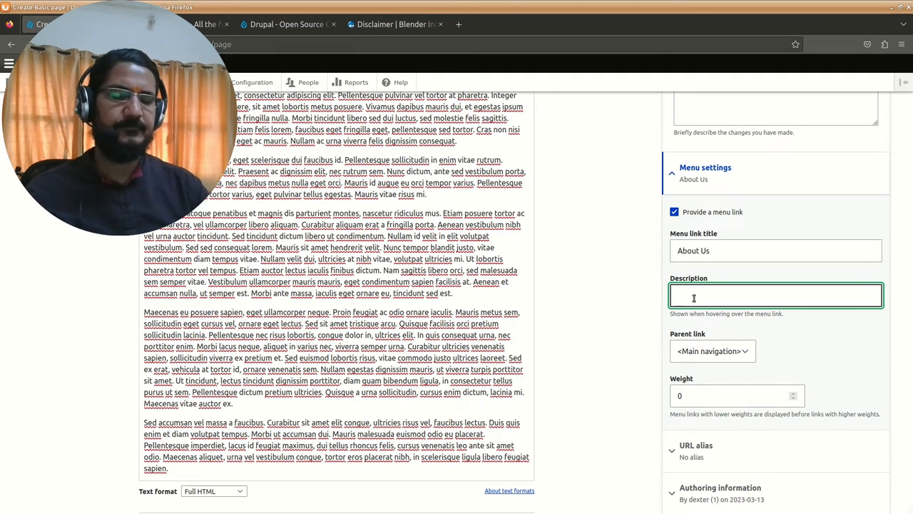
{"action": "type", "text": "The about us page"}
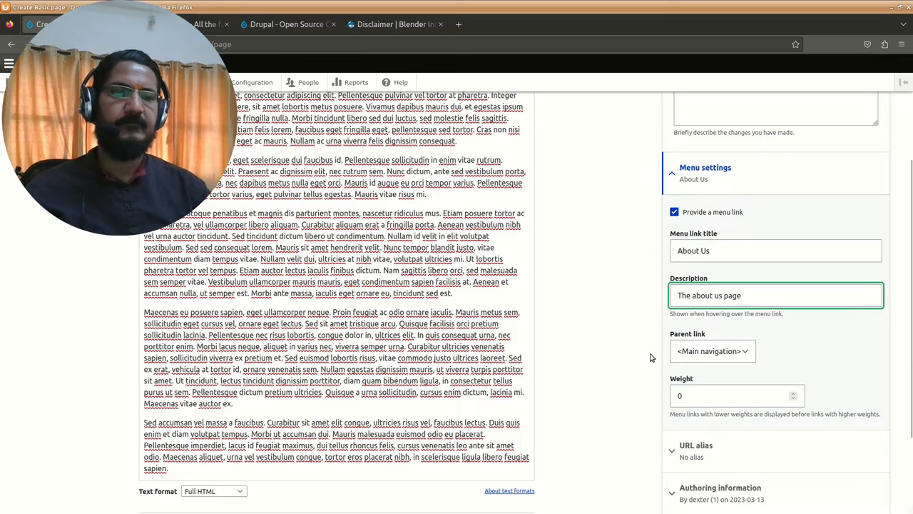
{"action": "scroll", "scroll_direction": "down", "scroll_amount": 3}
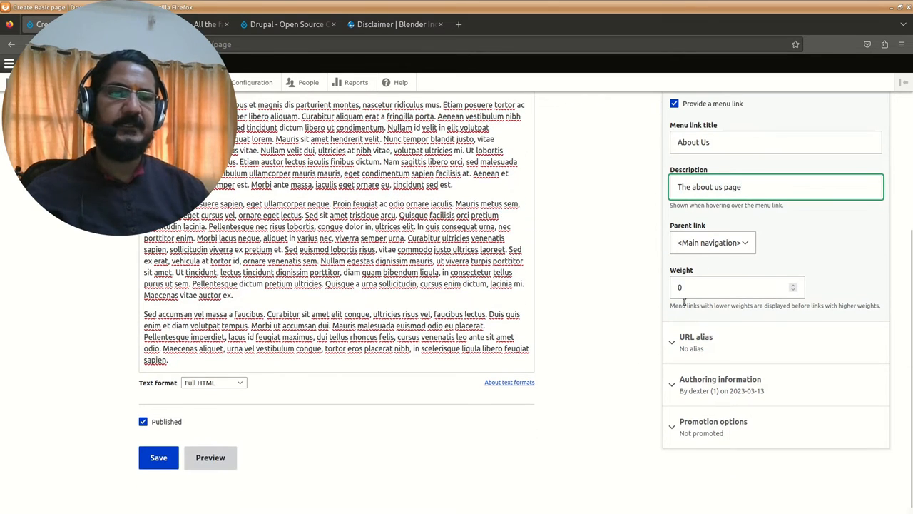
{"action": "mouse_move", "coordinate": [590, 372]}
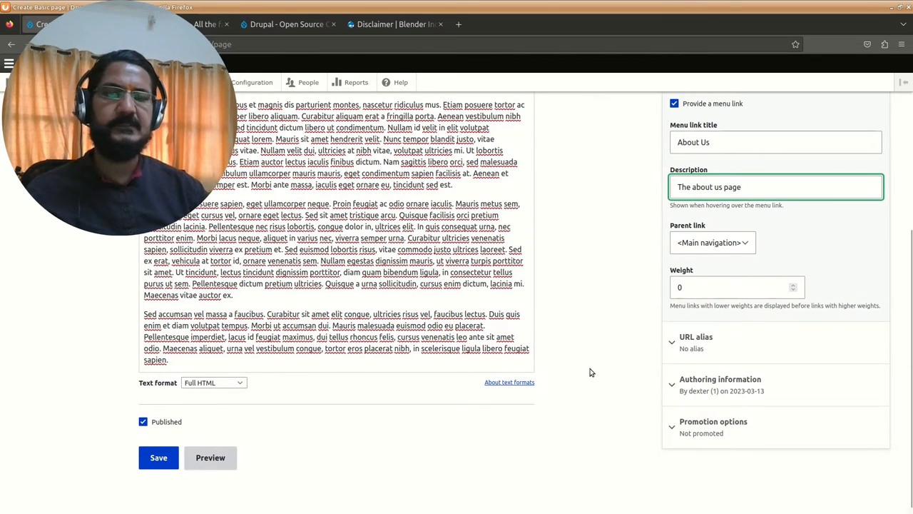
Set the About Us menu link weight to 25.
{"action": "left_click", "coordinate": [727, 287]}
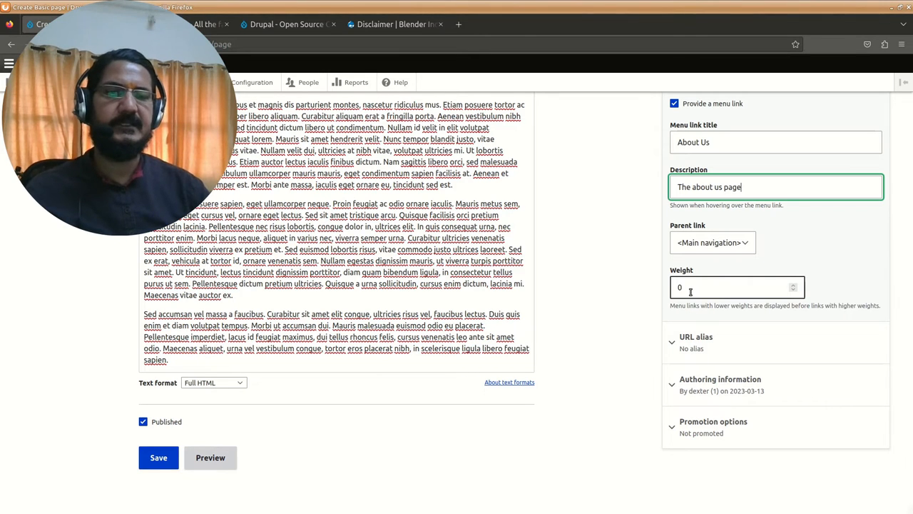
{"action": "left_click", "coordinate": [728, 287]}
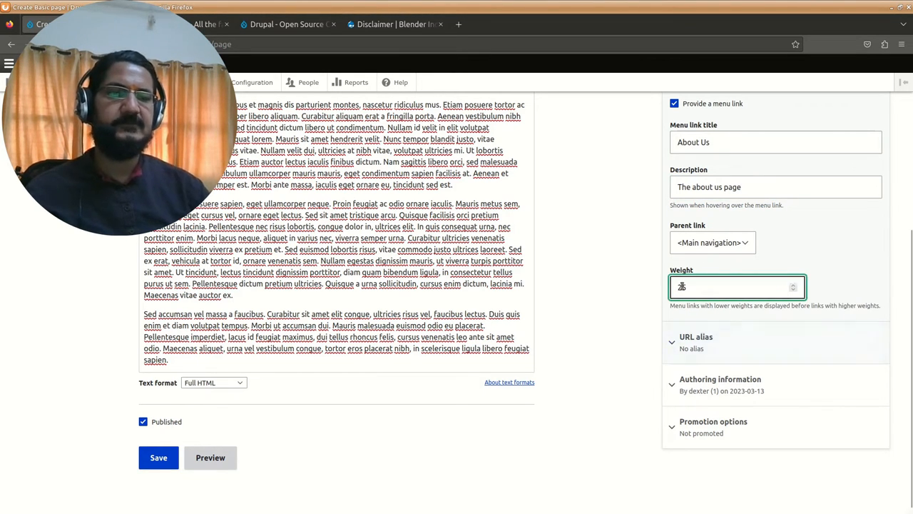
{"action": "type", "text": "25"}
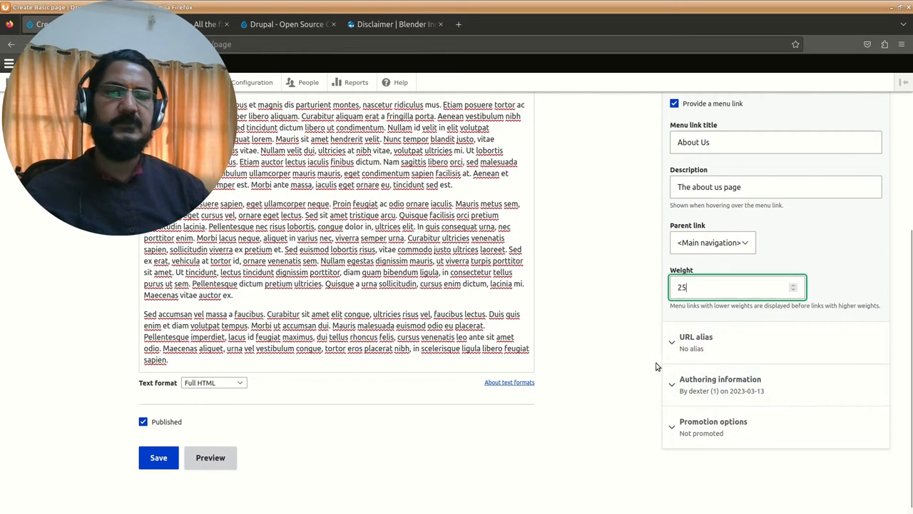
{"action": "mouse_move", "coordinate": [448, 385]}
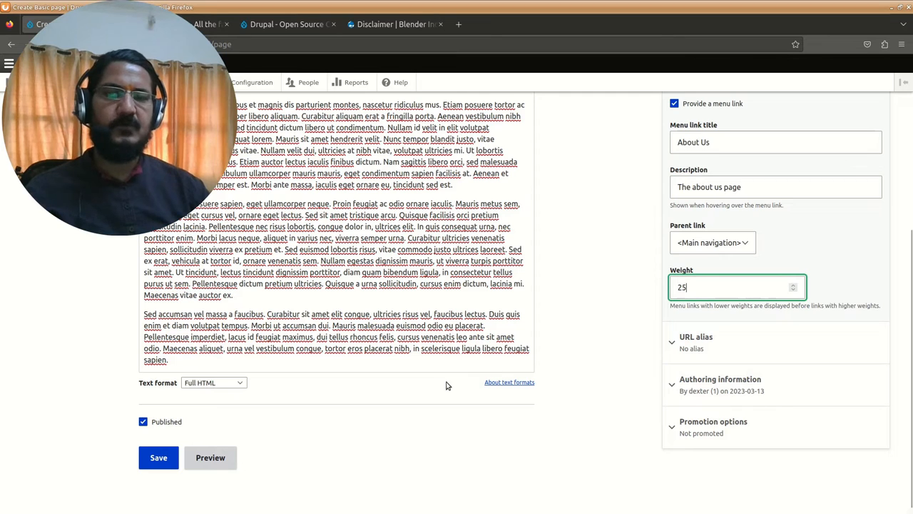
{"action": "scroll", "scroll_direction": "down", "scroll_amount": 3}
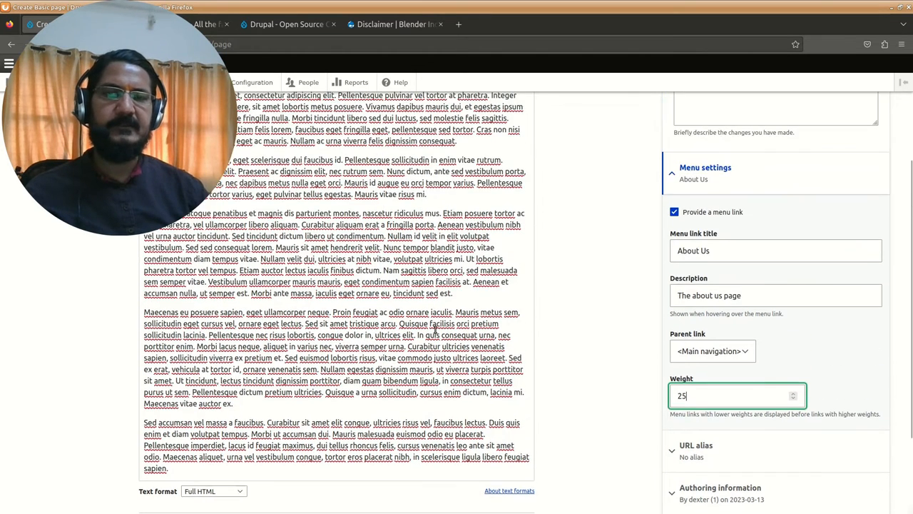
{"action": "scroll", "scroll_direction": "down", "scroll_amount": 3}
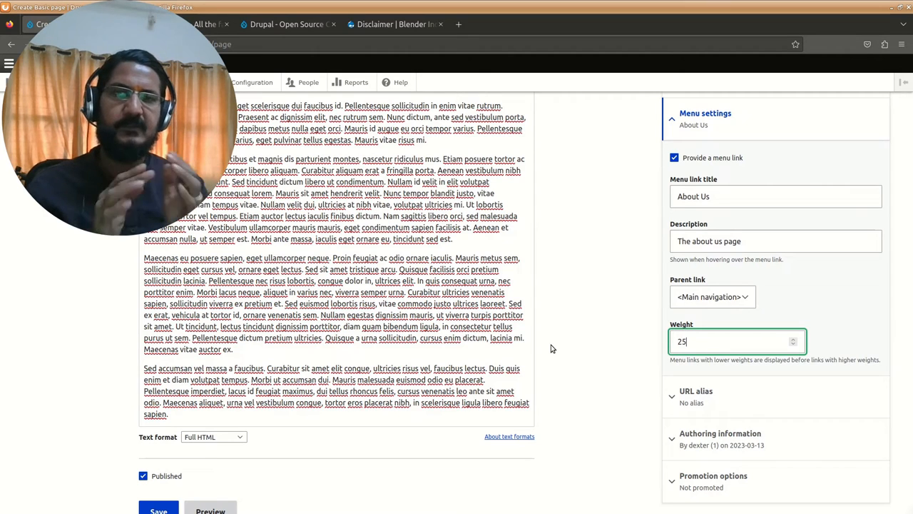
{"action": "mouse_move", "coordinate": [599, 417]}
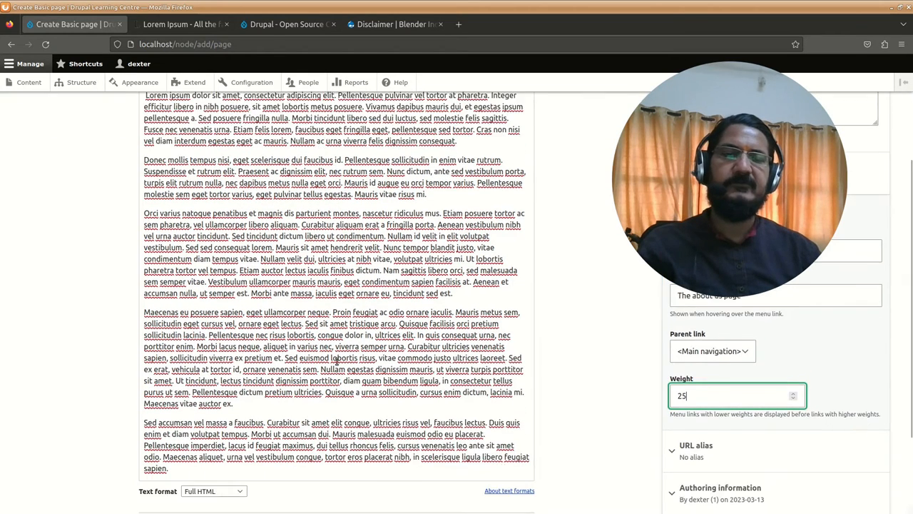
{"action": "scroll", "scroll_direction": "down", "scroll_amount": 3}
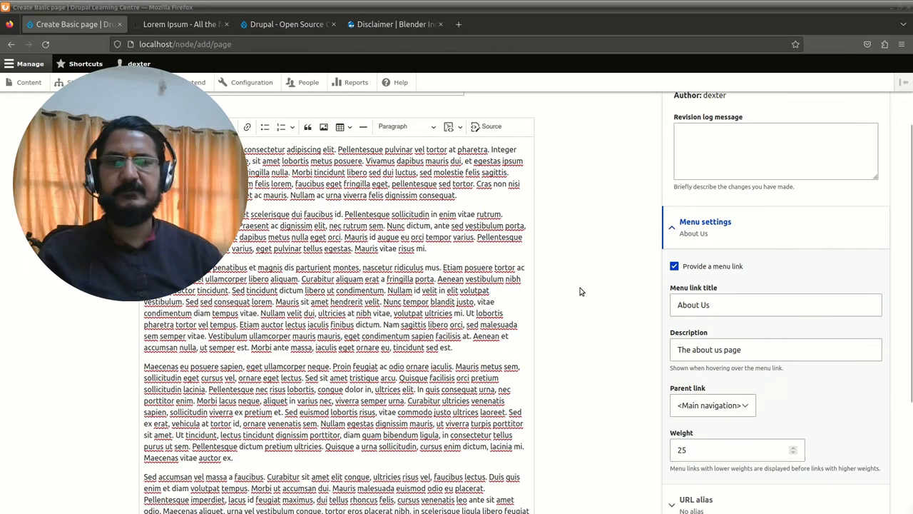
{"action": "mouse_move", "coordinate": [589, 344]}
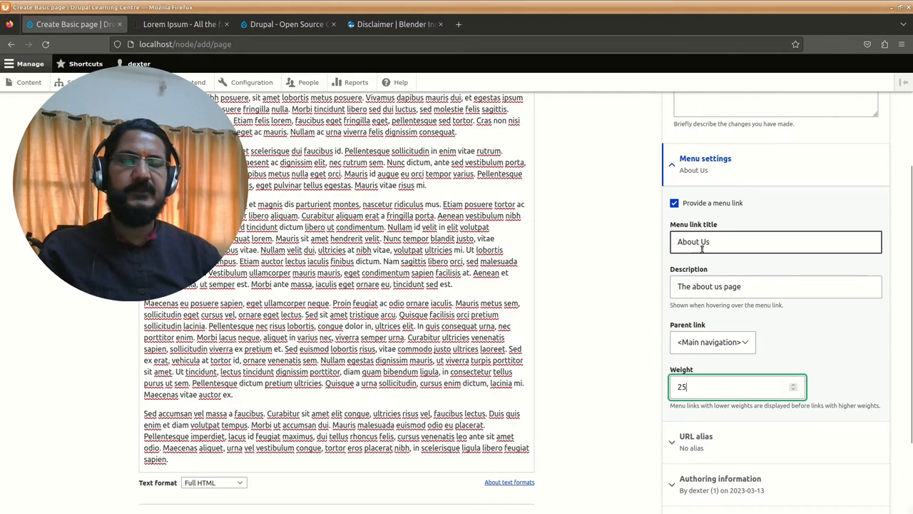
{"action": "scroll", "scroll_direction": "down", "scroll_amount": 3}
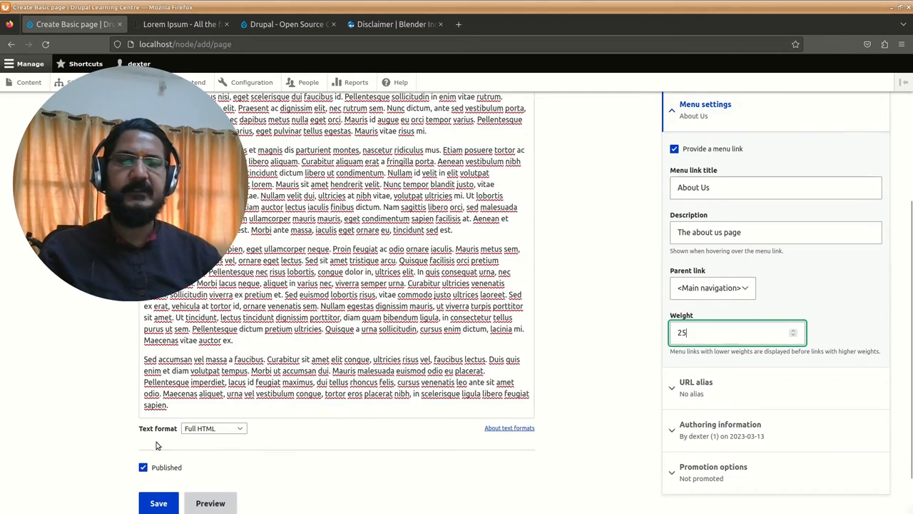
Save the About Us basic page so it is published with About Us in the main navigation.
{"action": "left_click", "coordinate": [159, 503]}
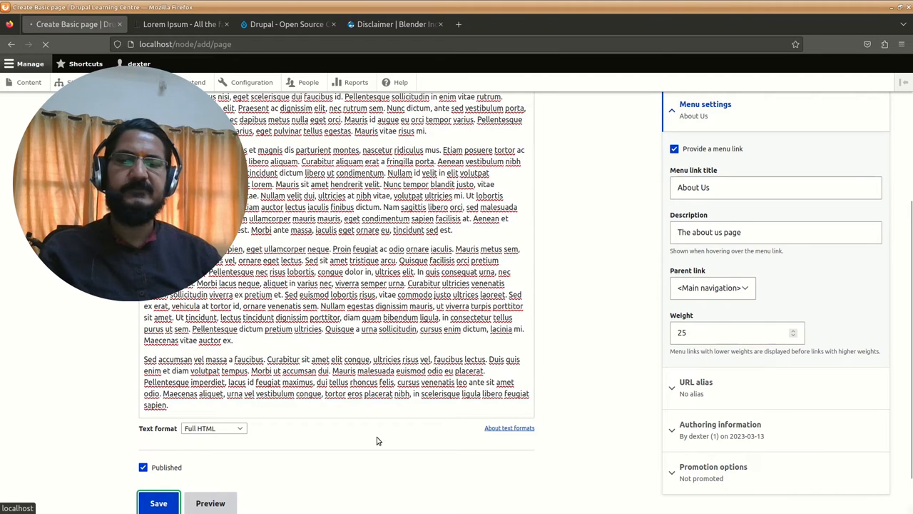
{"action": "left_click", "coordinate": [158, 504]}
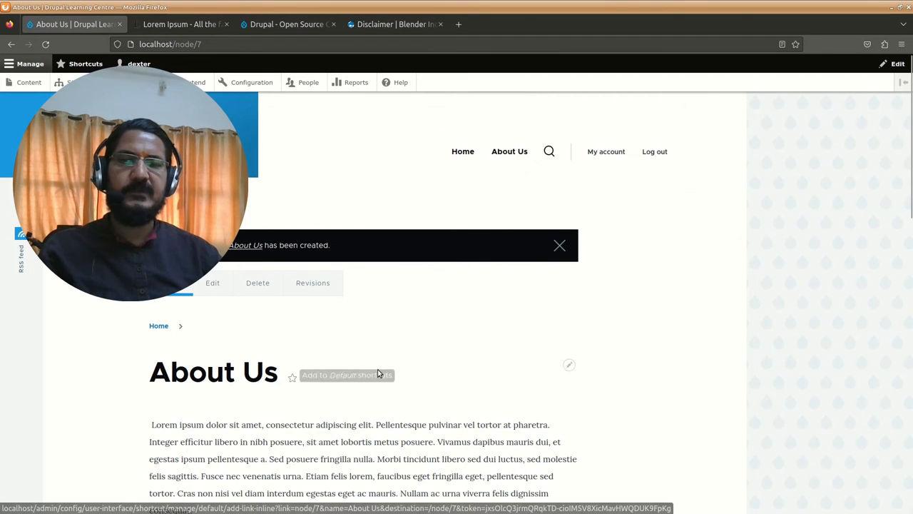
{"action": "mouse_move", "coordinate": [508, 369]}
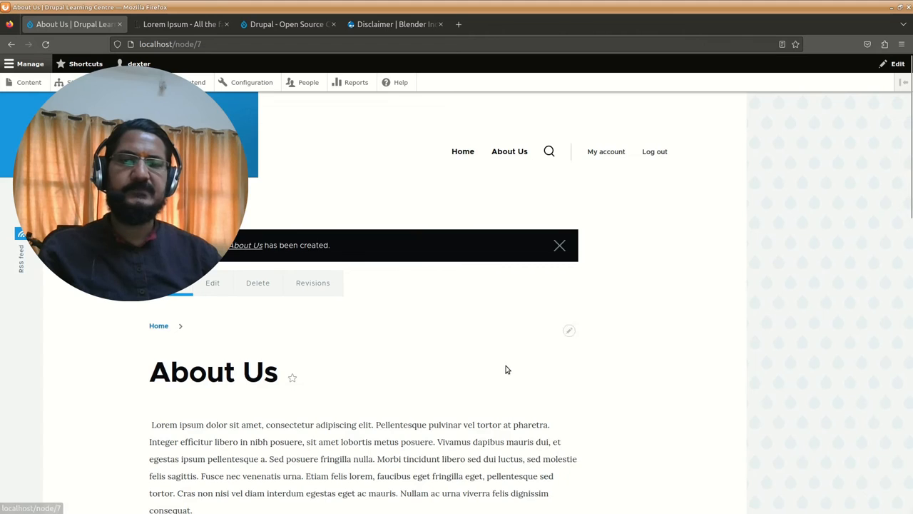
{"action": "scroll", "scroll_direction": "down", "scroll_amount": 3}
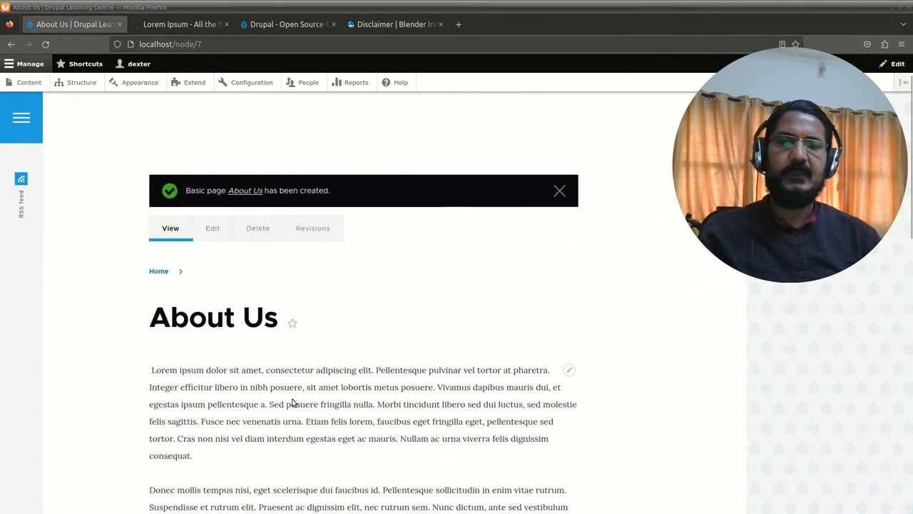
{"action": "scroll", "scroll_direction": "down", "scroll_amount": 3}
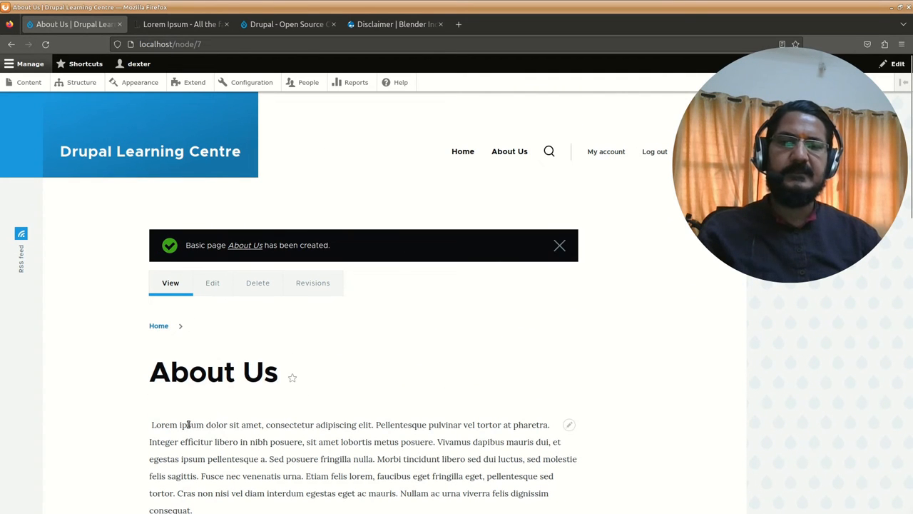
{"action": "scroll", "scroll_direction": "down", "scroll_amount": 3}
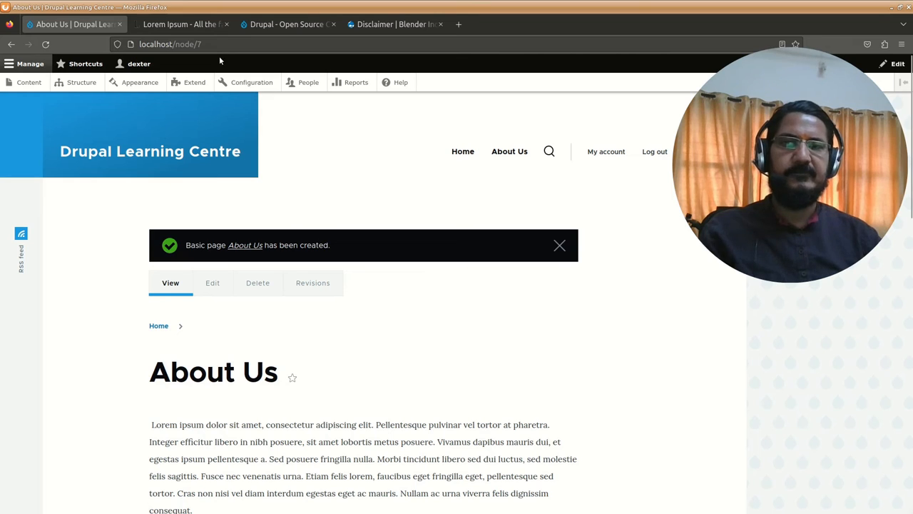
{"action": "mouse_move", "coordinate": [610, 371]}
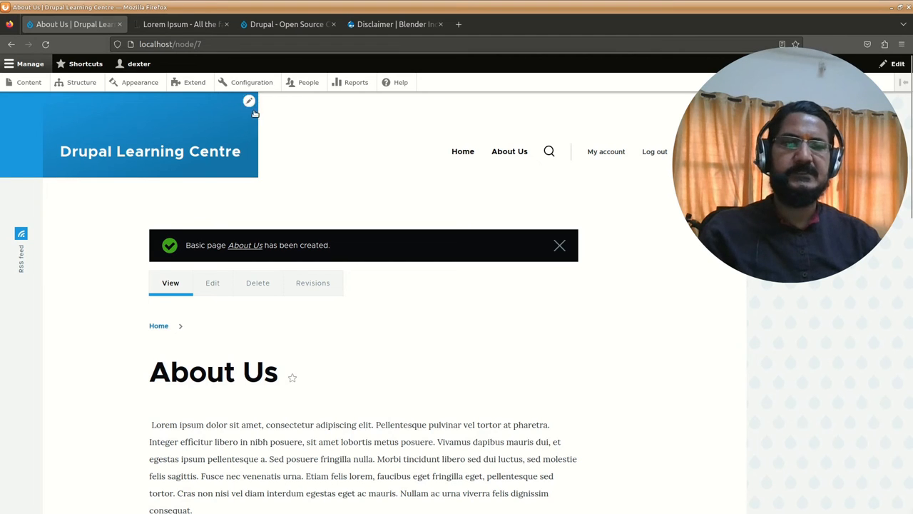
{"action": "mouse_move", "coordinate": [289, 155]}
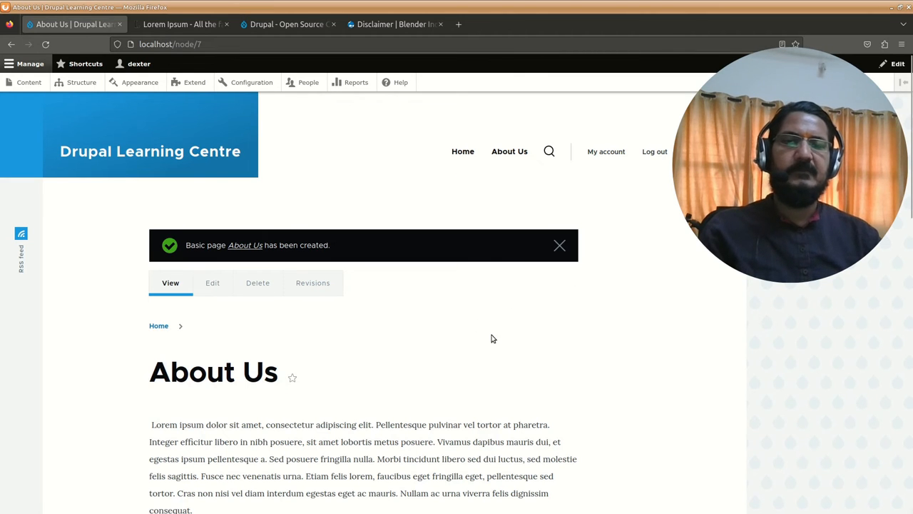
{"action": "mouse_move", "coordinate": [385, 338]}
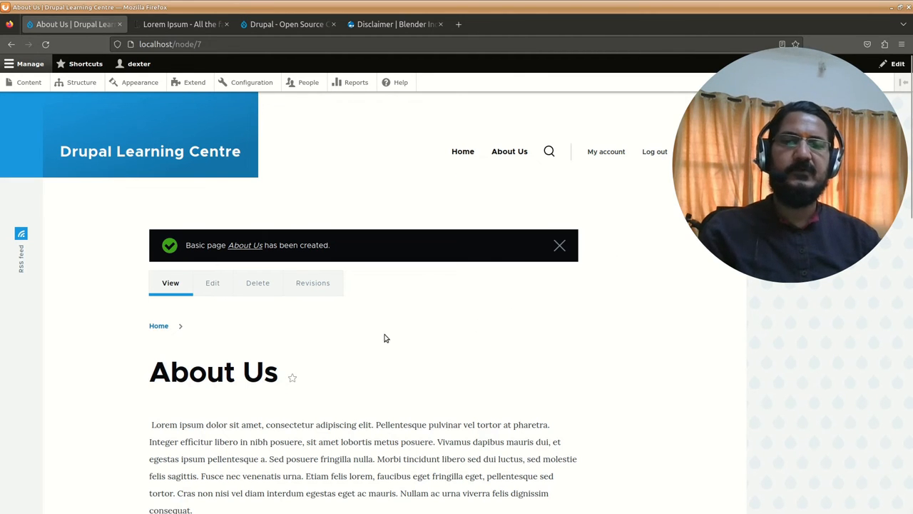
Edit the About Us page to use the URL alias /about_us and save it.
{"action": "left_click", "coordinate": [212, 282]}
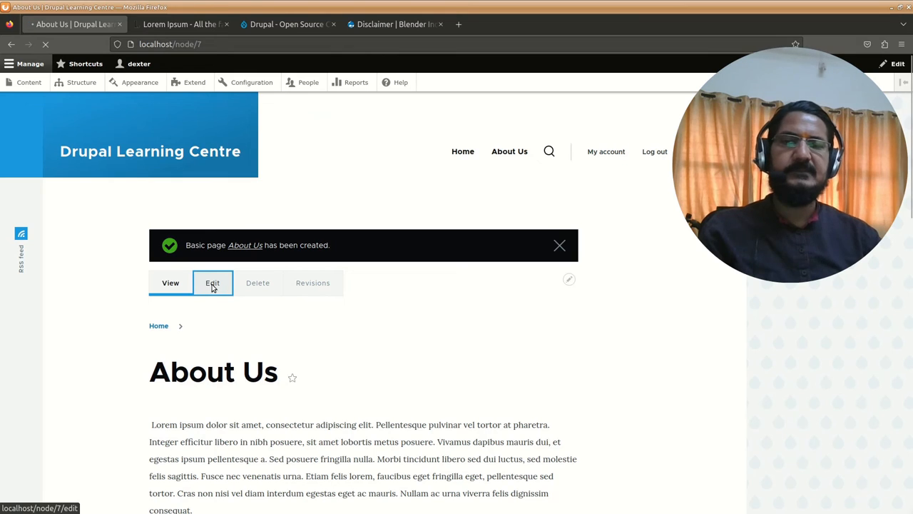
{"action": "left_click", "coordinate": [212, 283]}
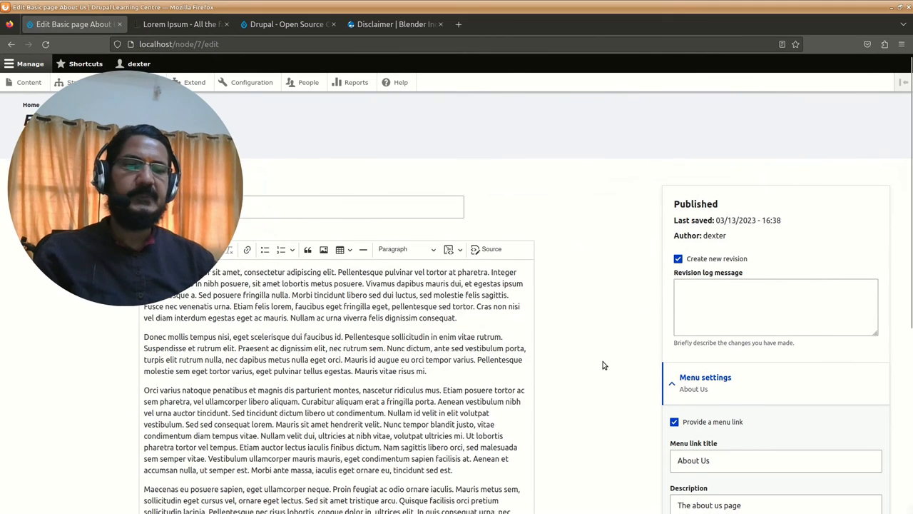
{"action": "scroll", "scroll_direction": "down", "scroll_amount": 3}
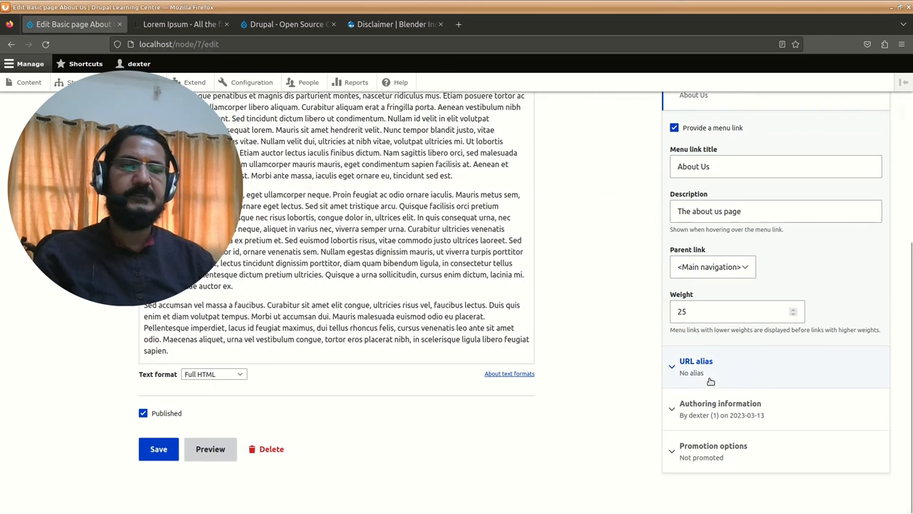
{"action": "left_click", "coordinate": [696, 360]}
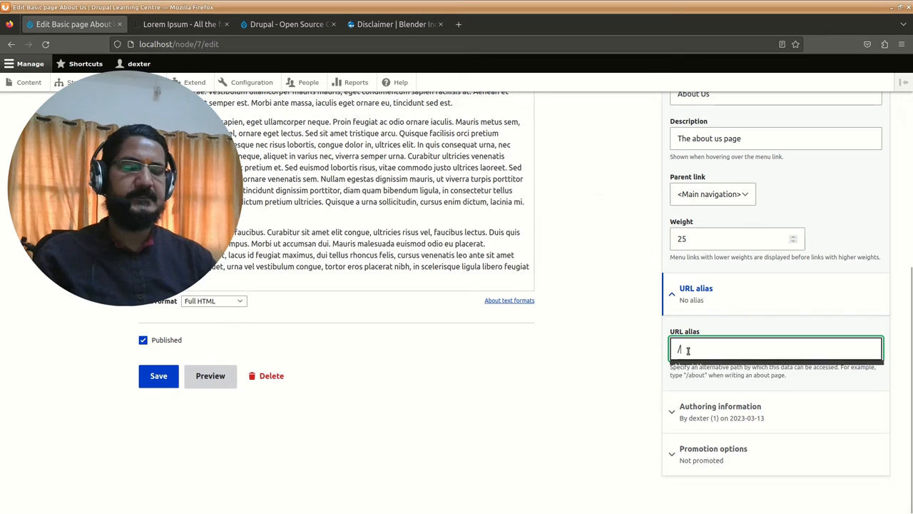
{"action": "type", "text": "about"}
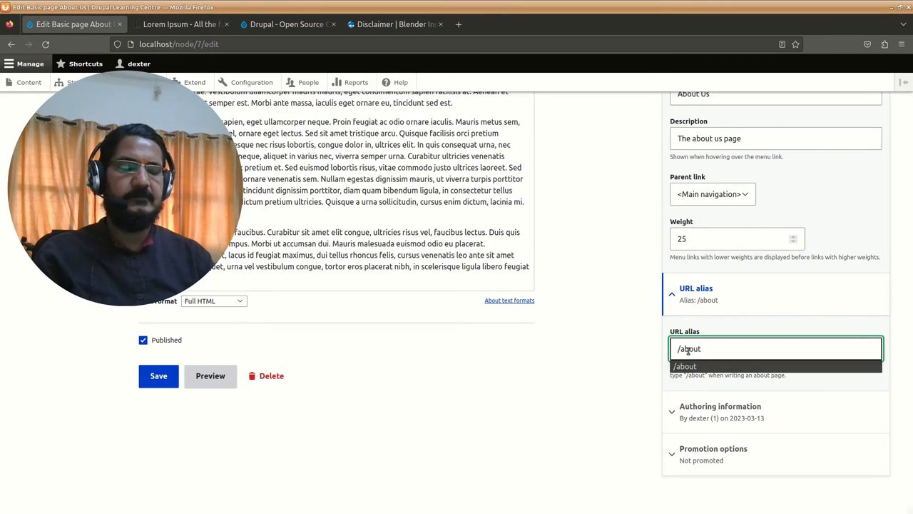
{"action": "type", "text": "_us"}
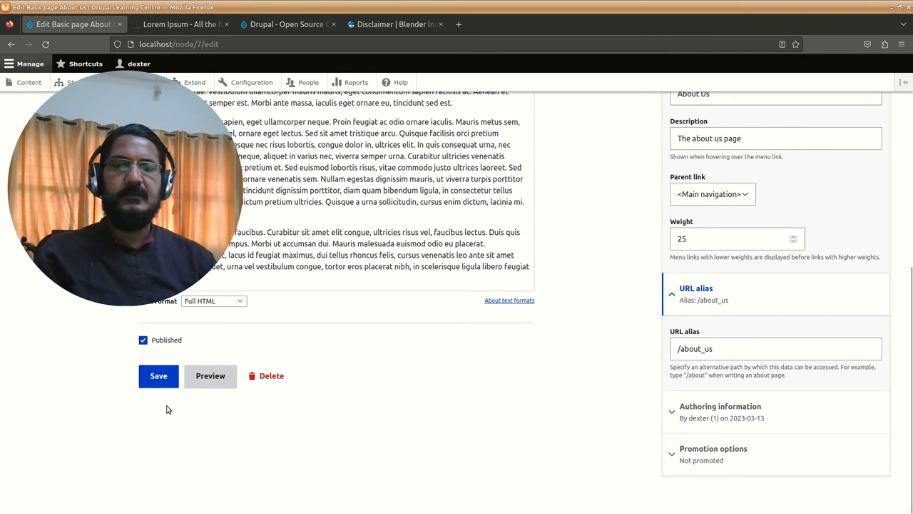
{"action": "left_click", "coordinate": [158, 376]}
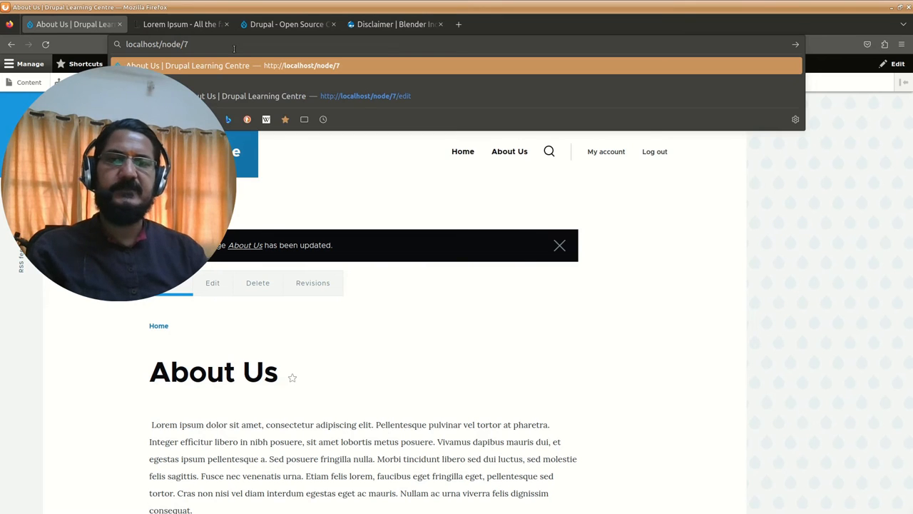
Check the address bar and load About Us from the navigation at localhost/about_us.
{"action": "left_click", "coordinate": [560, 245]}
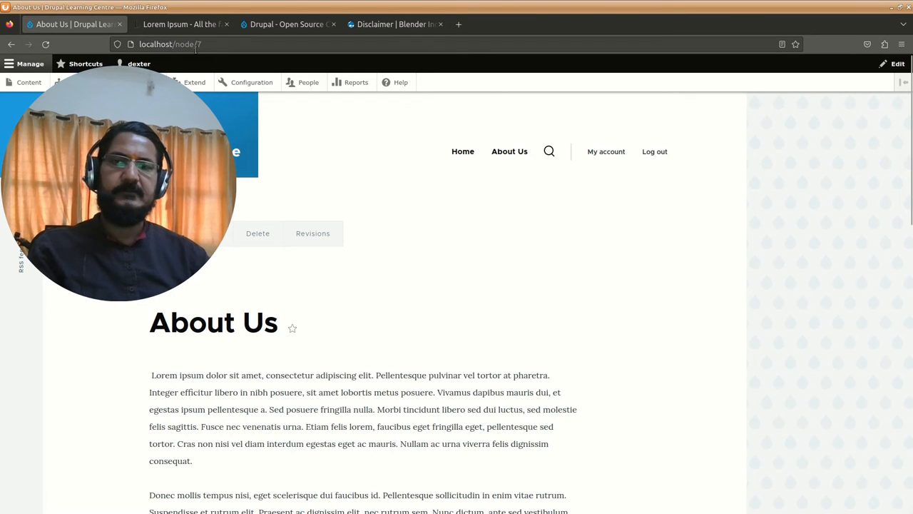
{"action": "mouse_move", "coordinate": [509, 151]}
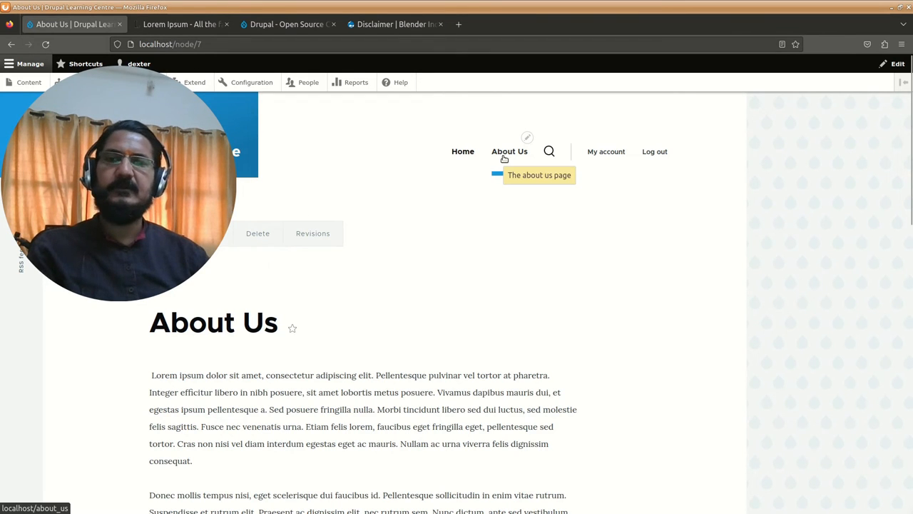
{"action": "left_click", "coordinate": [509, 151]}
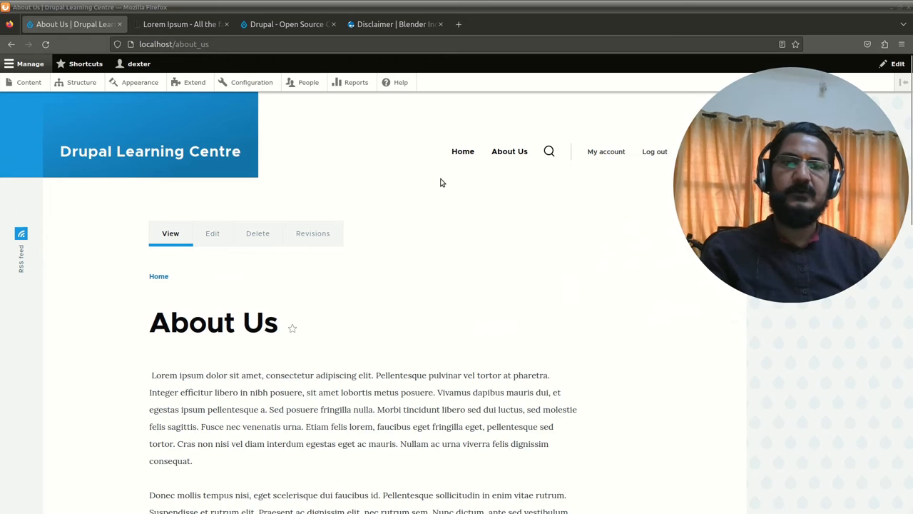
{"action": "mouse_move", "coordinate": [140, 339]}
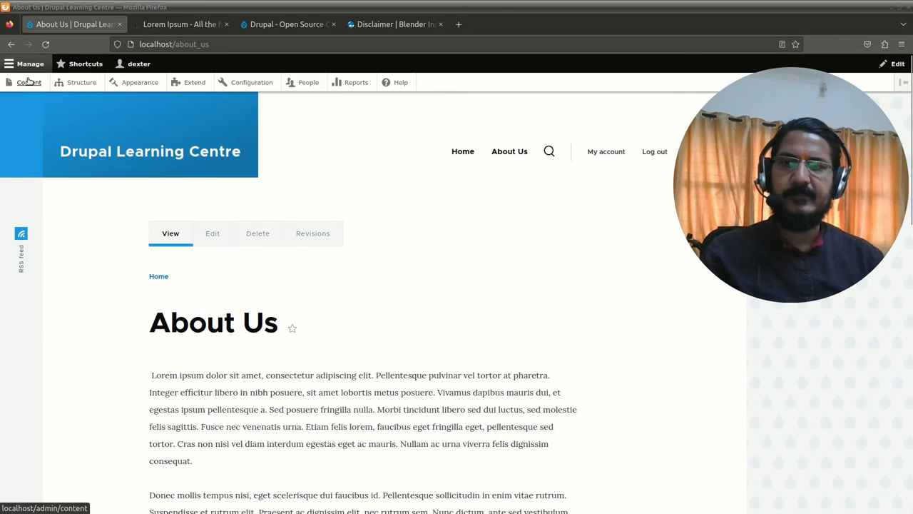
Create a new basic page titled Contact Us via Content > Add content, then go to the Lorem Ipsum tab.
{"action": "left_click", "coordinate": [29, 82]}
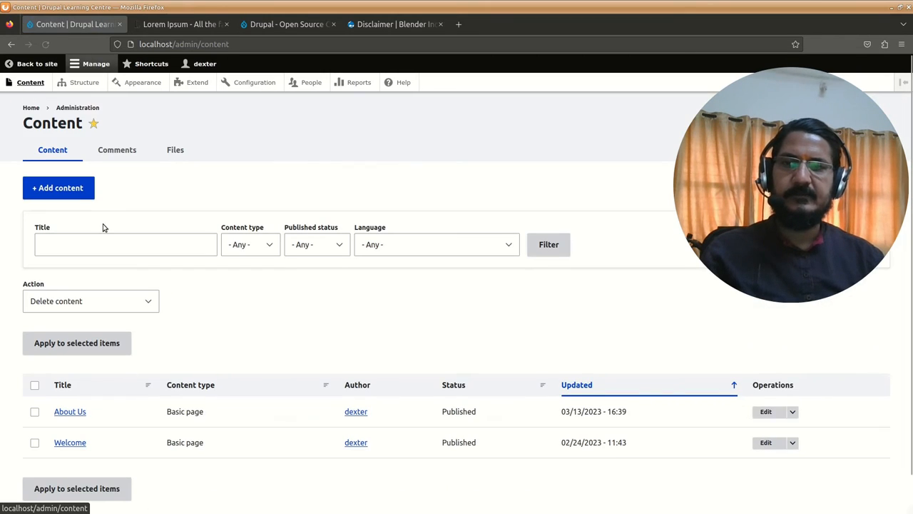
{"action": "left_click", "coordinate": [57, 188]}
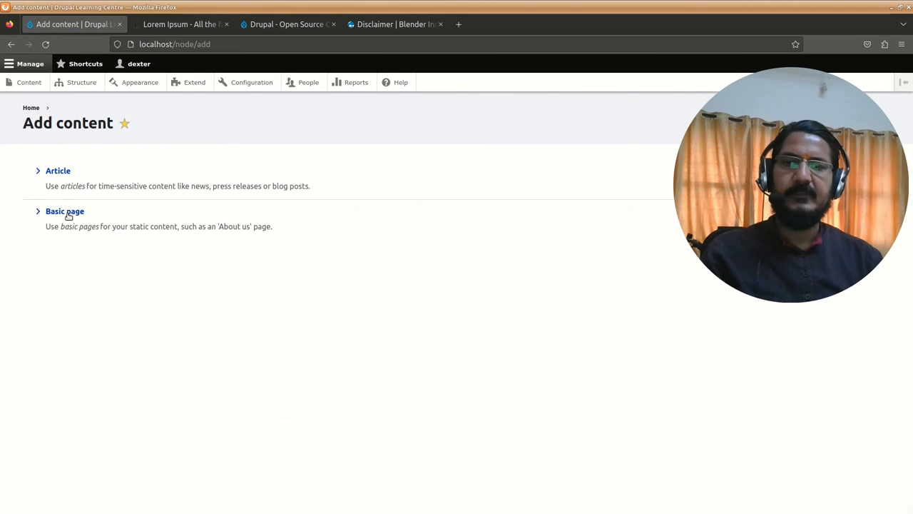
{"action": "left_click", "coordinate": [65, 211]}
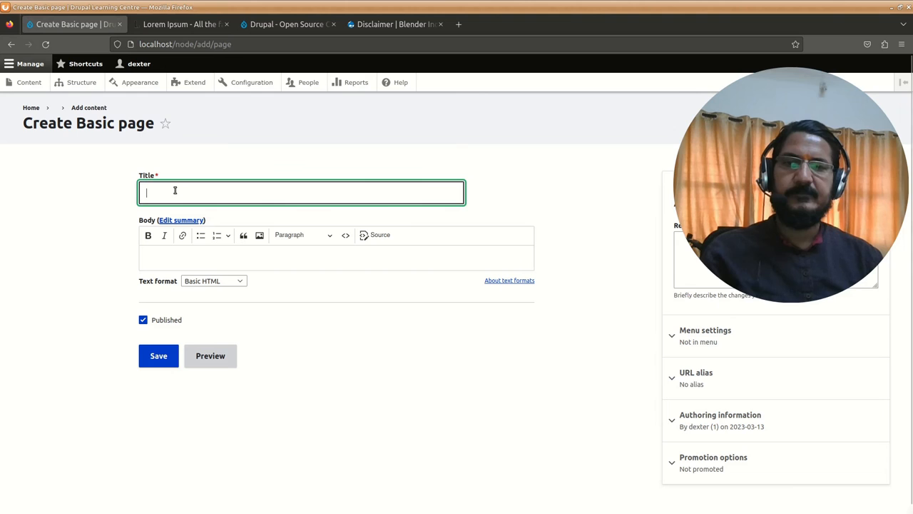
{"action": "type", "text": "Contact Us"}
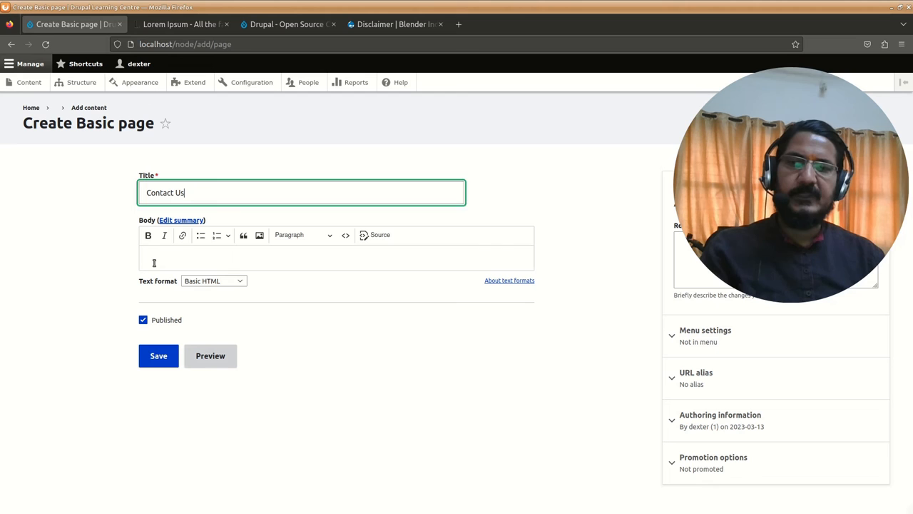
{"action": "left_click", "coordinate": [182, 24]}
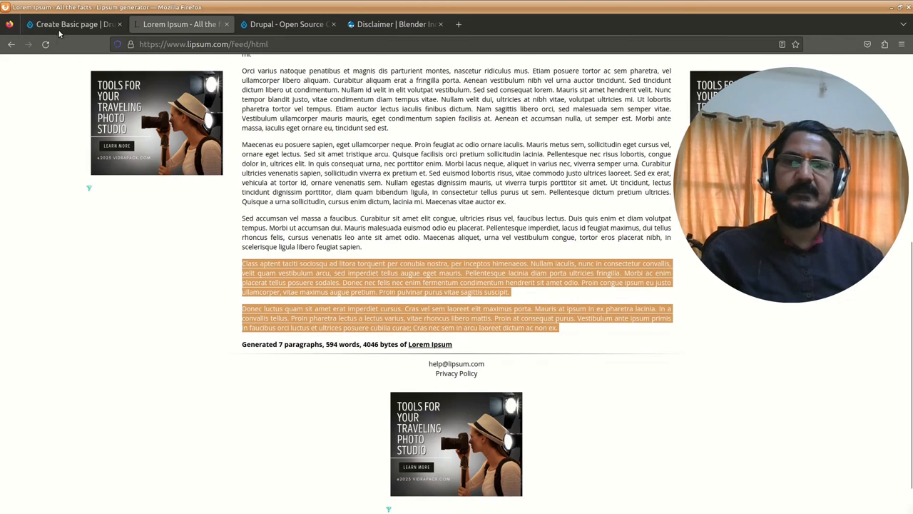
{"action": "left_click", "coordinate": [68, 24]}
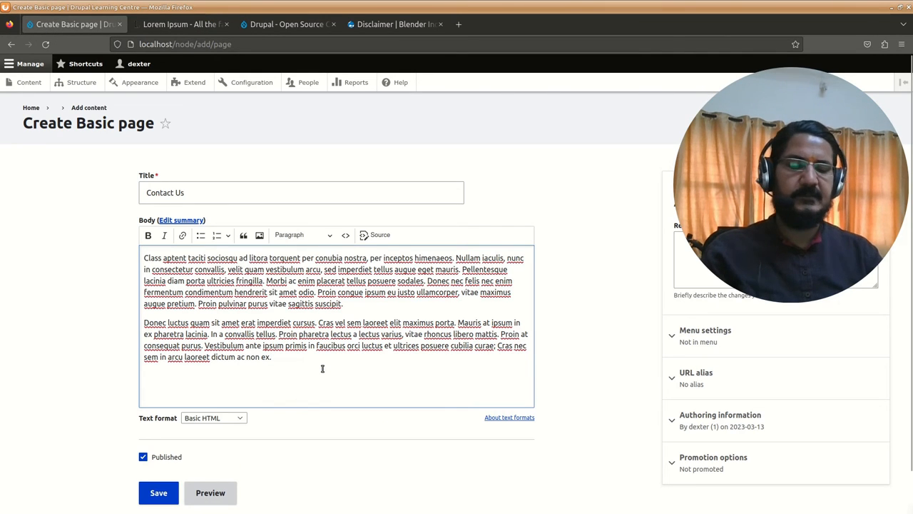
{"action": "type", "text": "Ph: +91 1"}
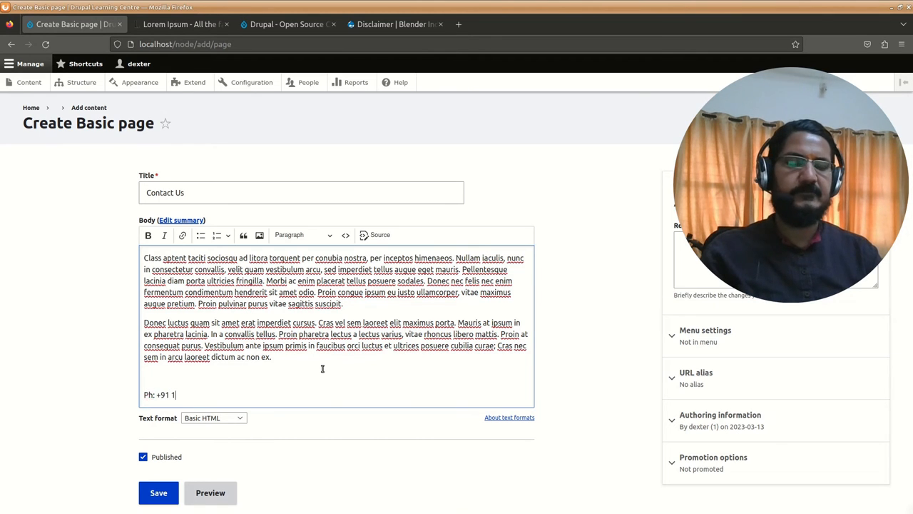
{"action": "type", "text": "234567890"}
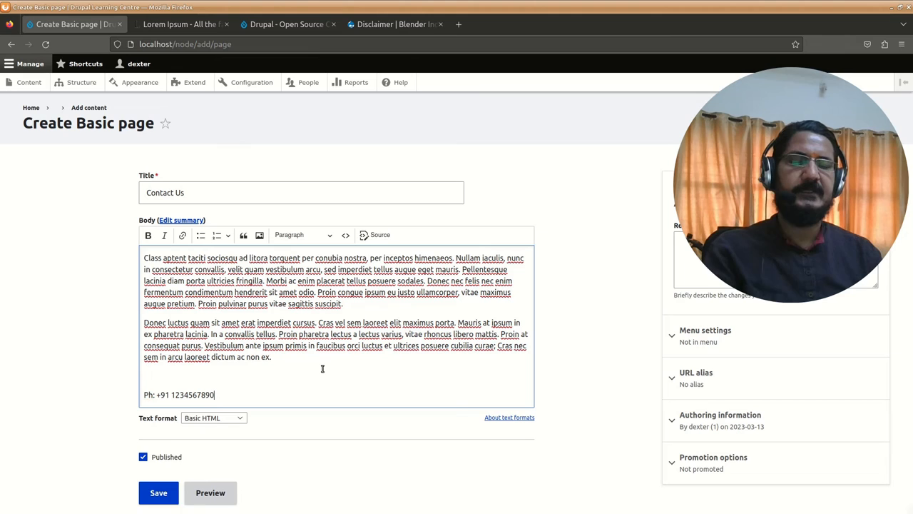
{"action": "type", "text": "email"}
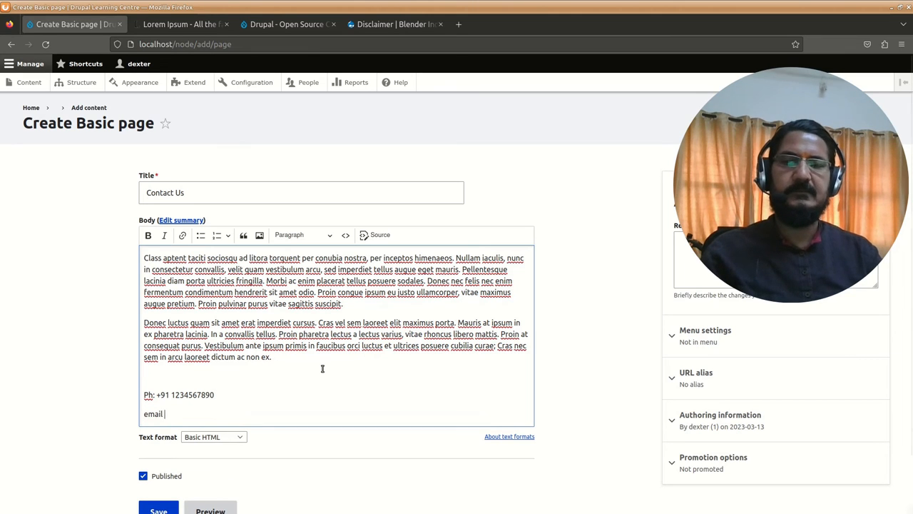
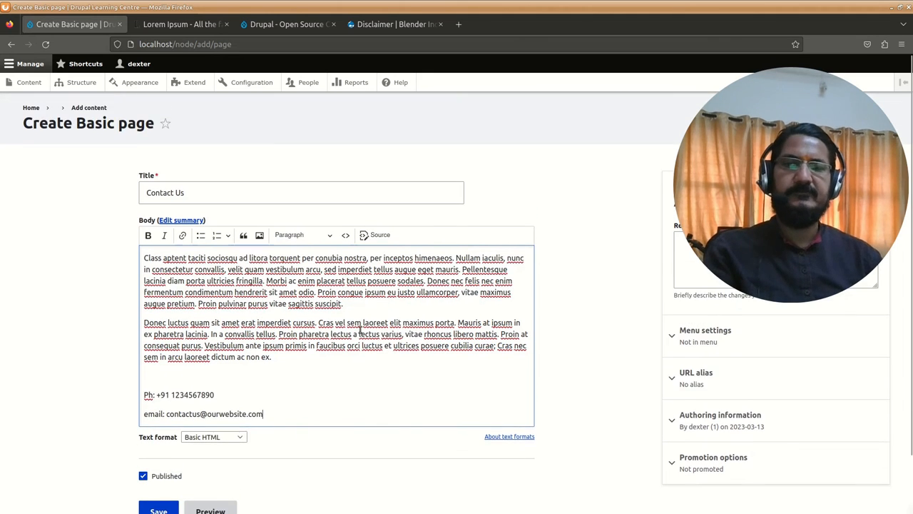
{"action": "scroll", "scroll_direction": "down", "scroll_amount": 3}
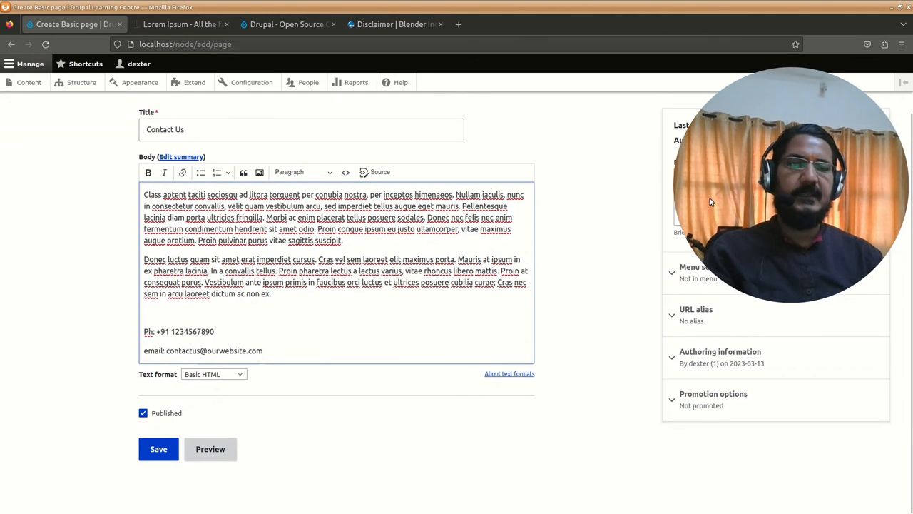
Give Contact Us a main-navigation menu link described 'Reach us' with weight 10.
{"action": "scroll", "scroll_direction": "down", "scroll_amount": 3}
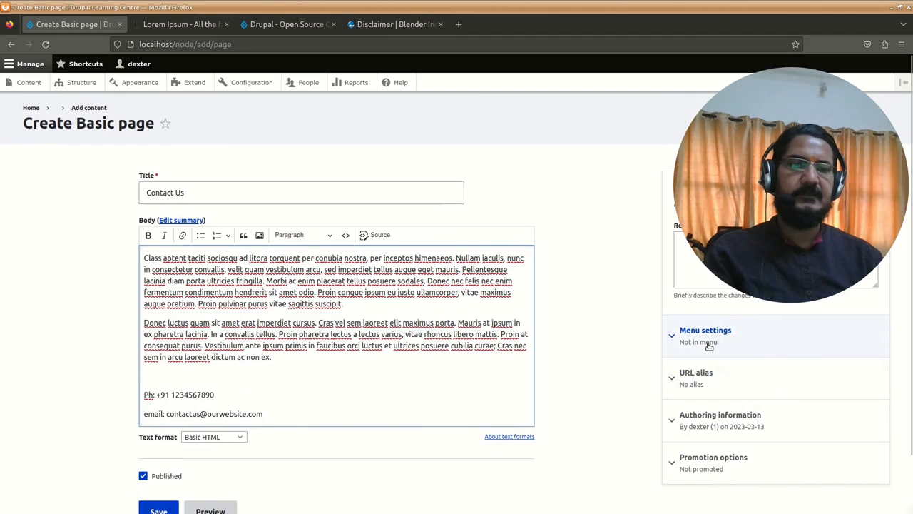
{"action": "left_click", "coordinate": [705, 330]}
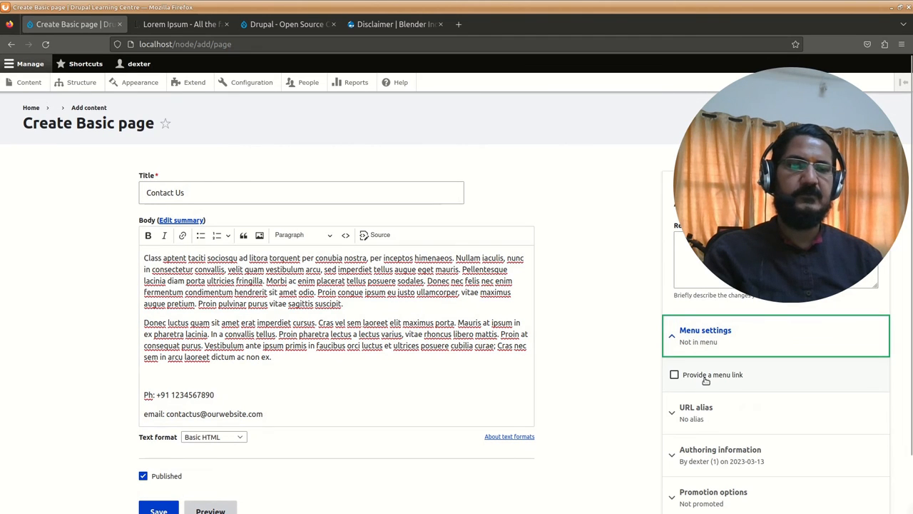
{"action": "left_click", "coordinate": [675, 374]}
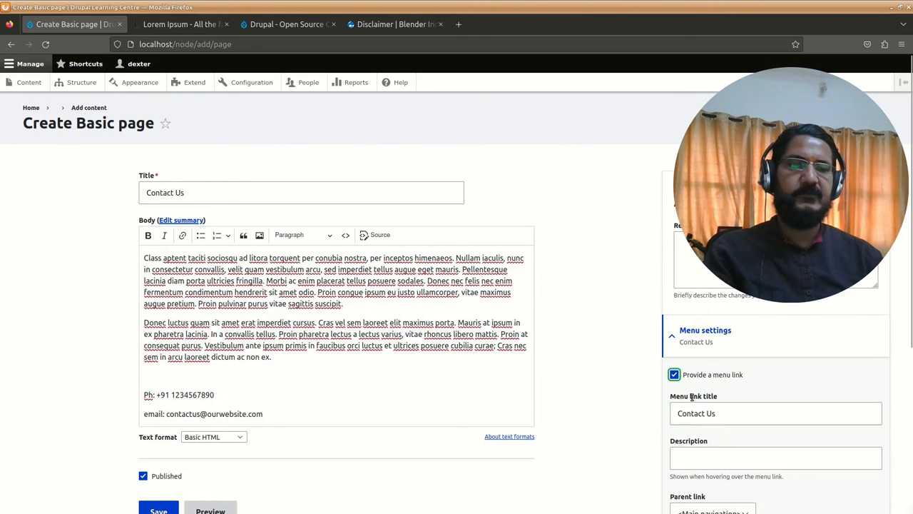
{"action": "left_click", "coordinate": [775, 458]}
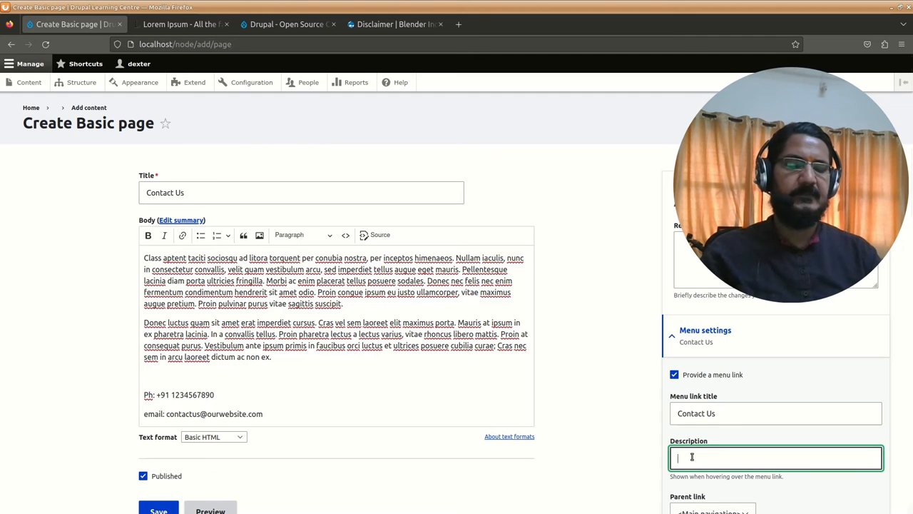
{"action": "type", "text": "Reach us"}
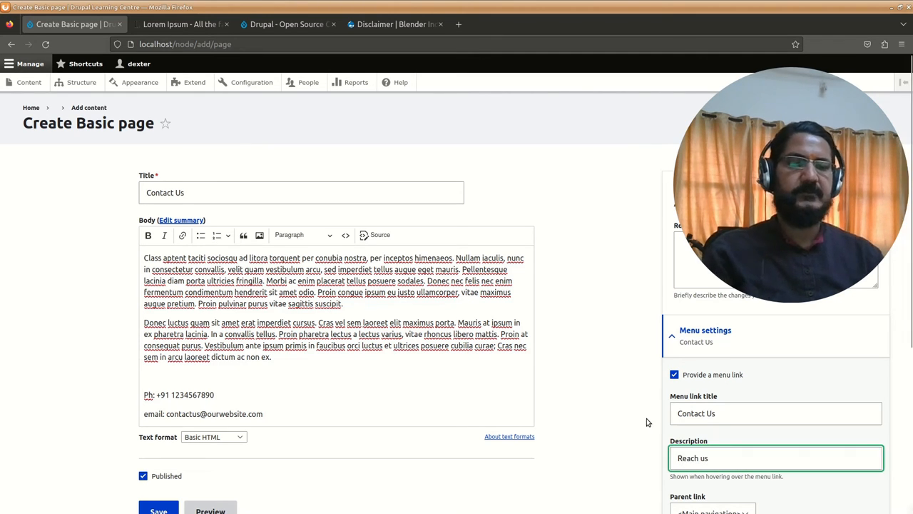
{"action": "scroll", "scroll_direction": "down", "scroll_amount": 3}
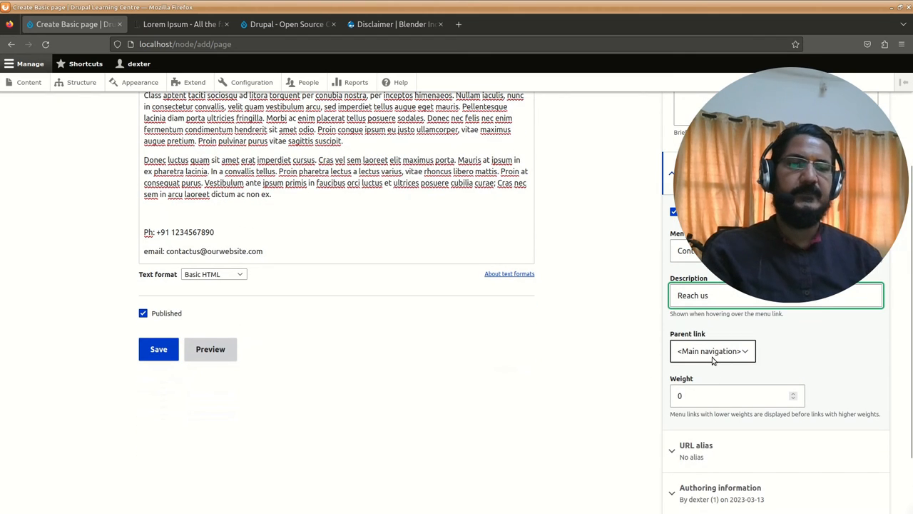
{"action": "left_click", "coordinate": [731, 396]}
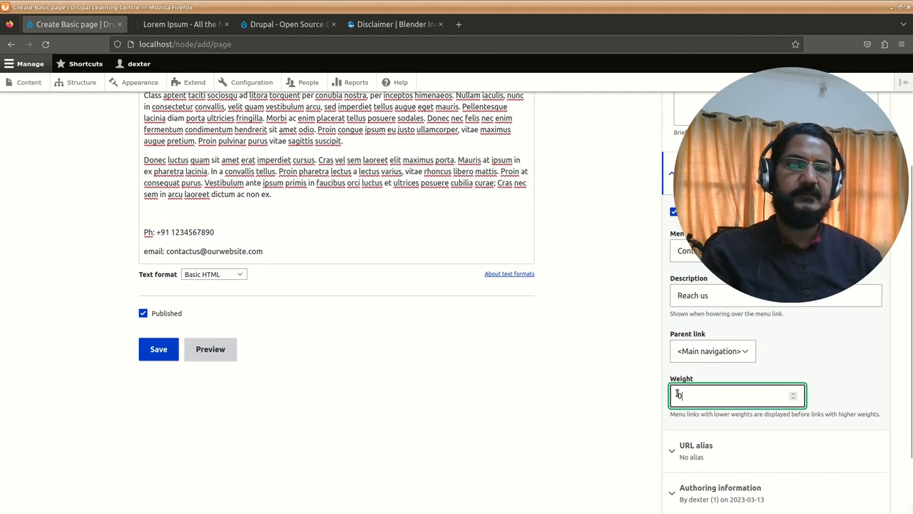
{"action": "type", "text": "10"}
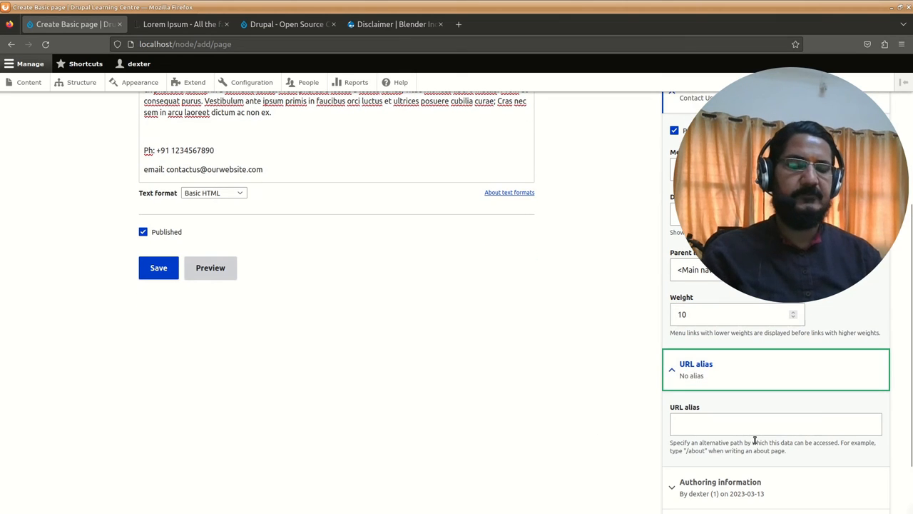
Set the URL alias to /contact and save the Contact Us page.
{"action": "left_click", "coordinate": [775, 423]}
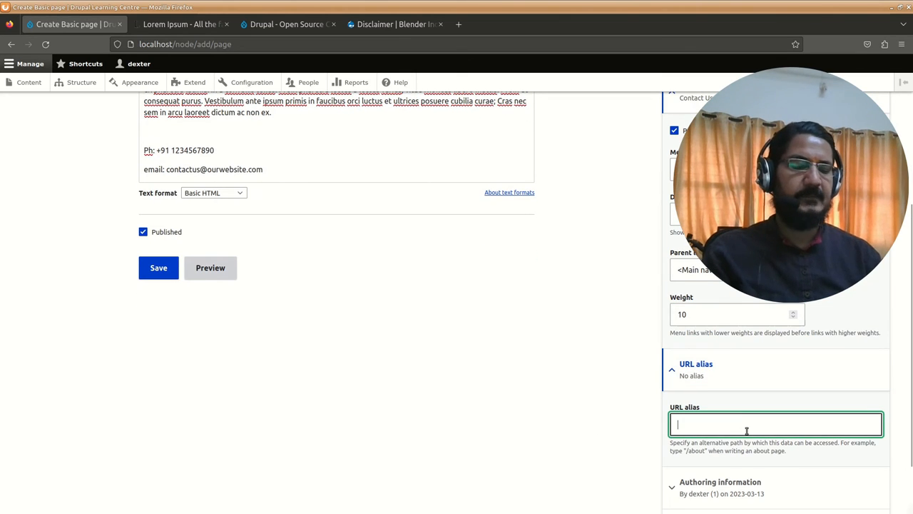
{"action": "type", "text": "/contac"}
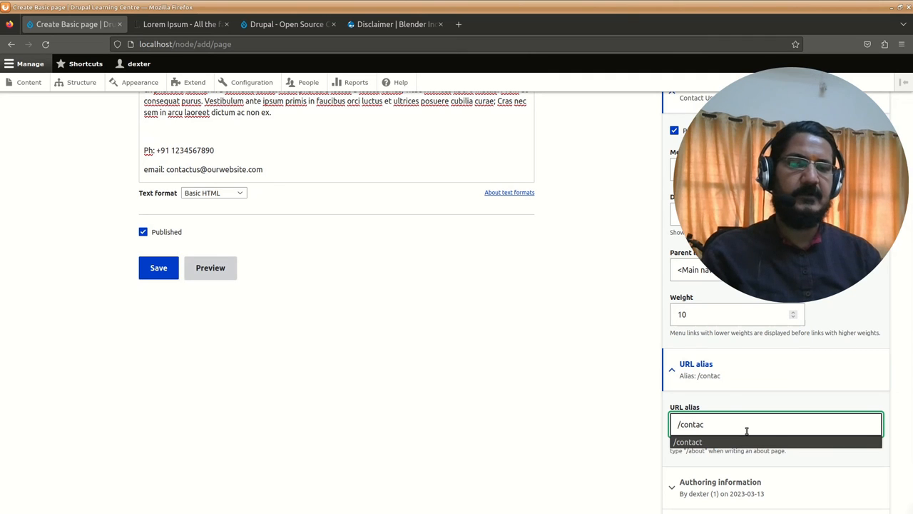
{"action": "type", "text": "t"}
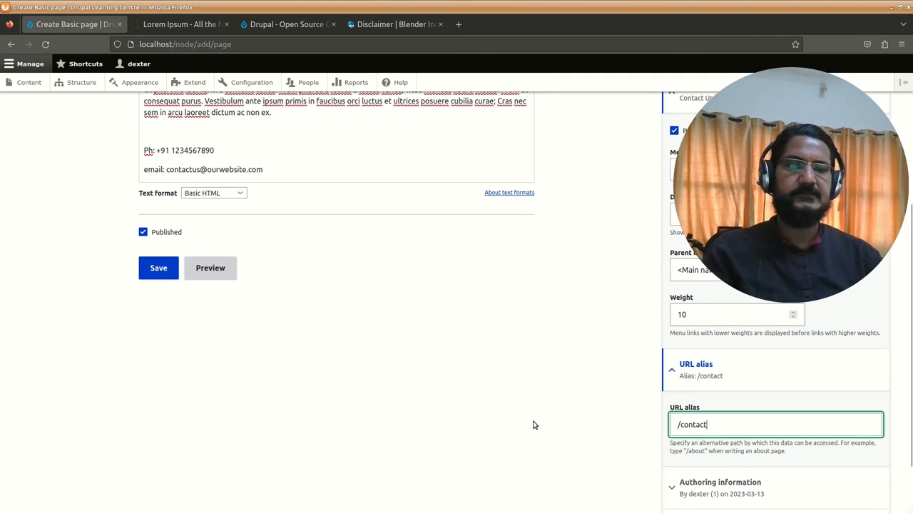
{"action": "left_click", "coordinate": [159, 267]}
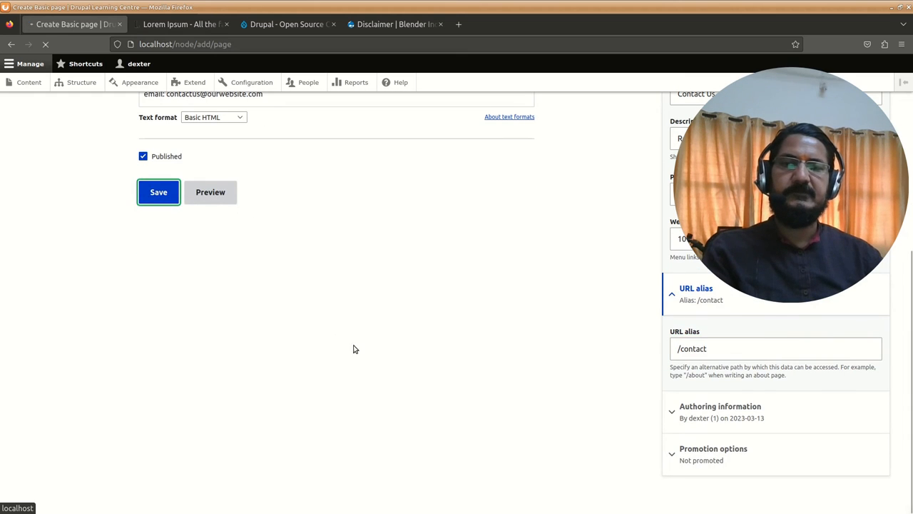
Create a new basic page titled 'Products and Services', then go to the Lorem Ipsum tab for list text.
{"action": "left_click", "coordinate": [158, 192]}
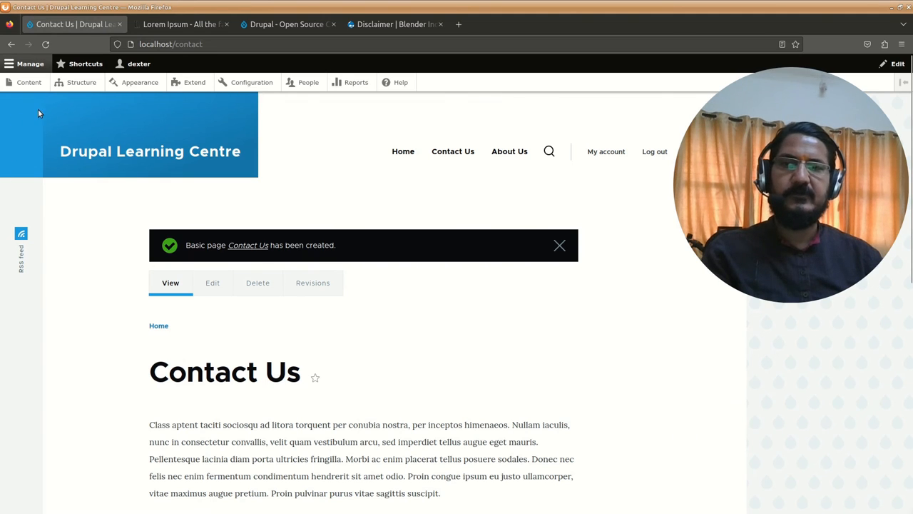
{"action": "mouse_move", "coordinate": [29, 82]}
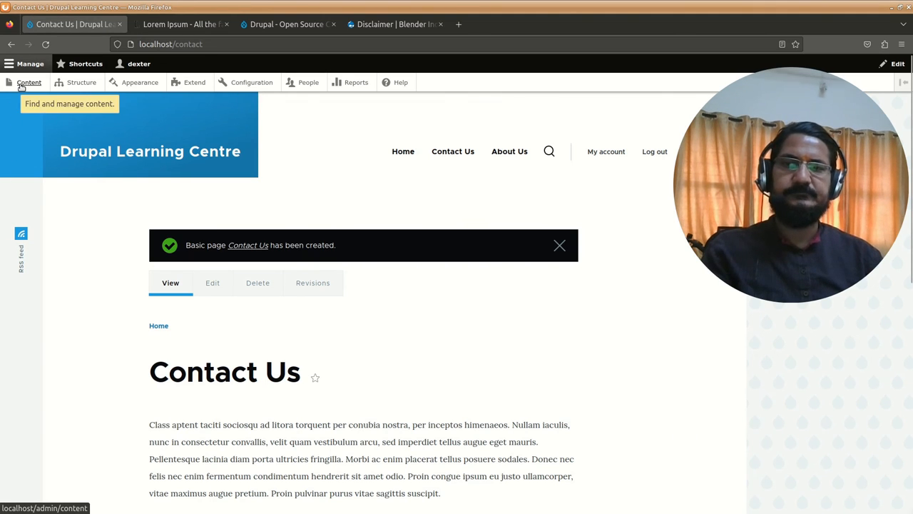
{"action": "left_click", "coordinate": [28, 82]}
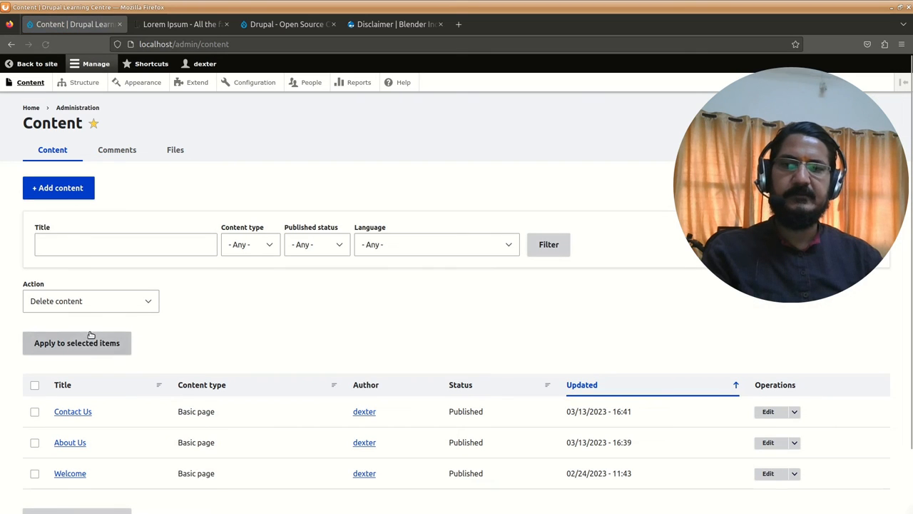
{"action": "left_click", "coordinate": [57, 188]}
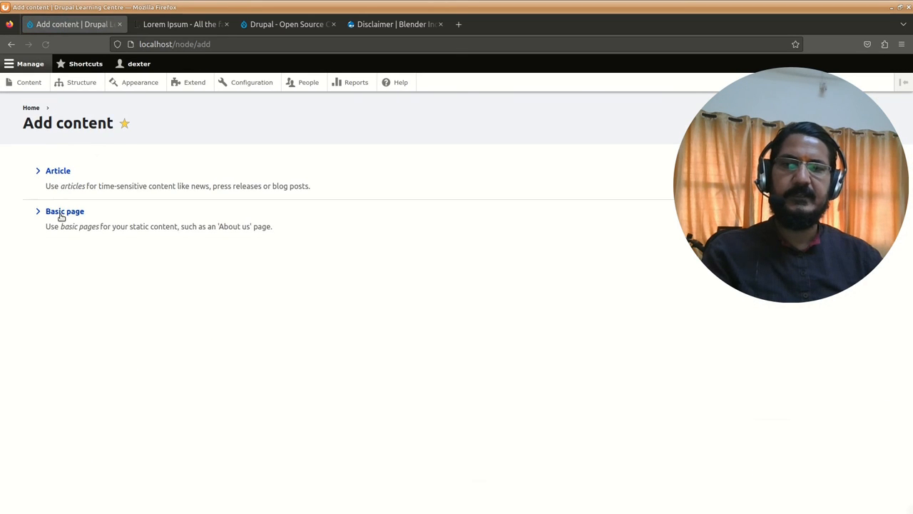
{"action": "left_click", "coordinate": [64, 211]}
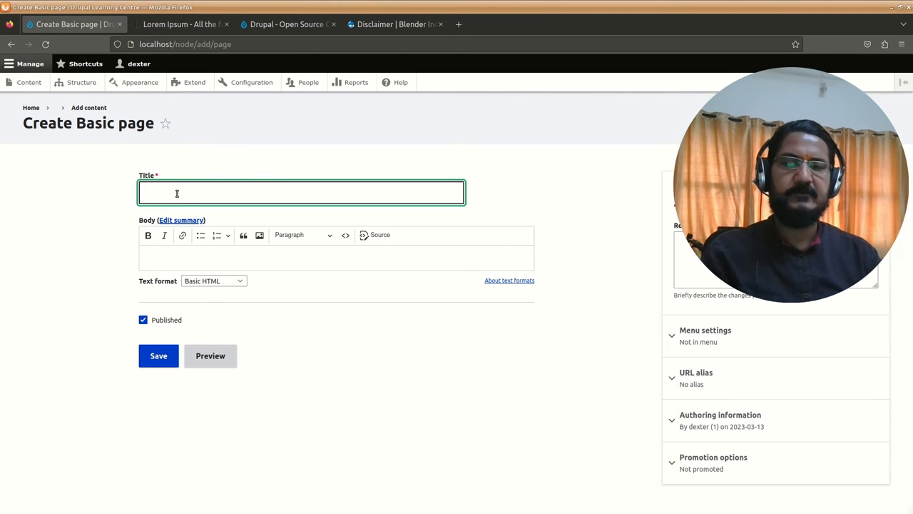
{"action": "type", "text": "Products"}
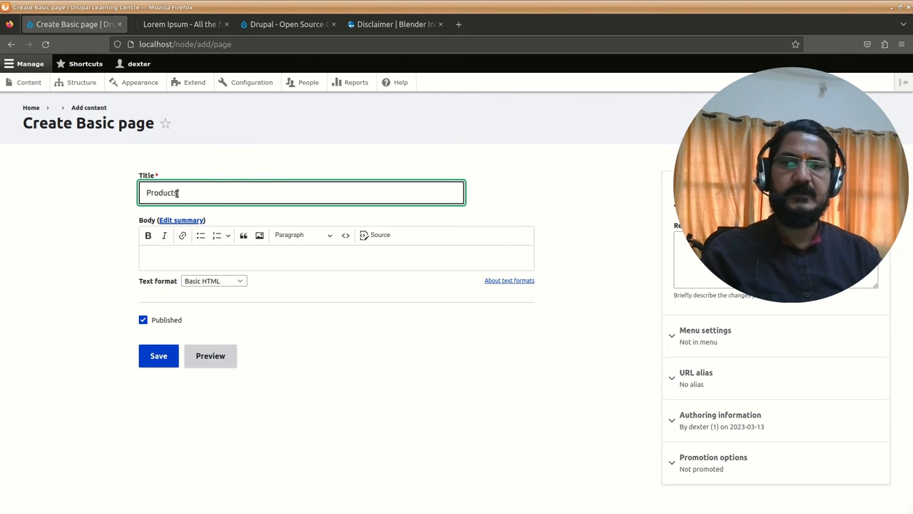
{"action": "type", "text": "and Services"}
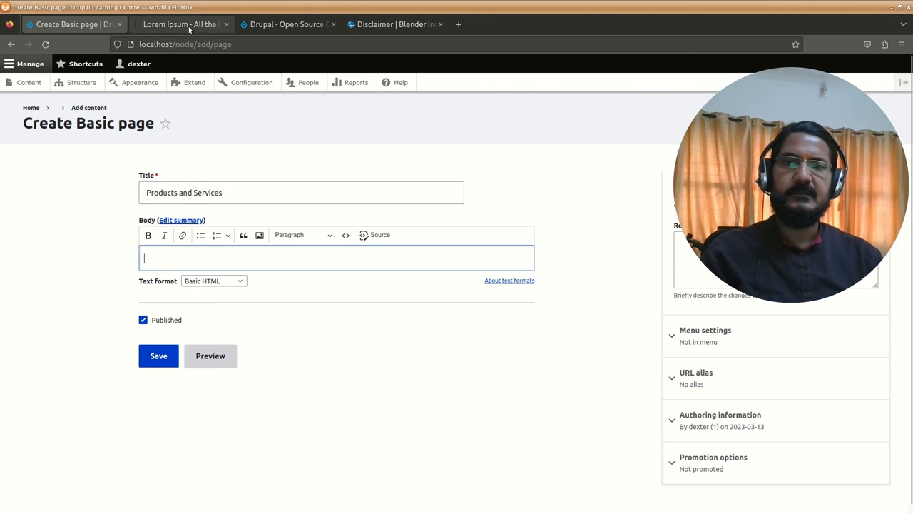
{"action": "left_click", "coordinate": [182, 24]}
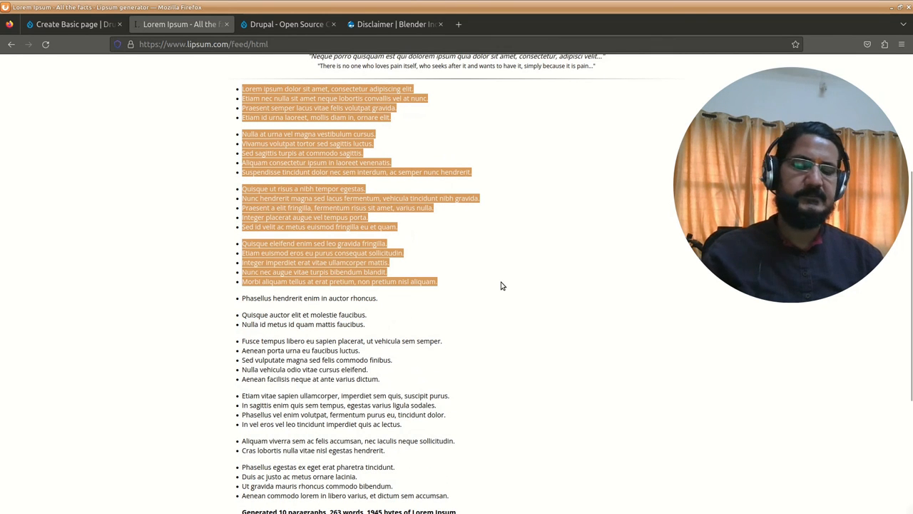
Switch the Products and Services body text format to Full HTML.
{"action": "left_click", "coordinate": [68, 24]}
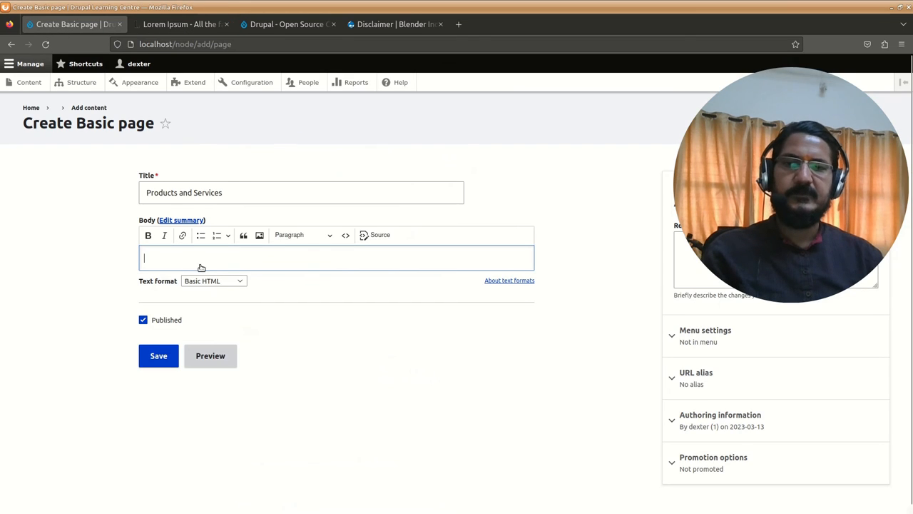
{"action": "left_click", "coordinate": [213, 280]}
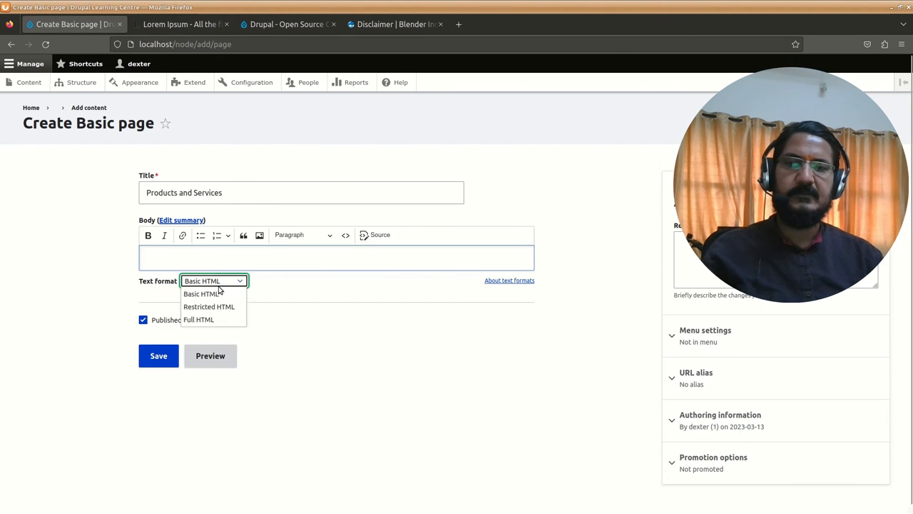
{"action": "left_click", "coordinate": [199, 318]}
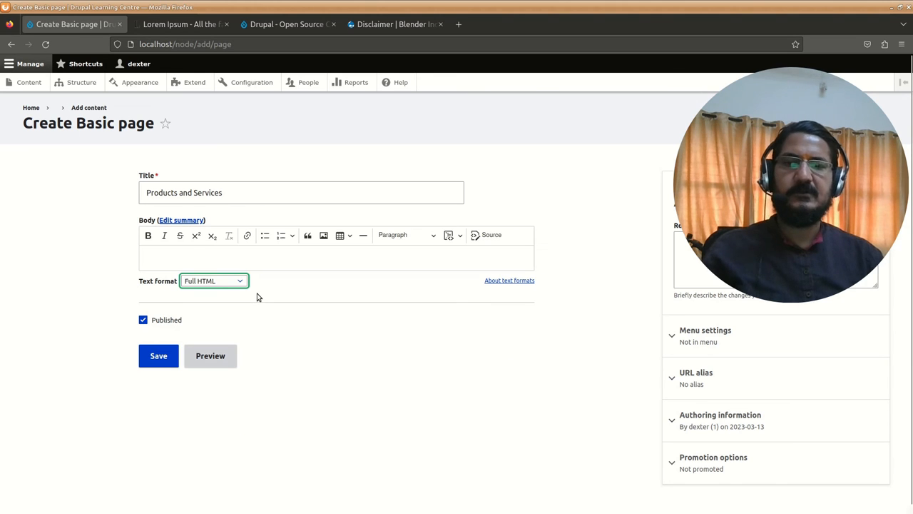
{"action": "mouse_move", "coordinate": [160, 304]}
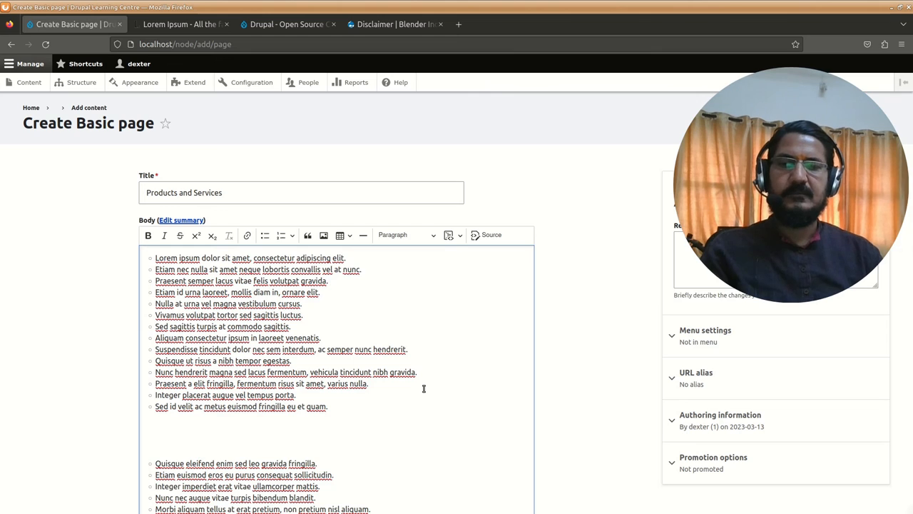
Add a bold 'Services' heading above the second bullet list.
{"action": "type", "text": "S"}
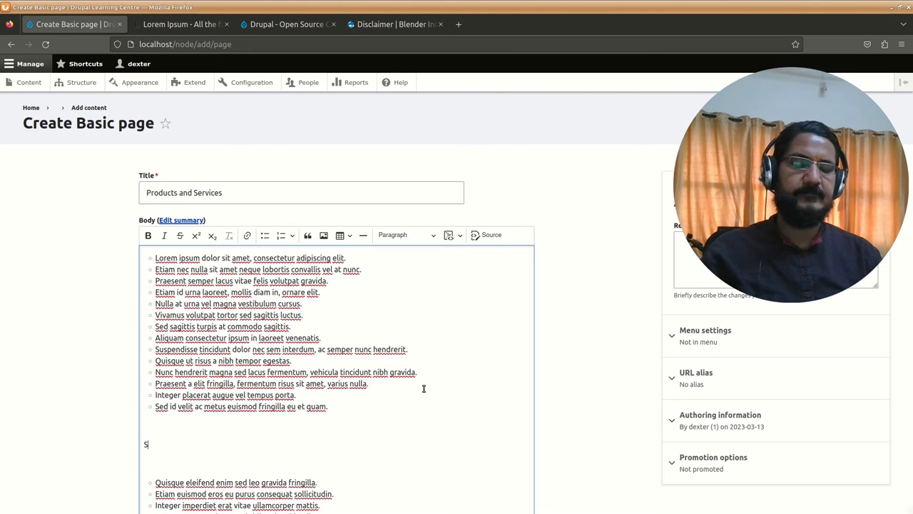
{"action": "type", "text": "erivces"}
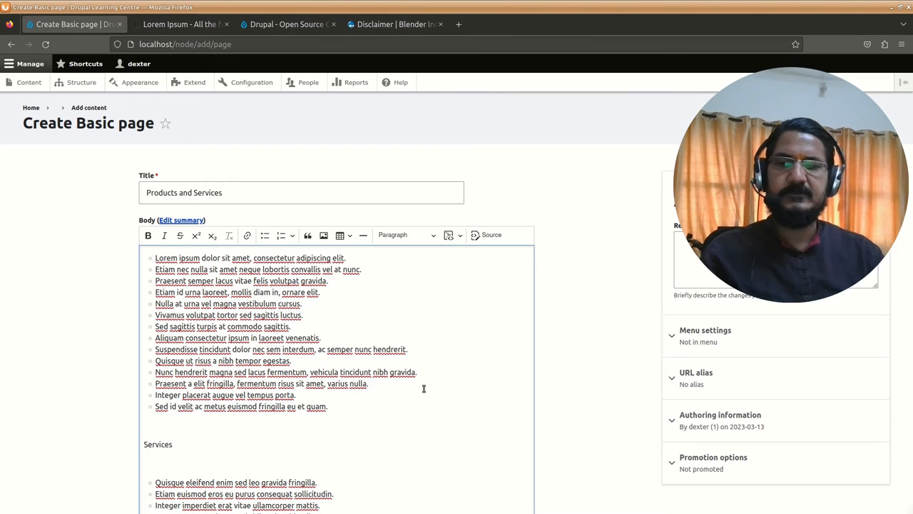
{"action": "double_click", "coordinate": [158, 444]}
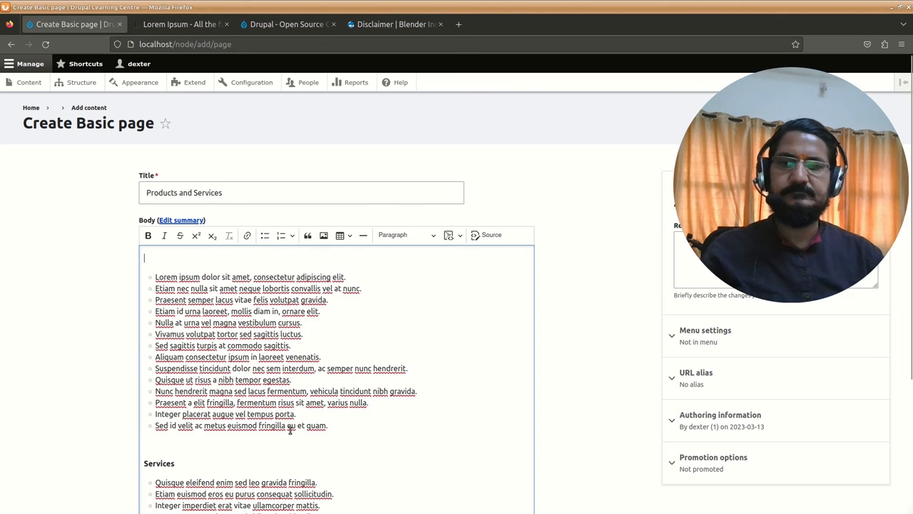
Add a bold 'Our Product Range' heading above the first bullet list.
{"action": "type", "text": "Our Product Range"}
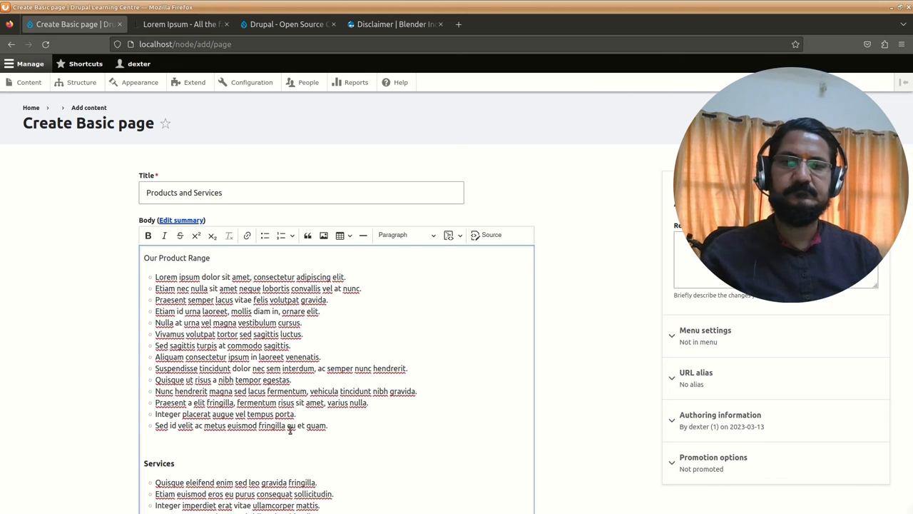
{"action": "double_click", "coordinate": [176, 257]}
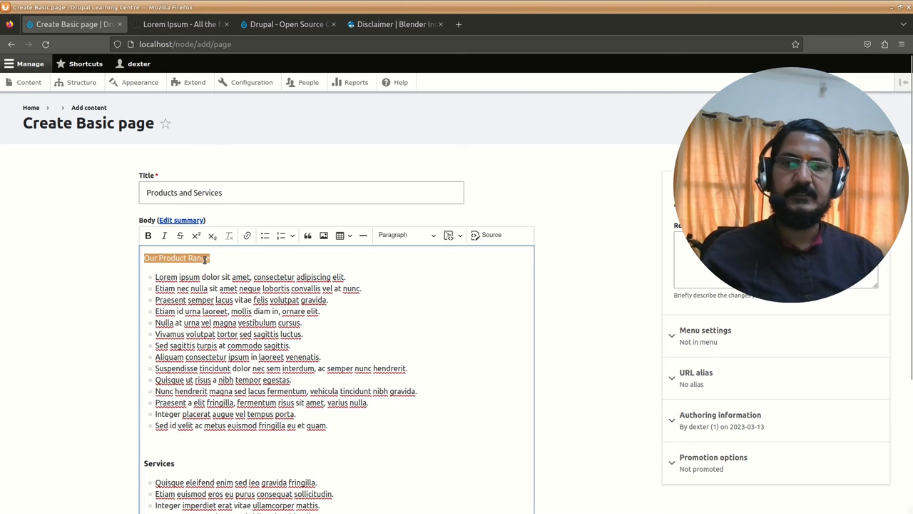
{"action": "left_click", "coordinate": [147, 235]}
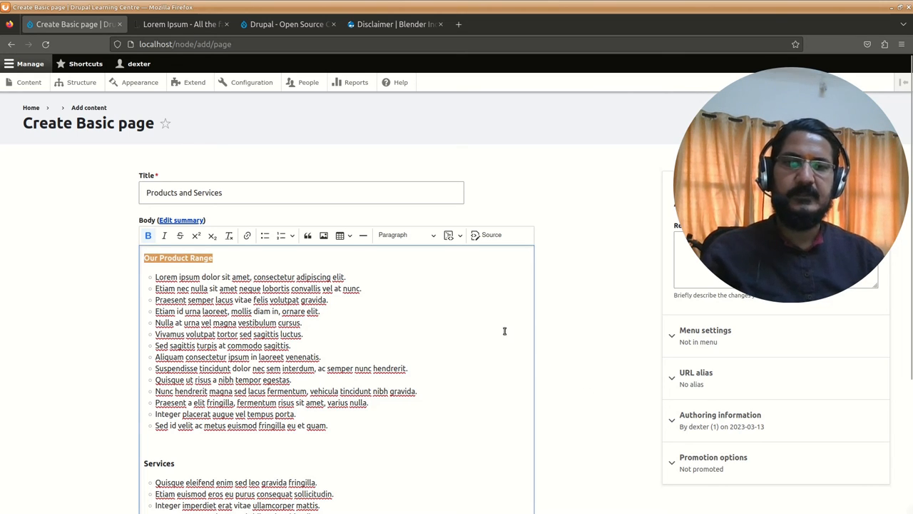
{"action": "scroll", "scroll_direction": "down", "scroll_amount": 3}
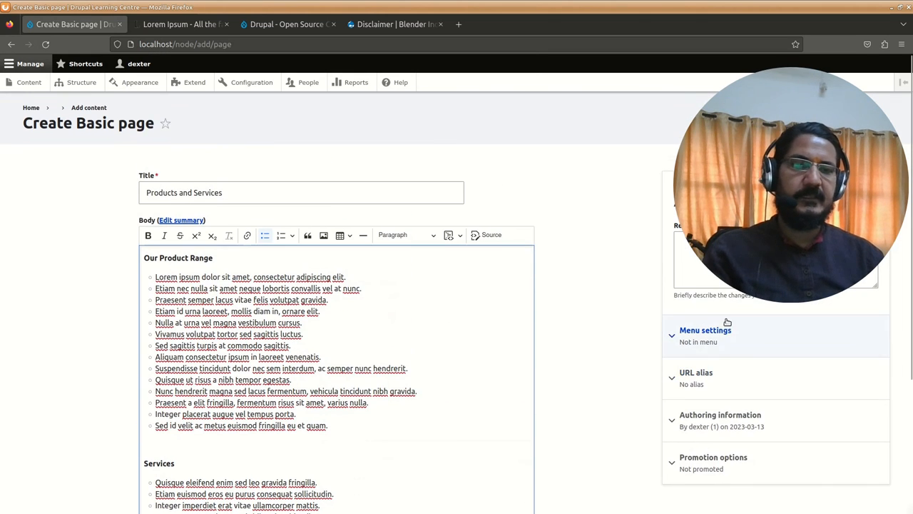
Enter the menu link description 'List product and services' and weight 5.
{"action": "left_click", "coordinate": [705, 329]}
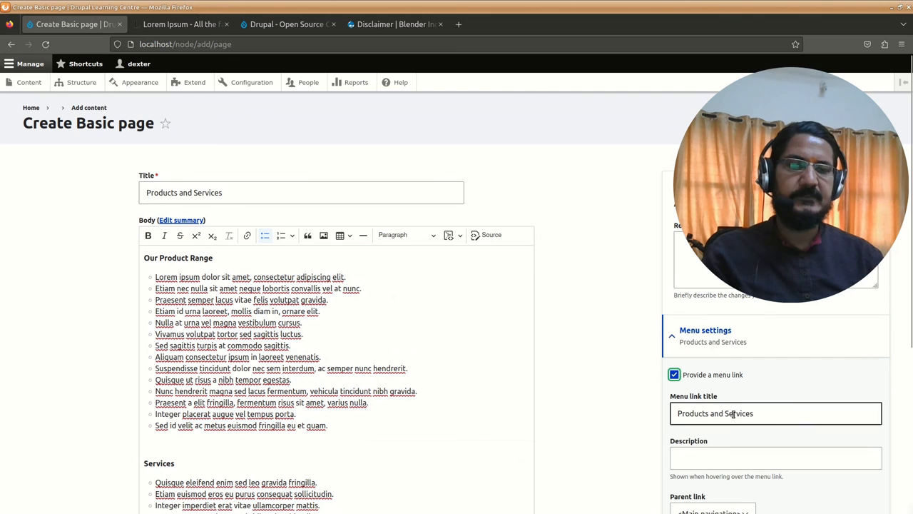
{"action": "scroll", "scroll_direction": "down", "scroll_amount": 3}
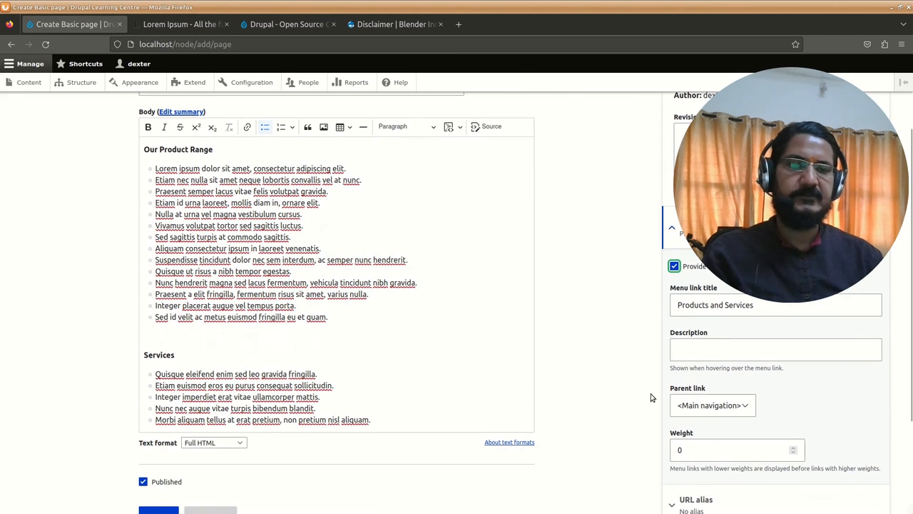
{"action": "type", "text": "List of our"}
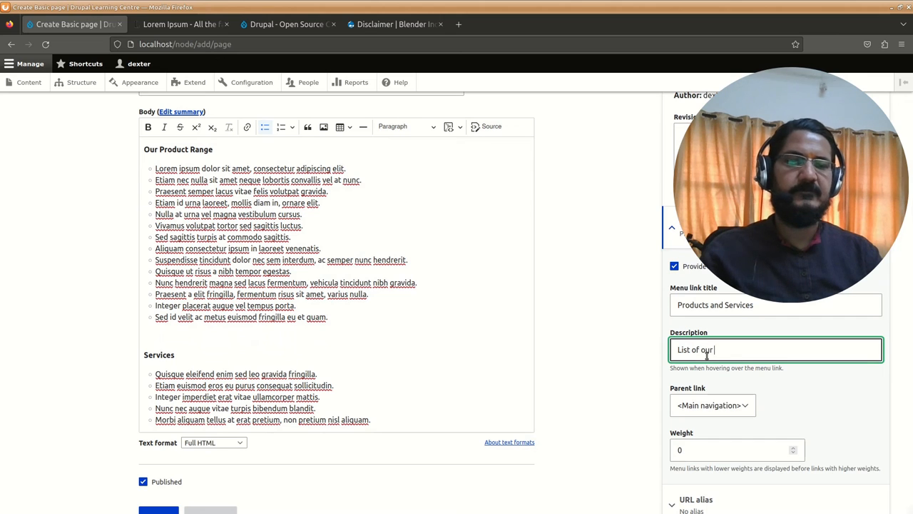
{"action": "type", "text": "product and"}
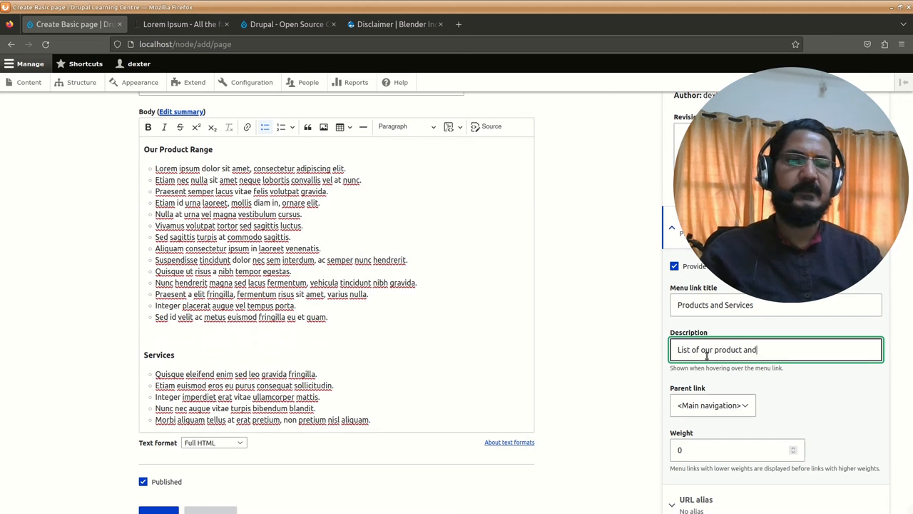
{"action": "type", "text": "services"}
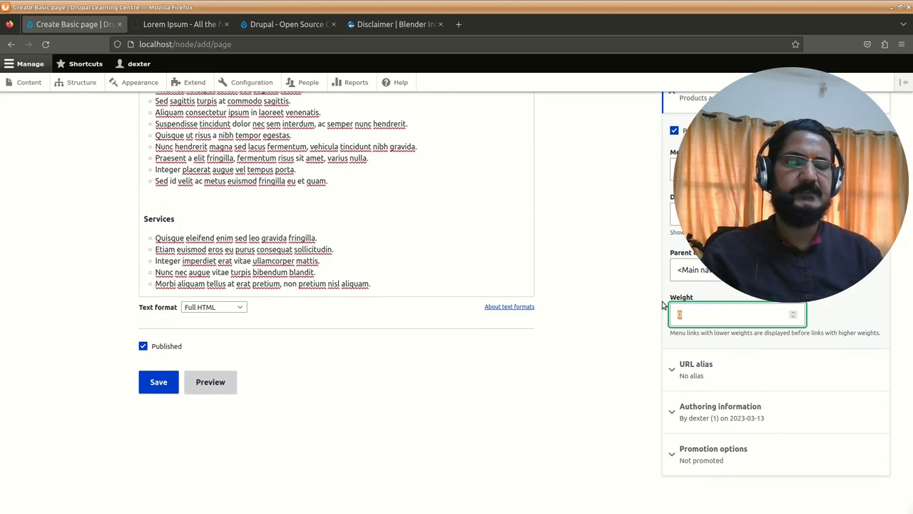
Set the URL alias to /products and save the Products and Services page.
{"action": "left_click", "coordinate": [695, 364]}
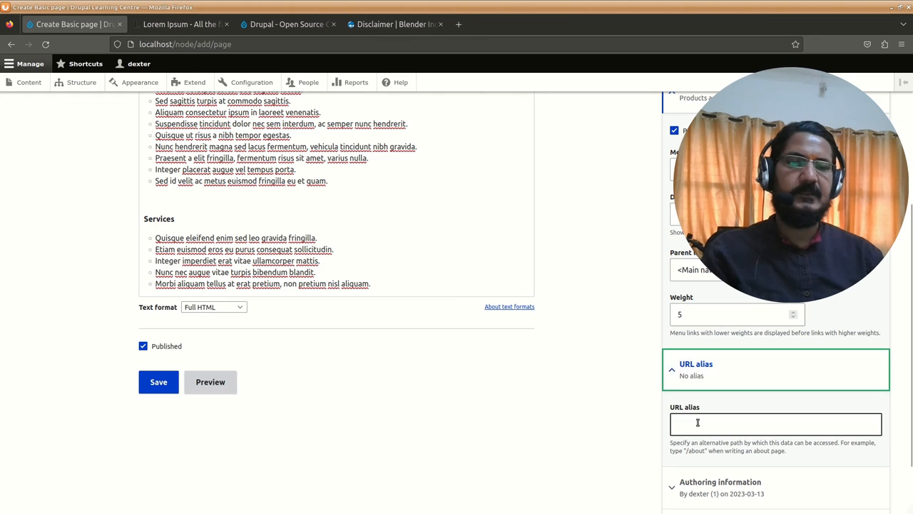
{"action": "type", "text": "producs"}
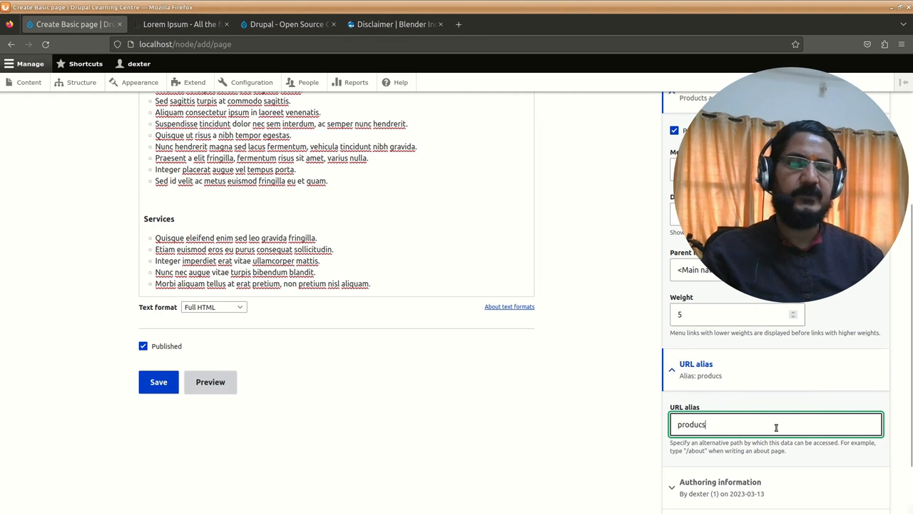
{"action": "type", "text": "t"}
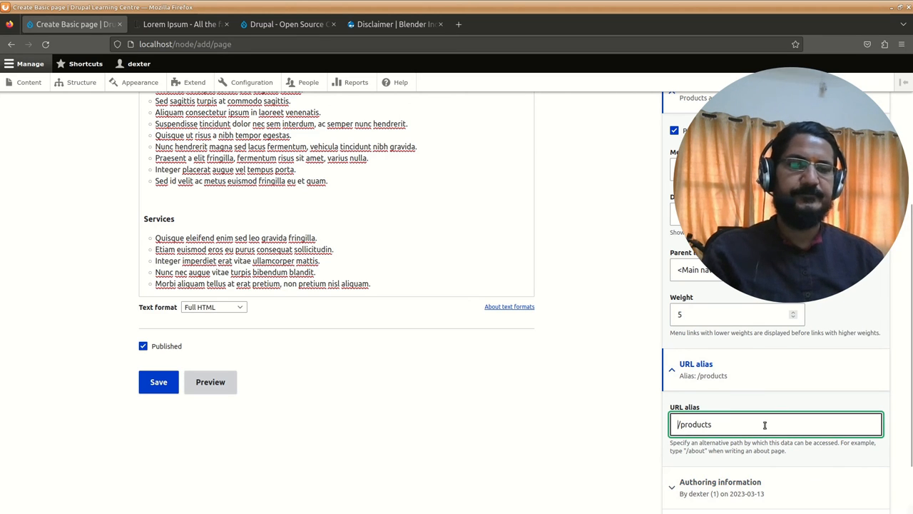
{"action": "scroll", "scroll_direction": "down", "scroll_amount": 3}
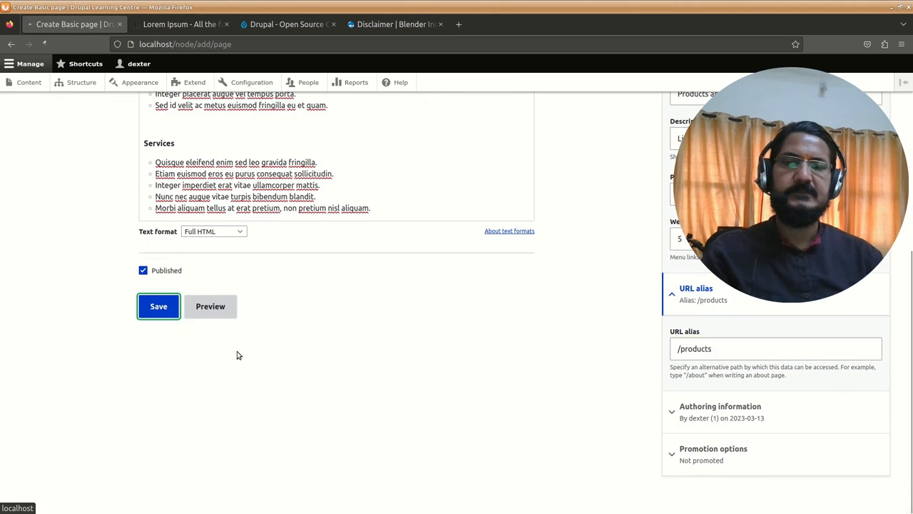
{"action": "left_click", "coordinate": [159, 306]}
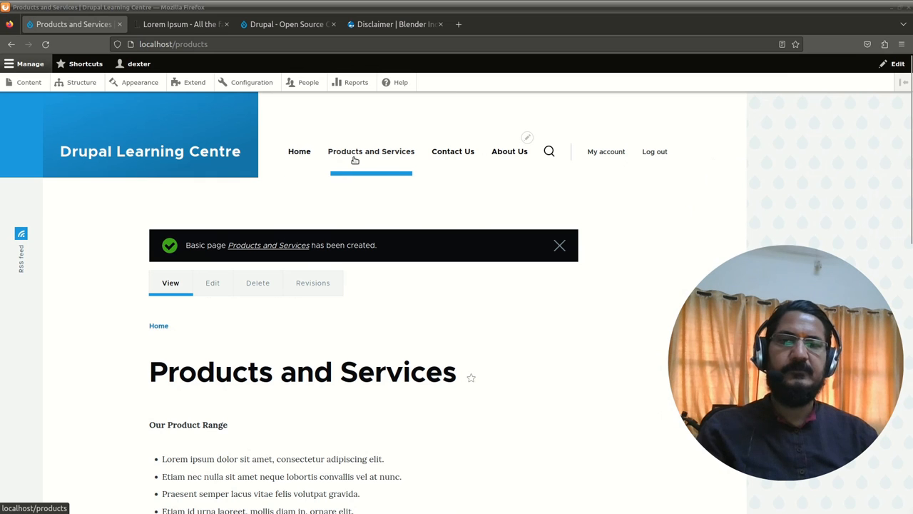
{"action": "mouse_move", "coordinate": [509, 152]}
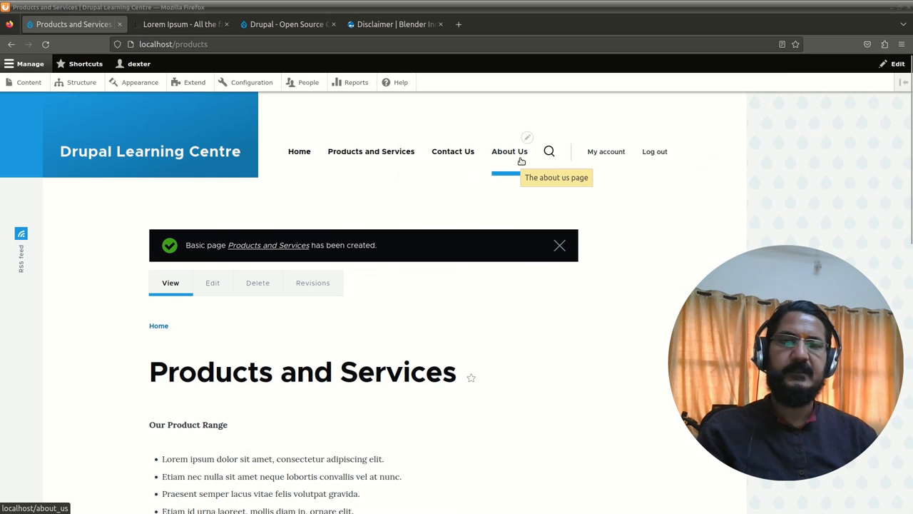
{"action": "mouse_move", "coordinate": [356, 82]}
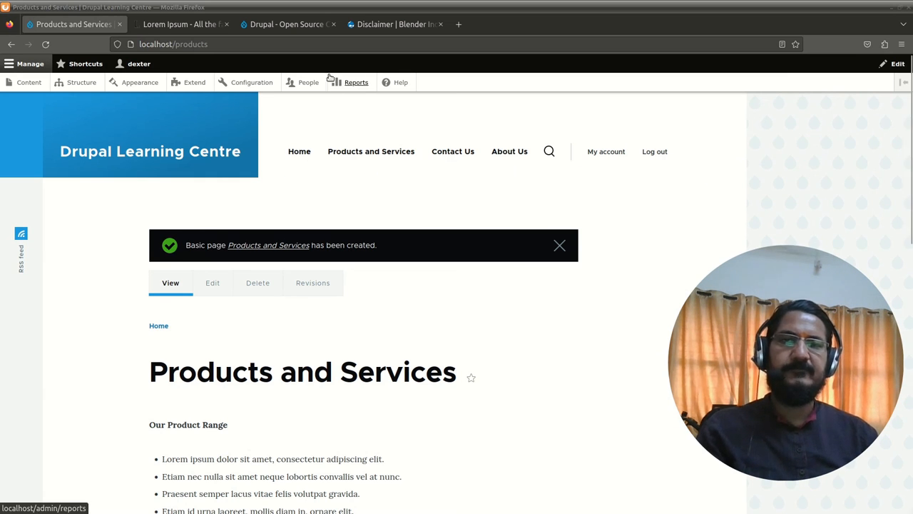
{"action": "mouse_move", "coordinate": [438, 57]}
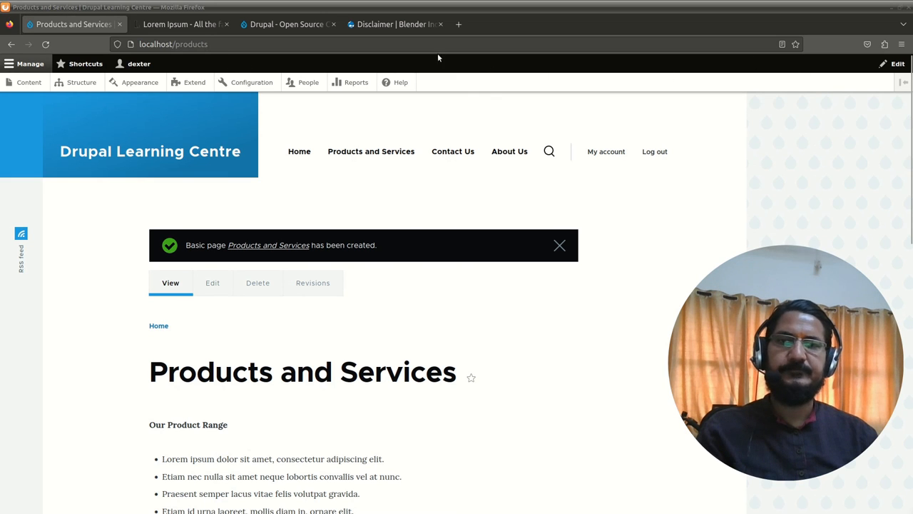
Review the new page and main navigation, then bring up the Firefox menu.
{"action": "left_click", "coordinate": [901, 44]}
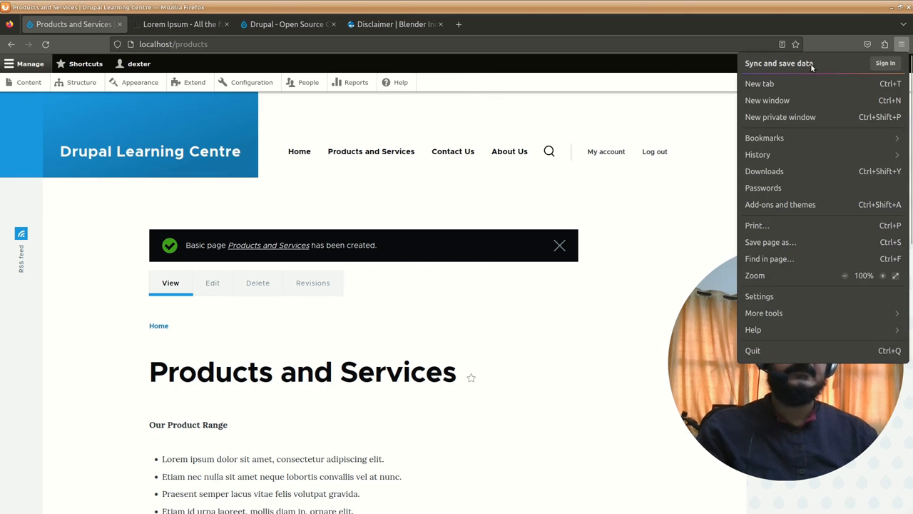
Load localhost in a new private window to view the site logged out.
{"action": "left_click", "coordinate": [780, 117]}
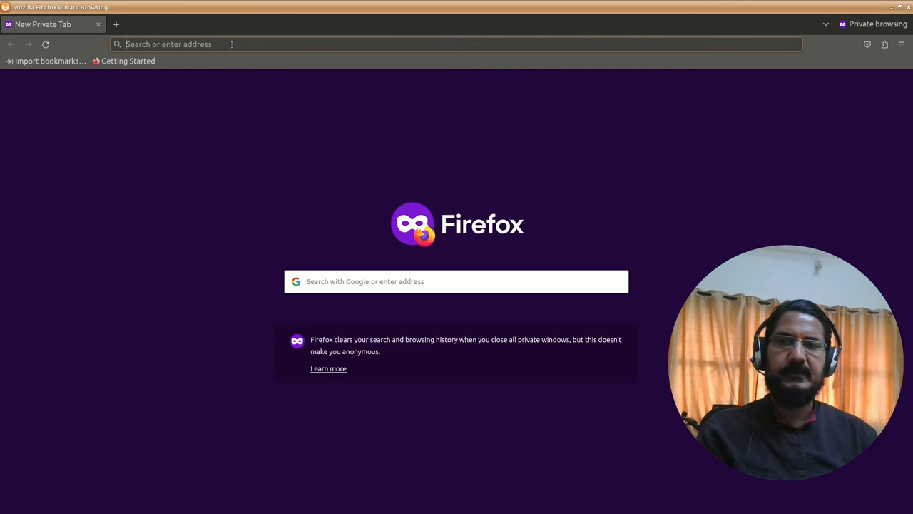
{"action": "type", "text": "localhost"}
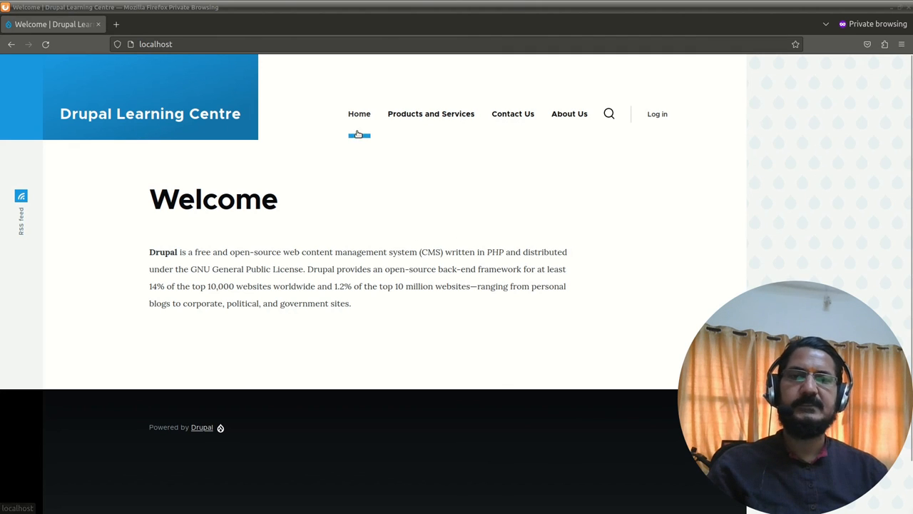
Visit Products and Services, Contact Us and About Us as an anonymous visitor.
{"action": "left_click", "coordinate": [431, 114]}
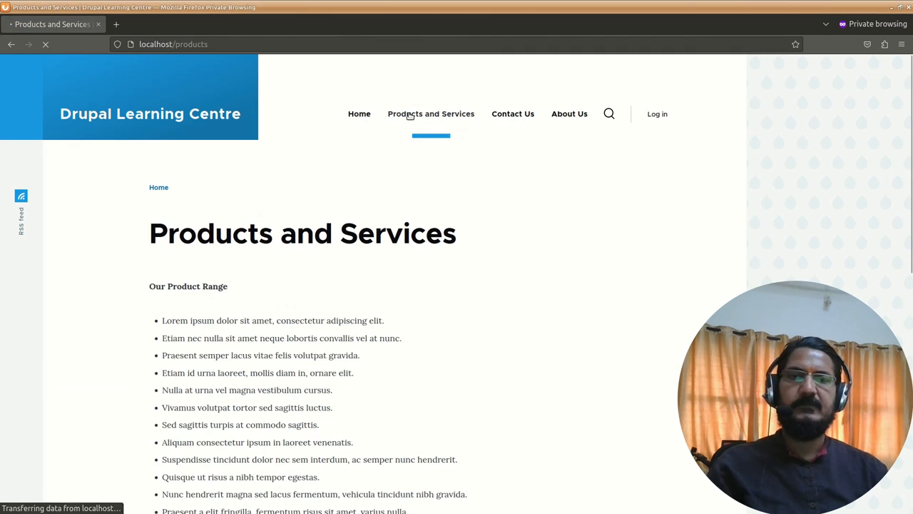
{"action": "left_click", "coordinate": [512, 113]}
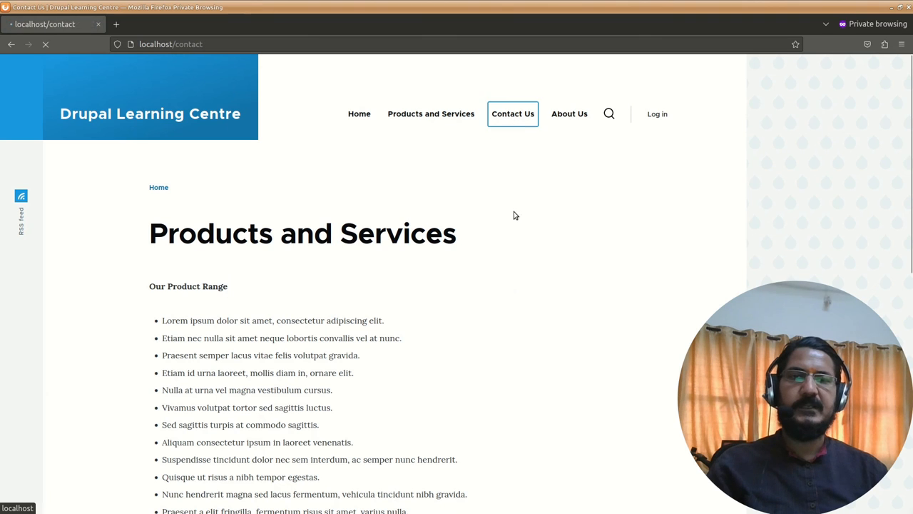
{"action": "left_click", "coordinate": [570, 113]}
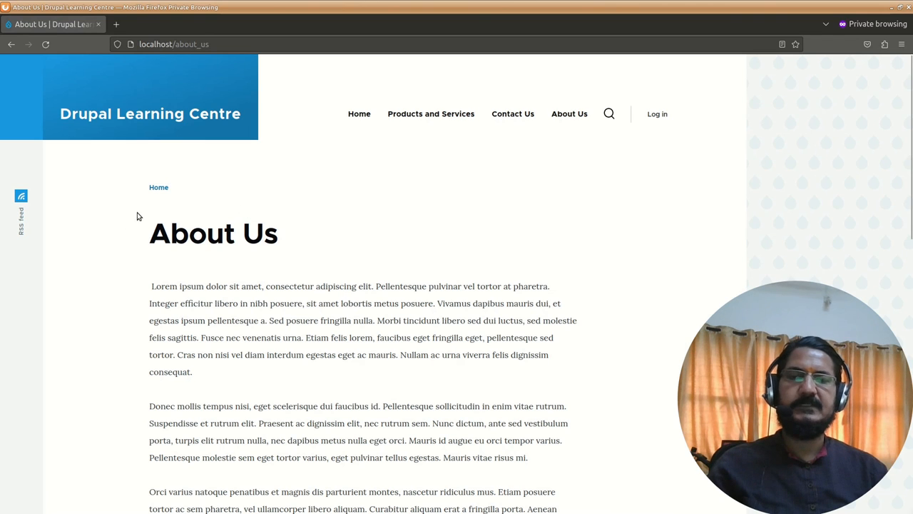
{"action": "mouse_move", "coordinate": [151, 213]}
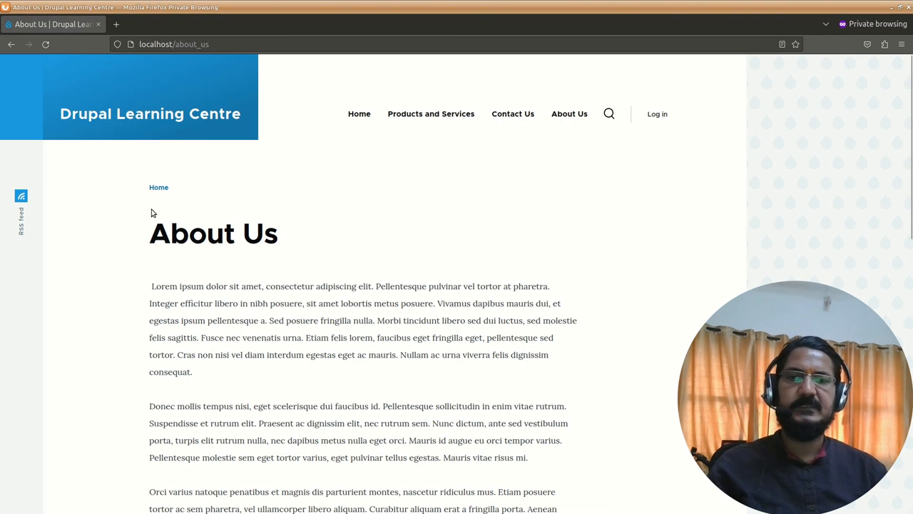
{"action": "mouse_move", "coordinate": [160, 201]}
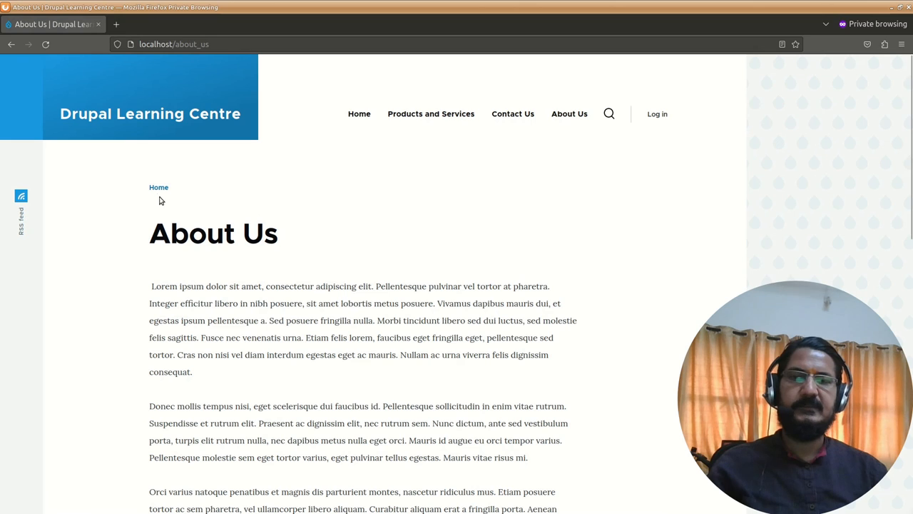
{"action": "mouse_move", "coordinate": [431, 114]}
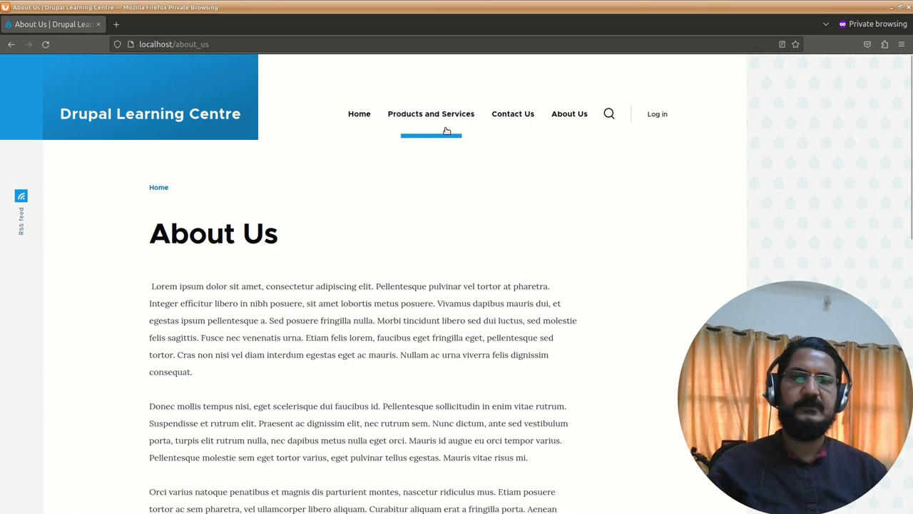
{"action": "mouse_move", "coordinate": [615, 326]}
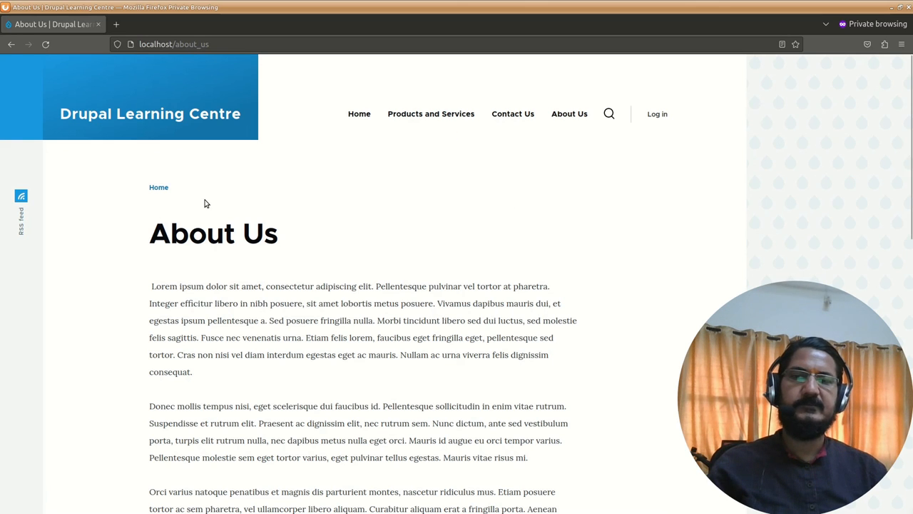
{"action": "mouse_move", "coordinate": [187, 192]}
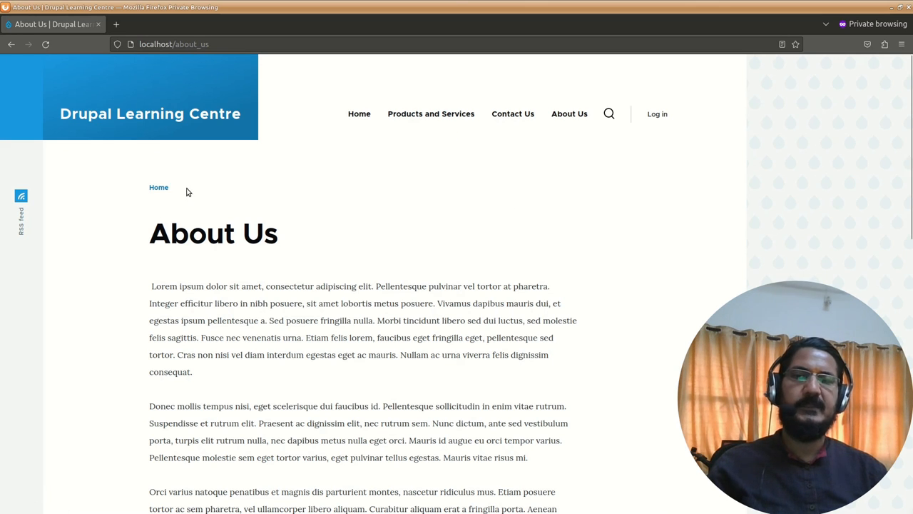
{"action": "mouse_move", "coordinate": [471, 250]}
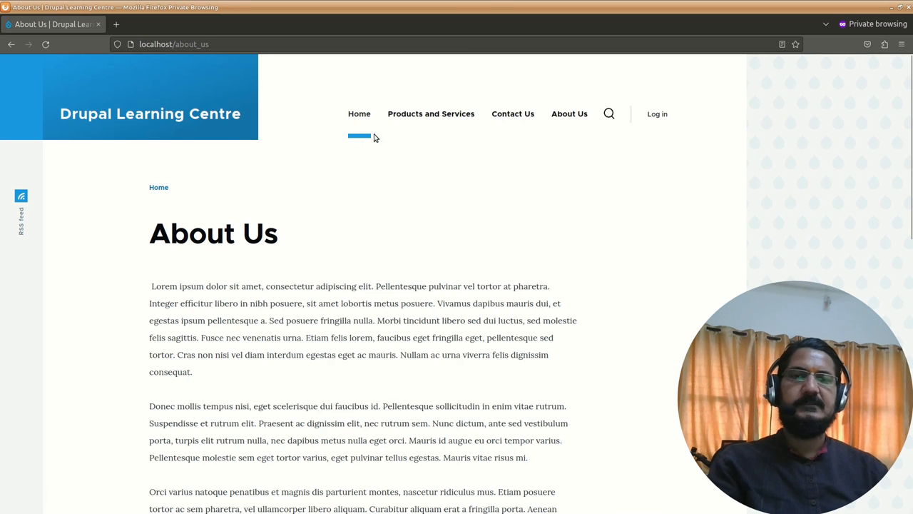
{"action": "mouse_move", "coordinate": [521, 170]}
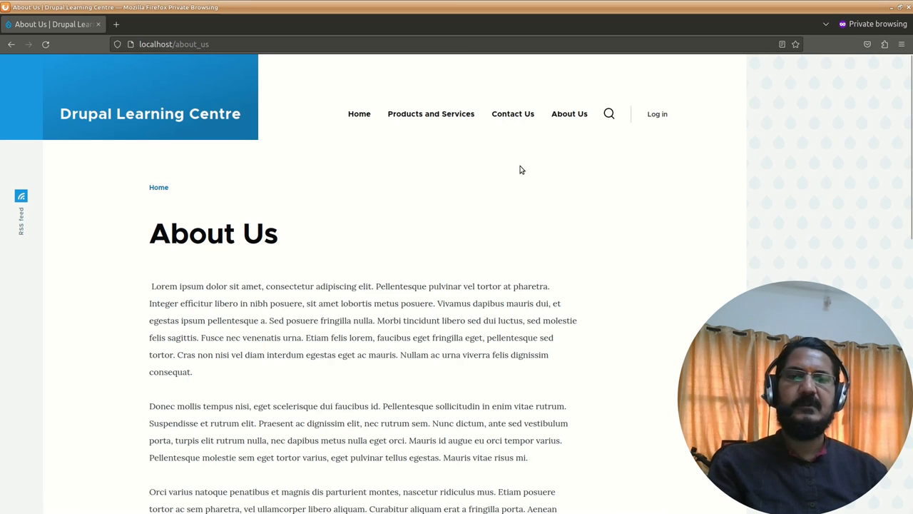
{"action": "mouse_move", "coordinate": [514, 368]}
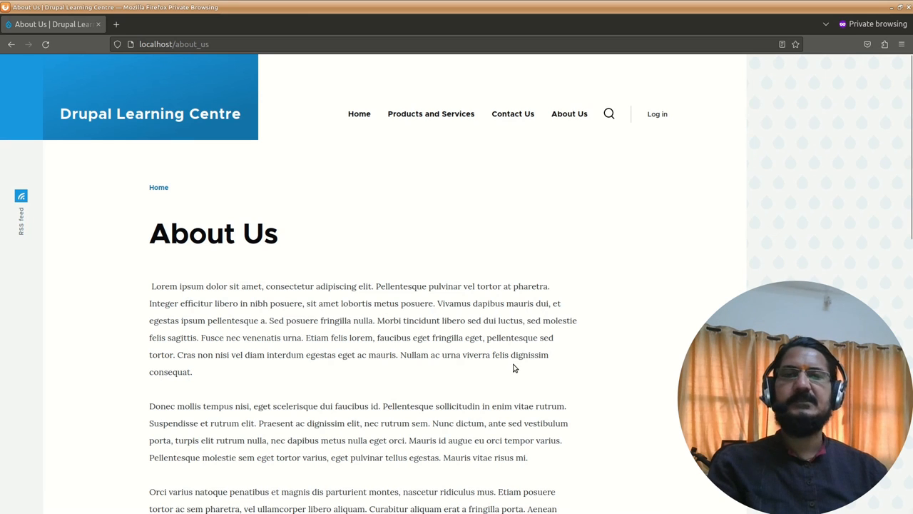